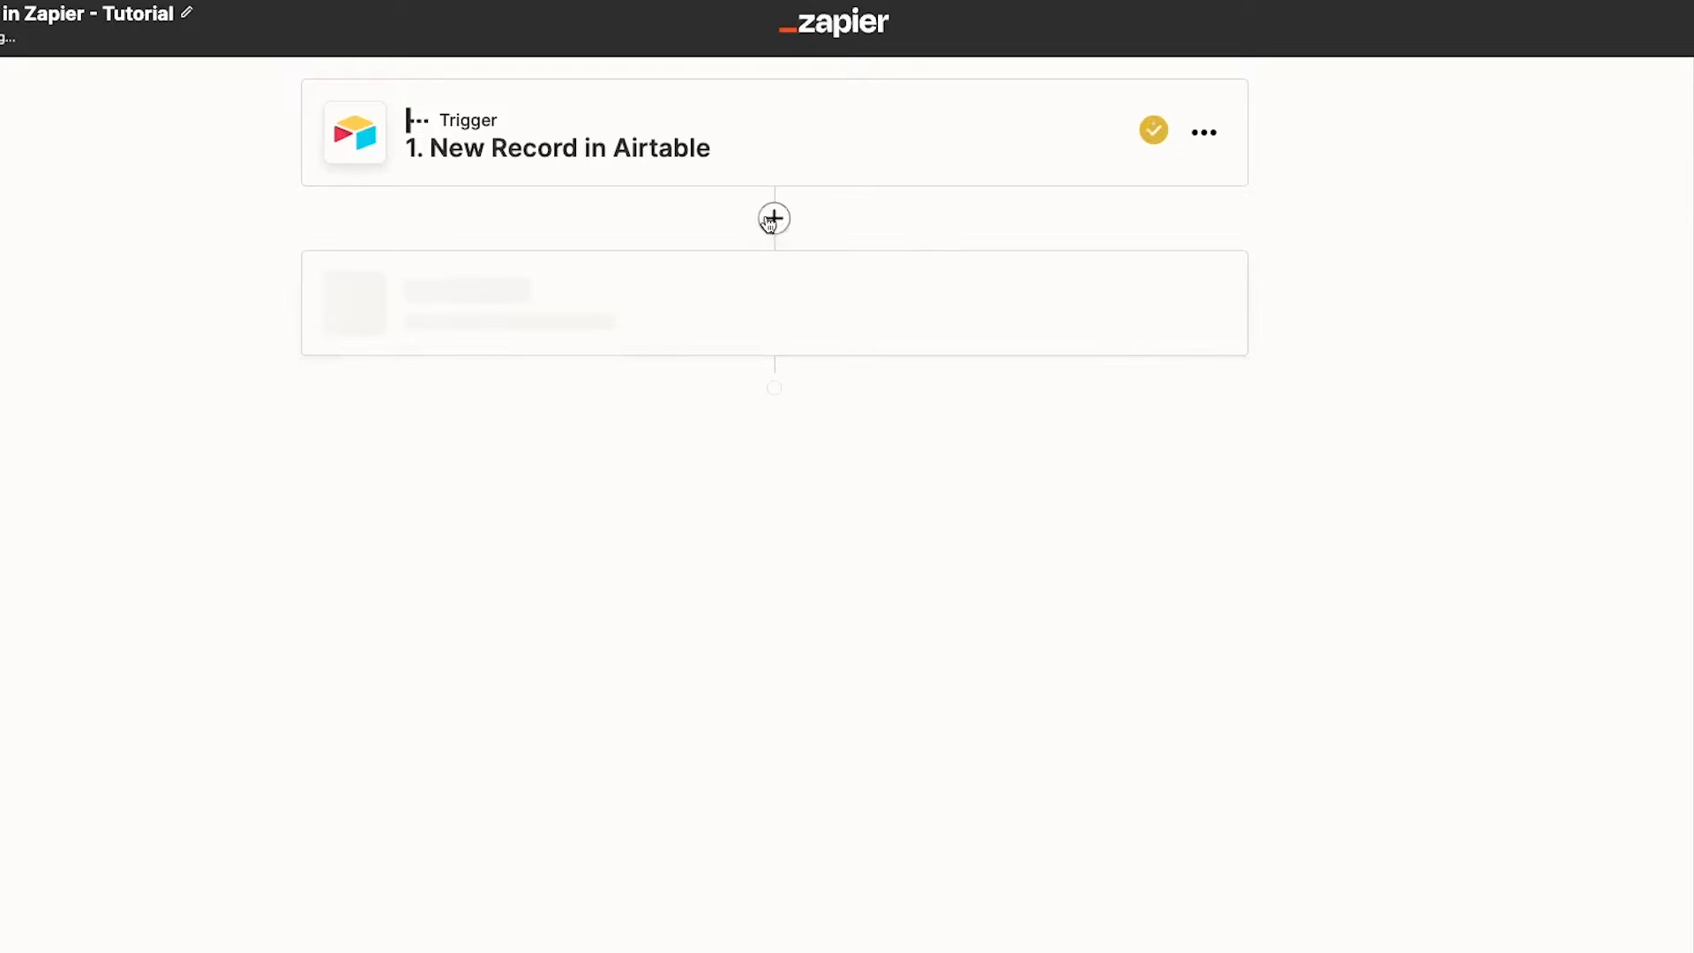
Add a Looping by Zapier action after the Airtable trigger and list its loop events.
left_click(773, 218)
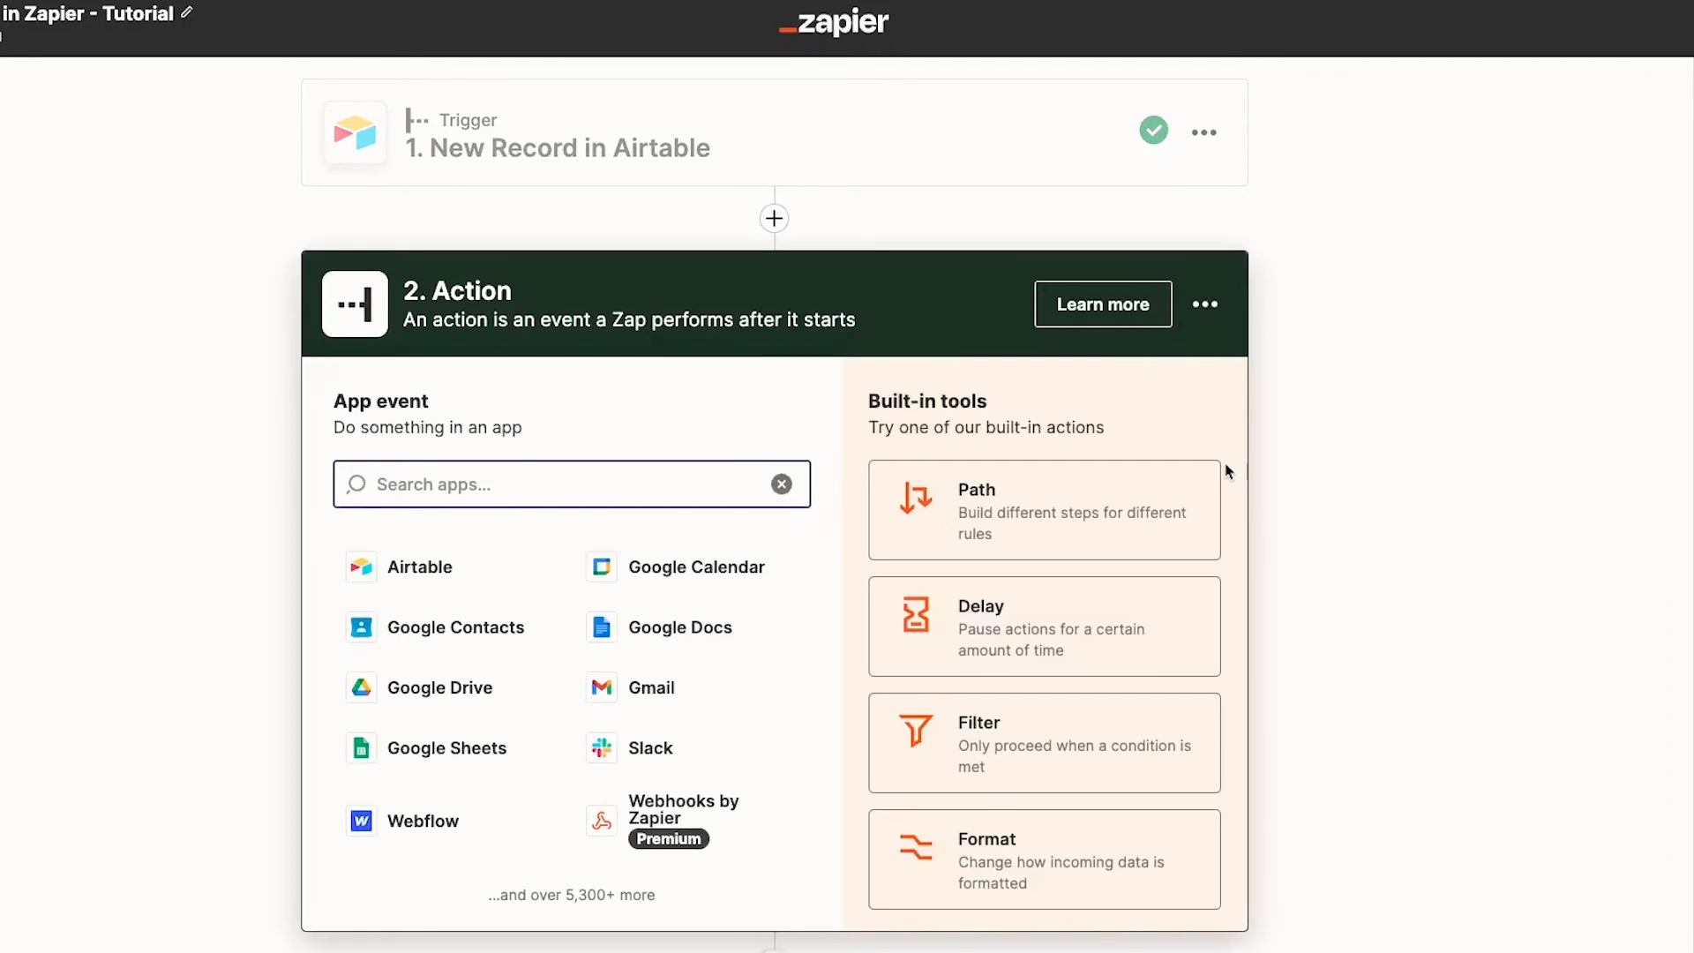
type("Looping by Zapier")
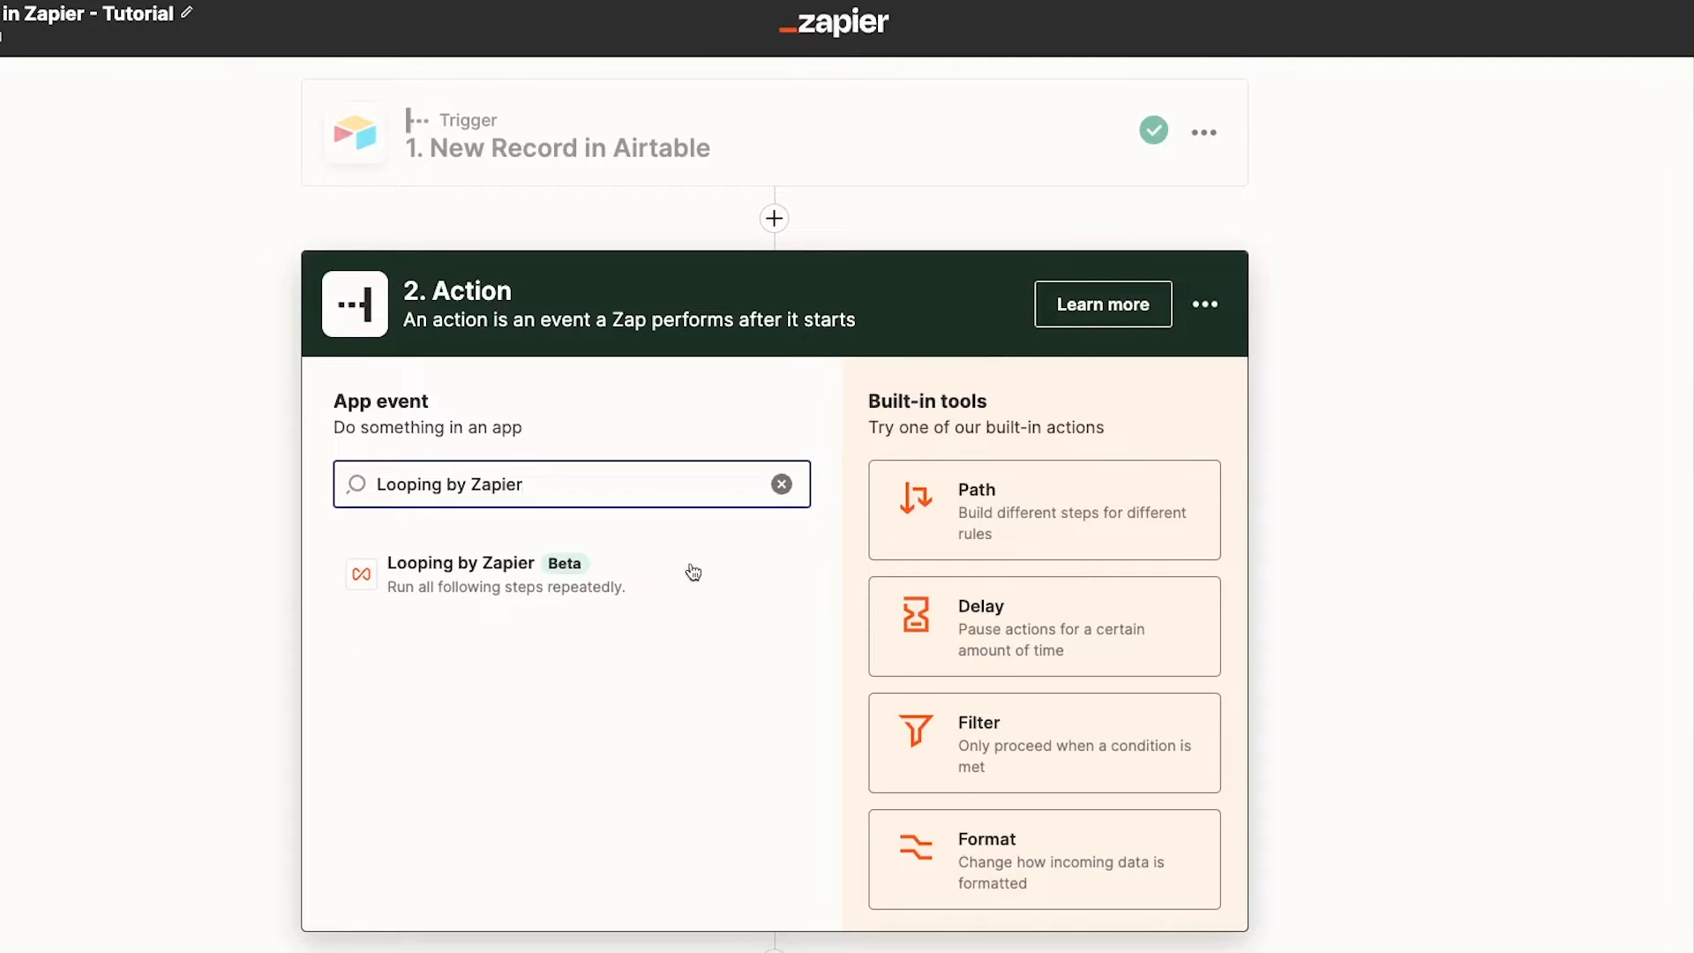
left_click(483, 573)
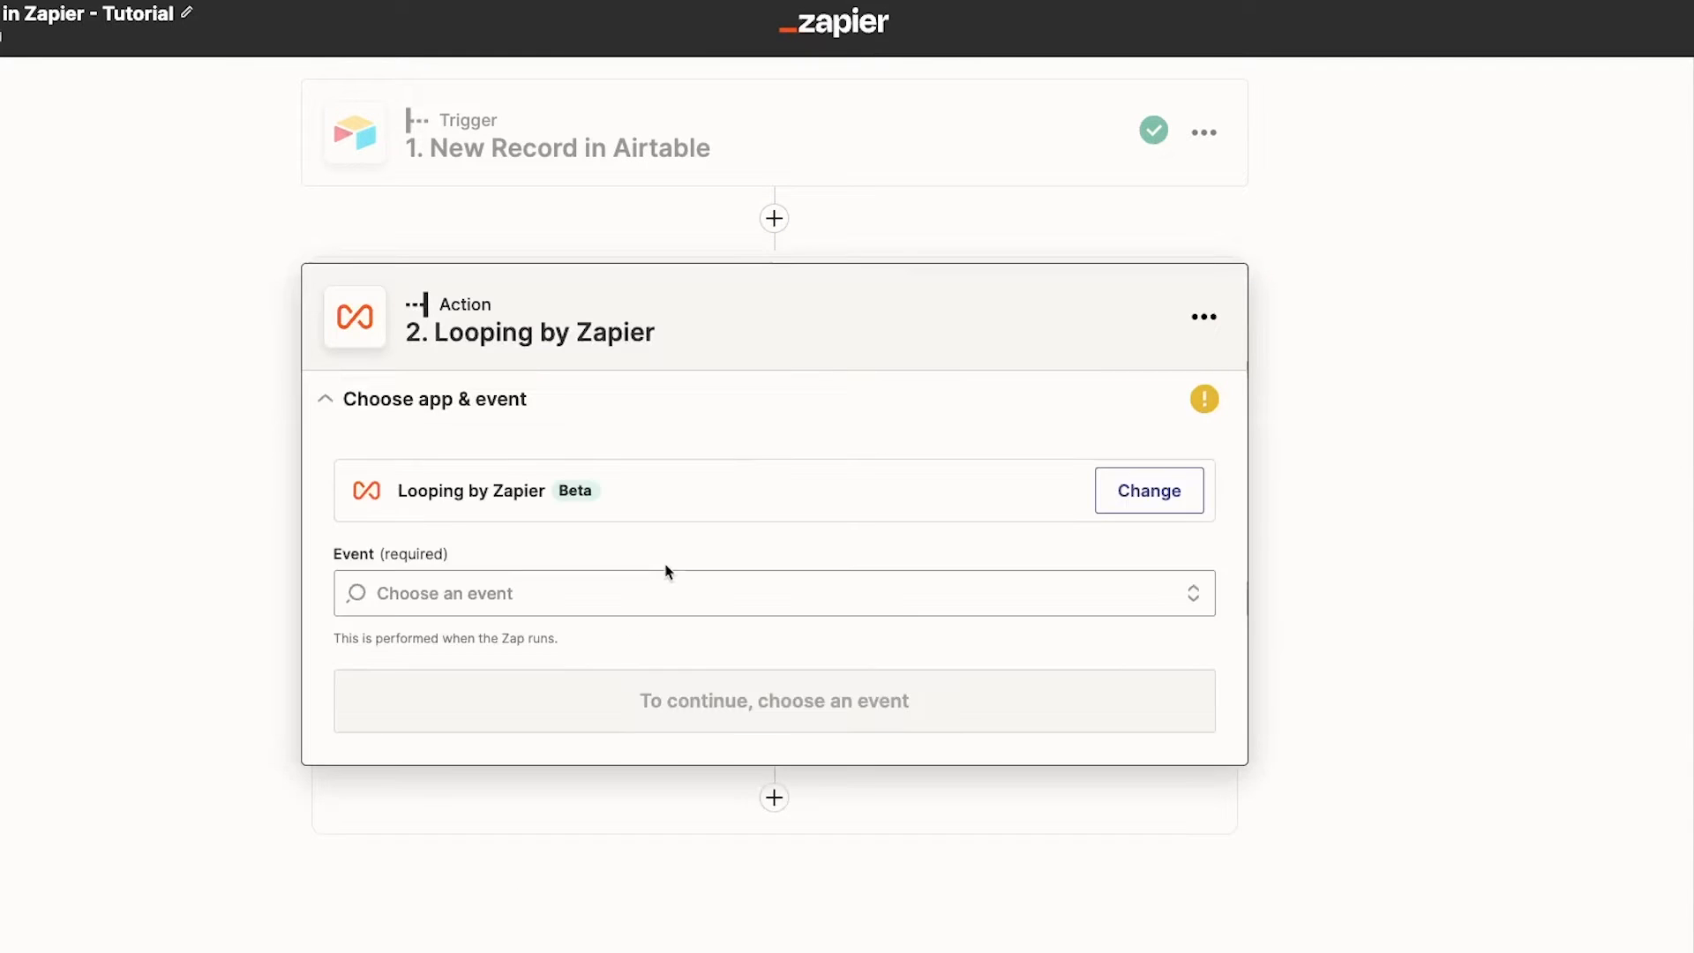
left_click(773, 593)
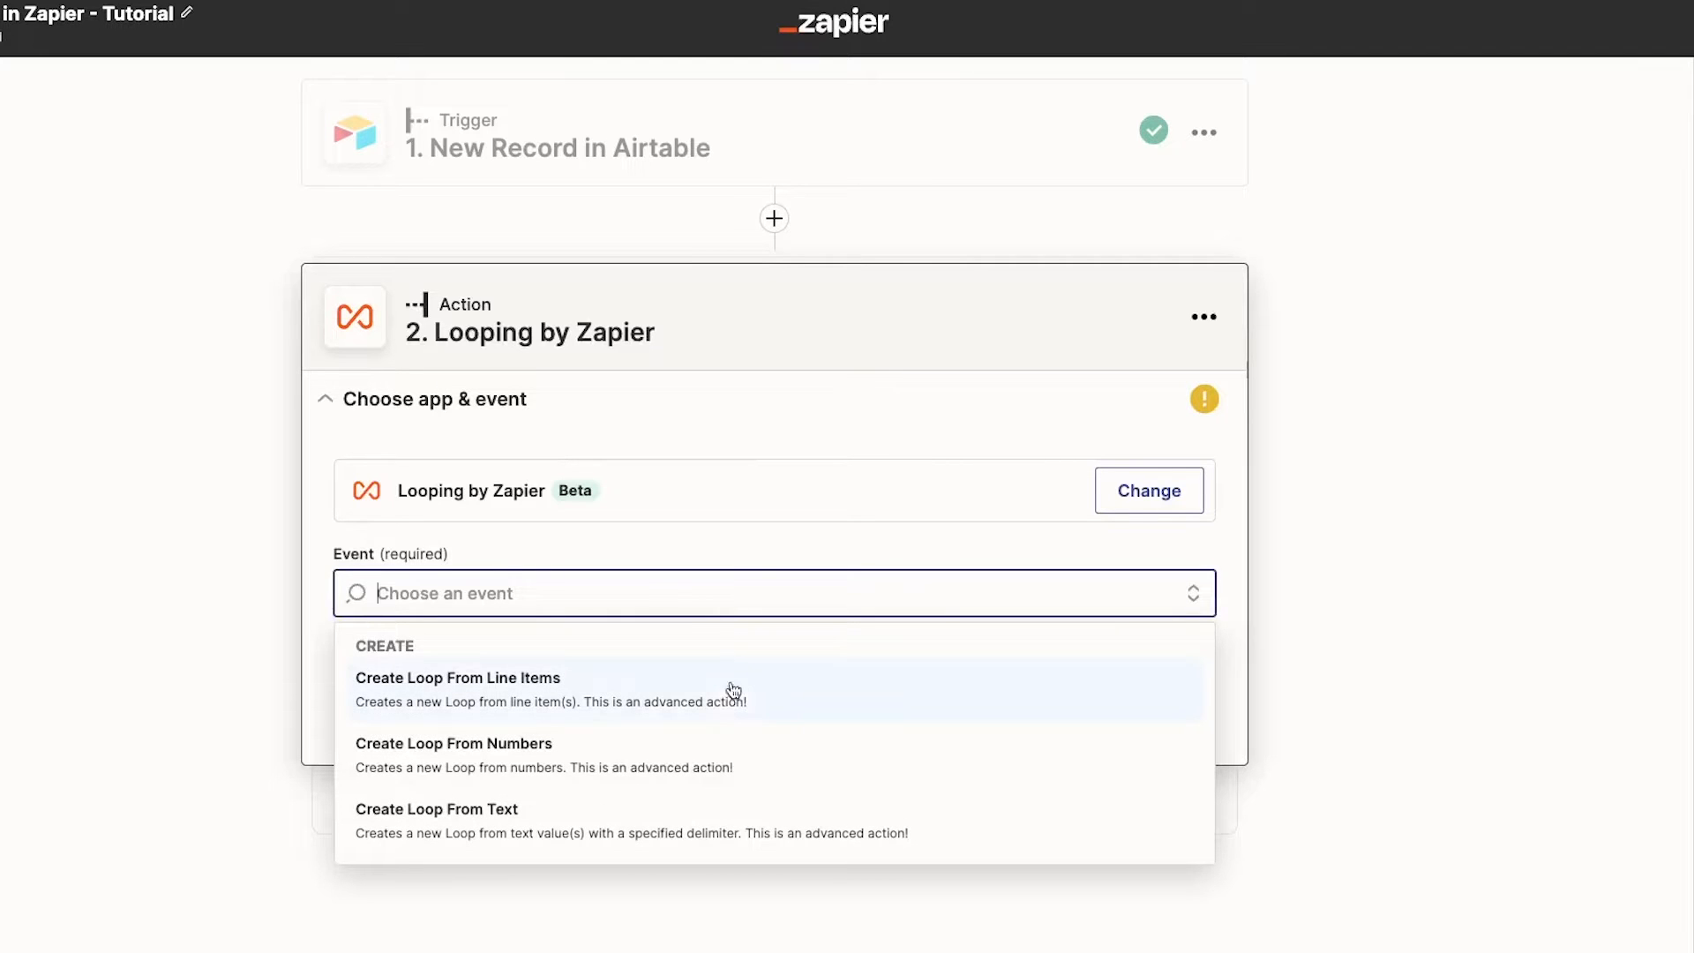
mouse_move(762, 781)
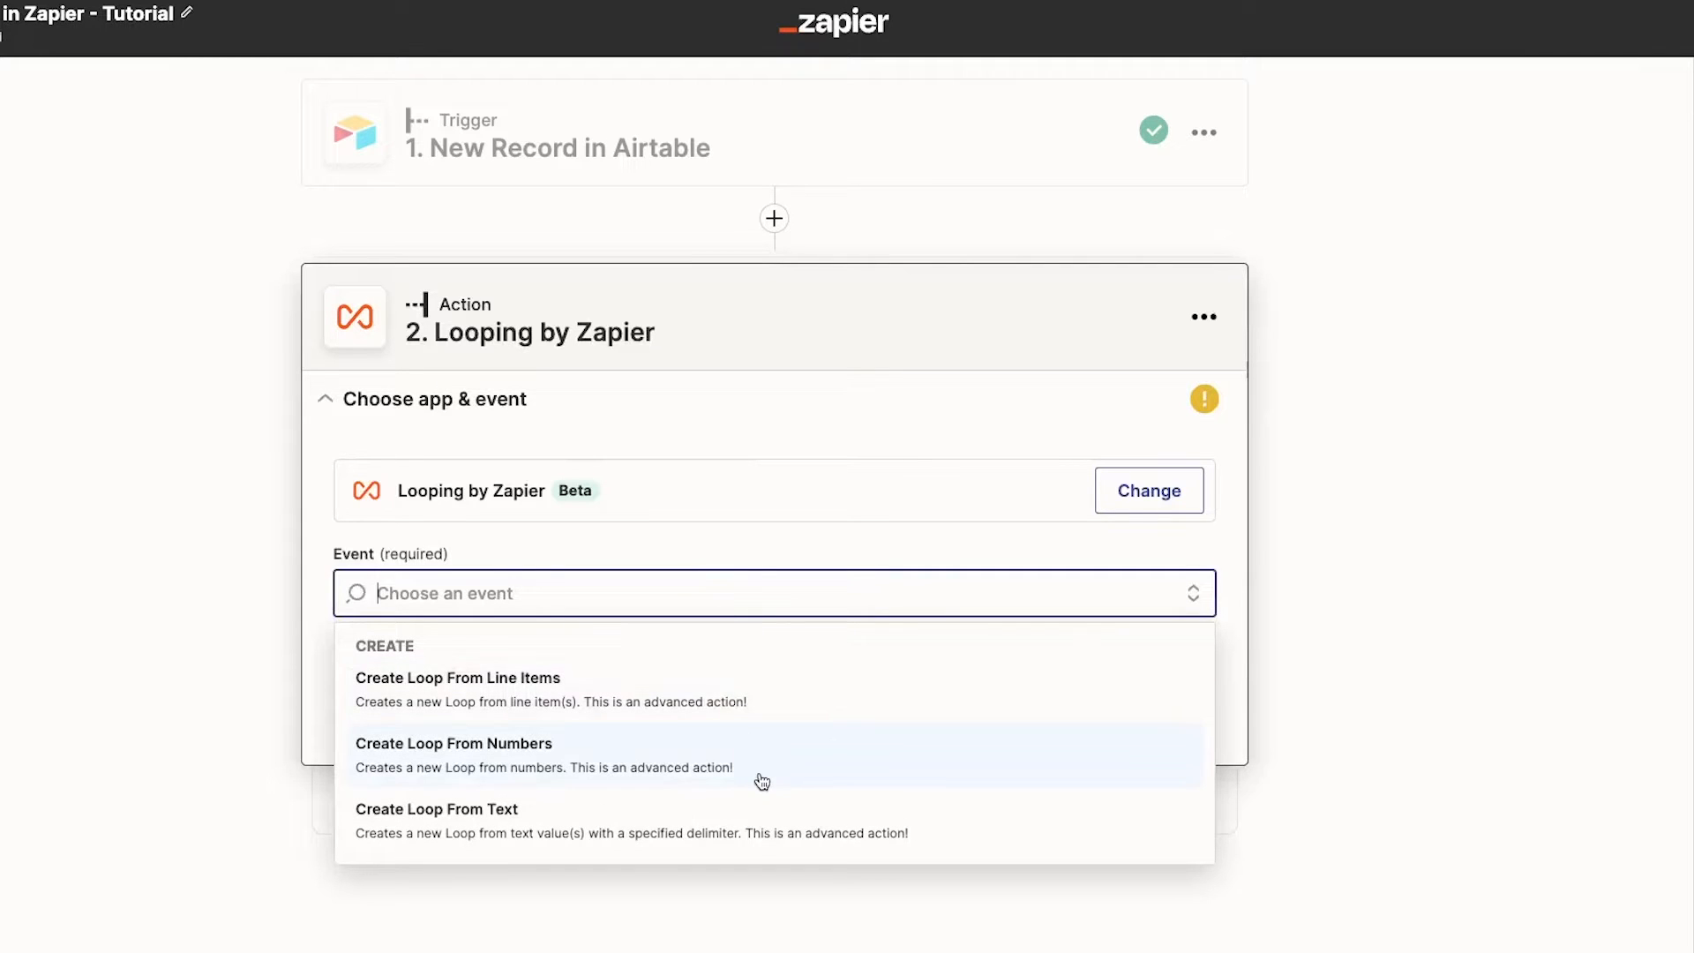
mouse_move(798, 834)
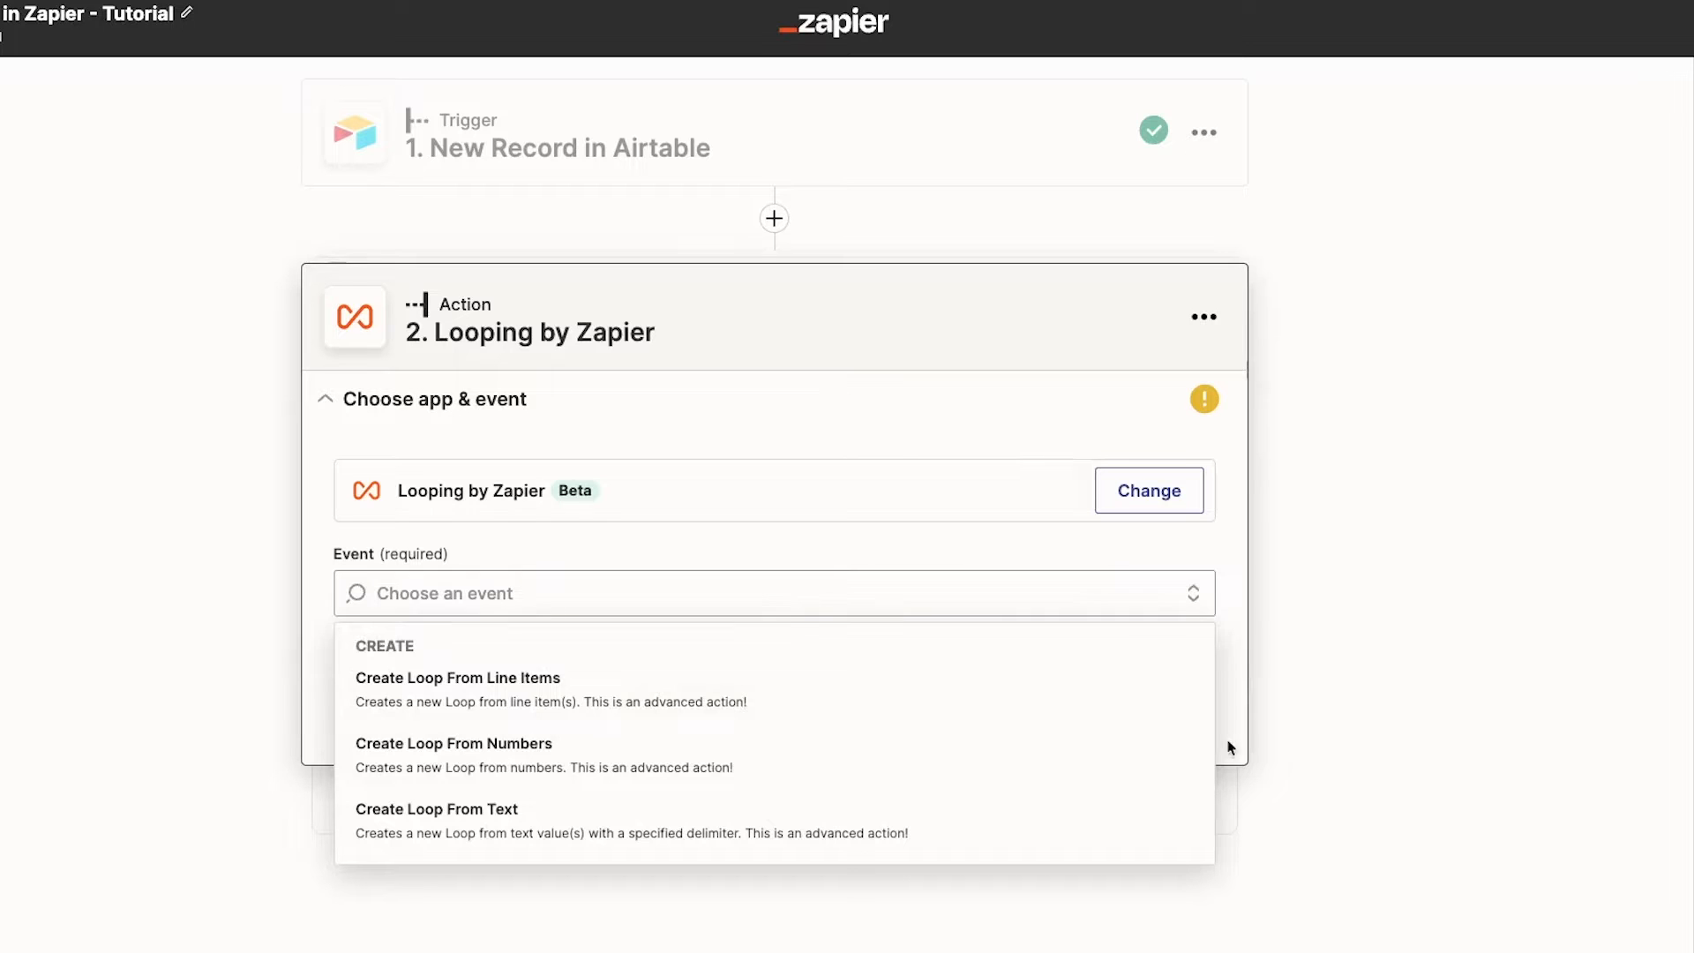
Choose the Create Loop From Line Items event and review its setup fields.
left_click(457, 677)
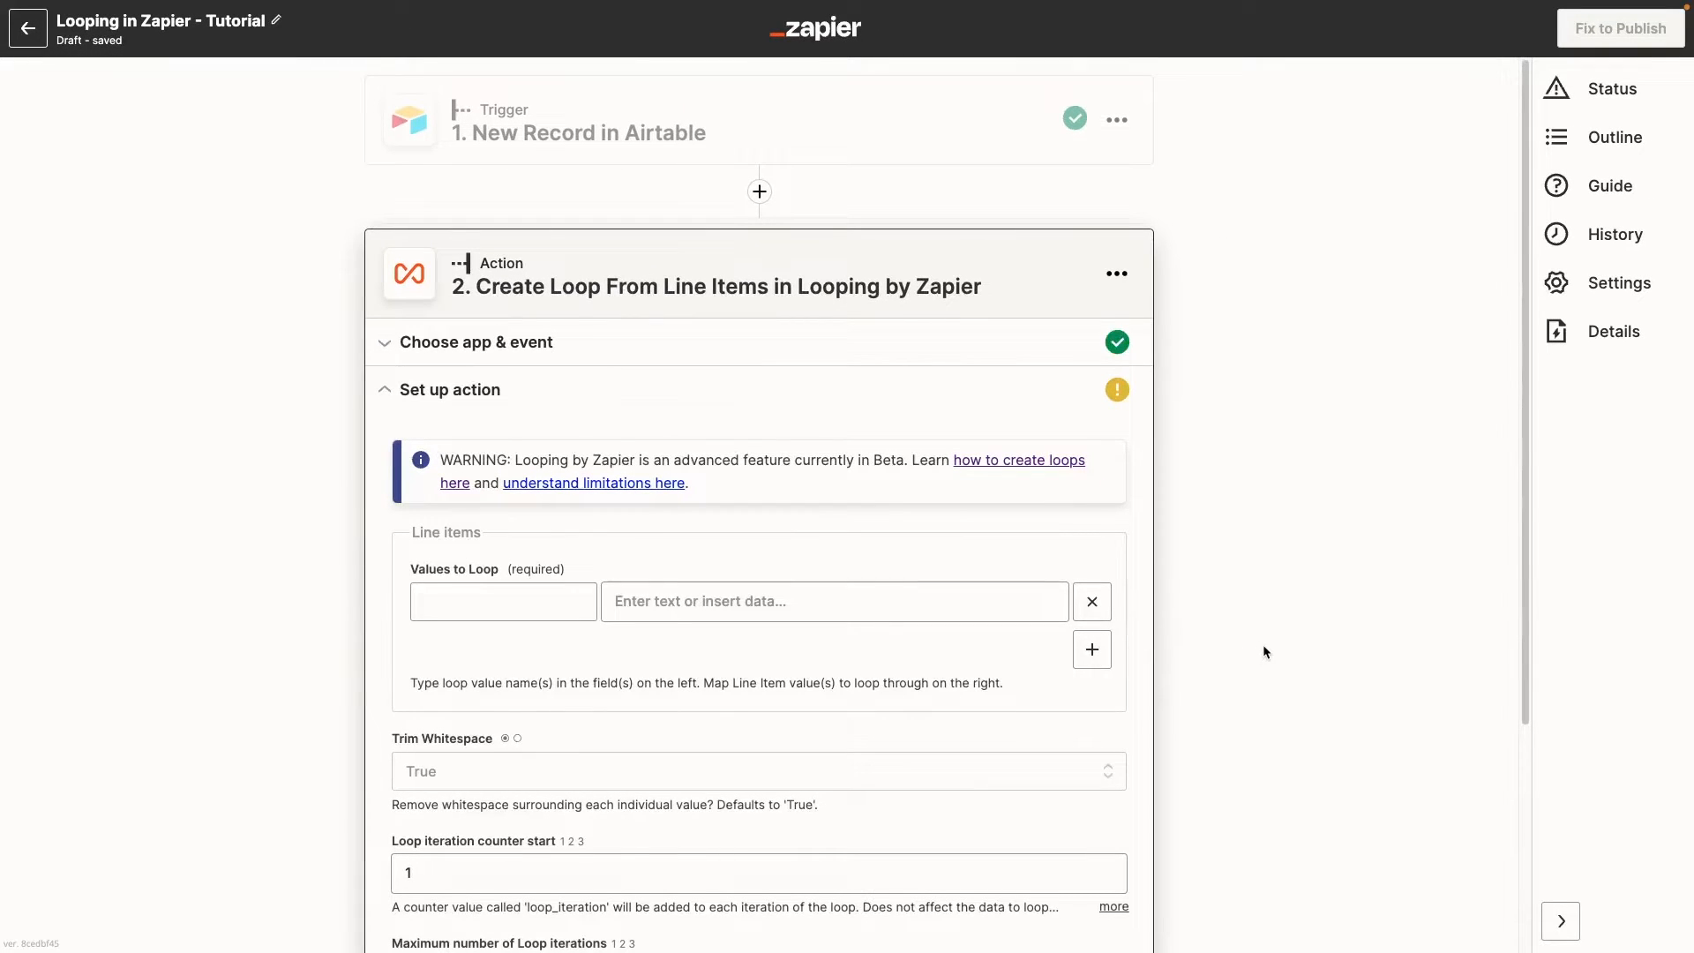
scroll("down", 3)
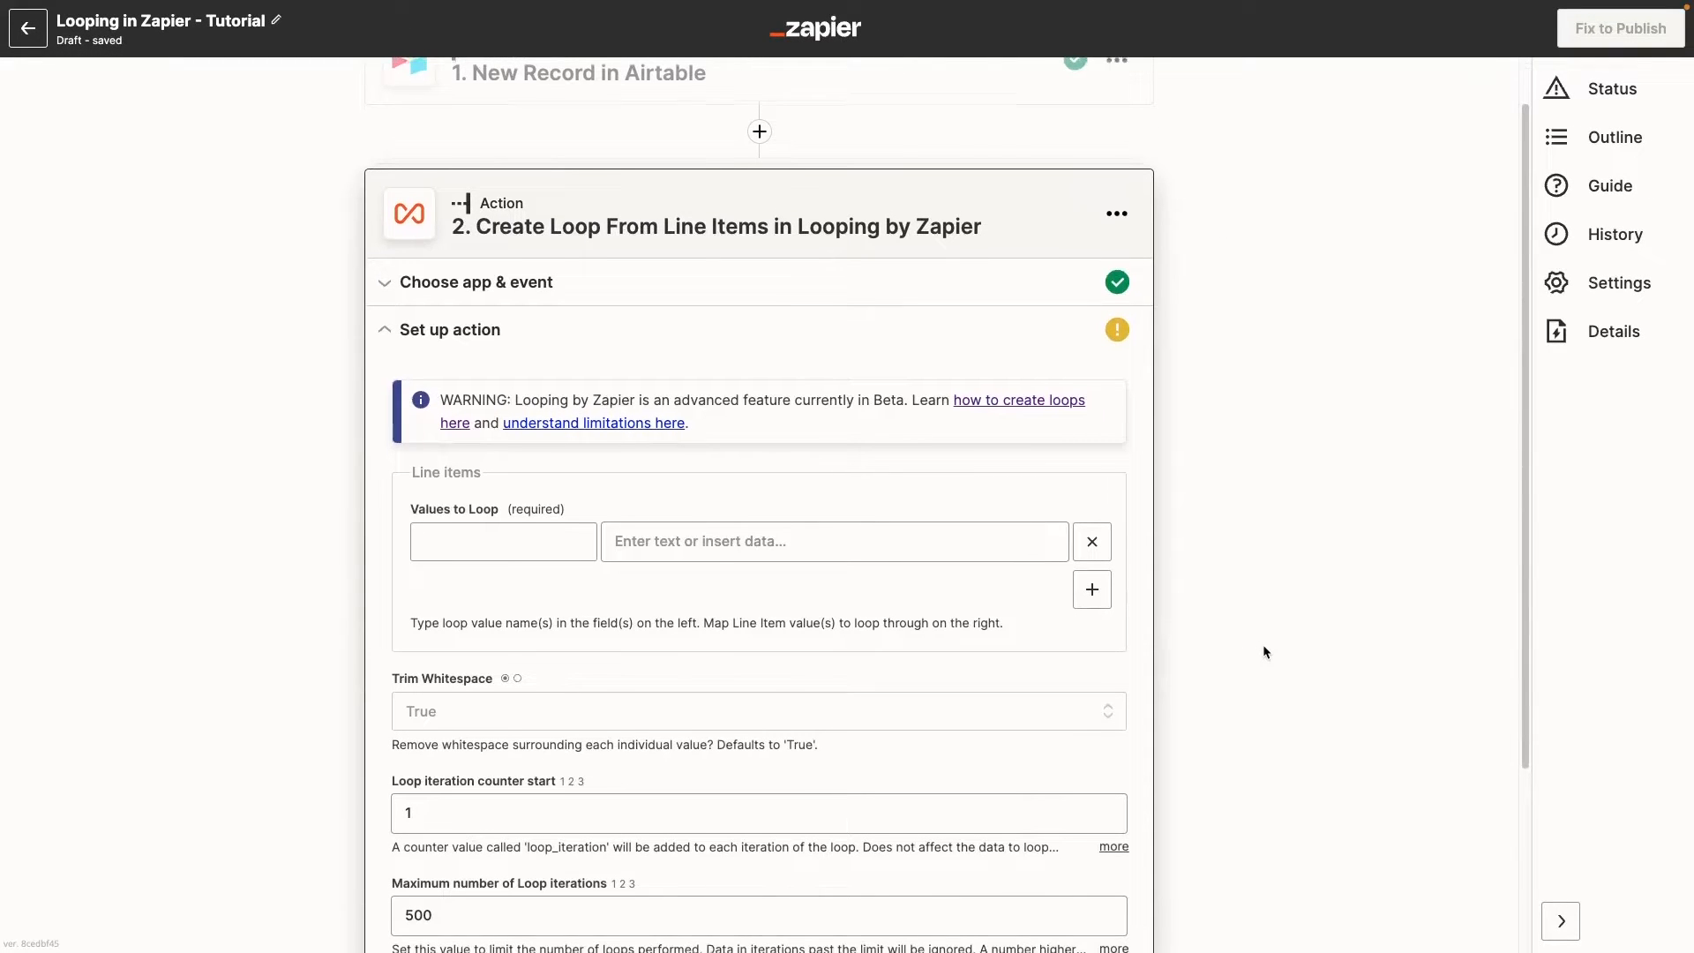
scroll("down", 3)
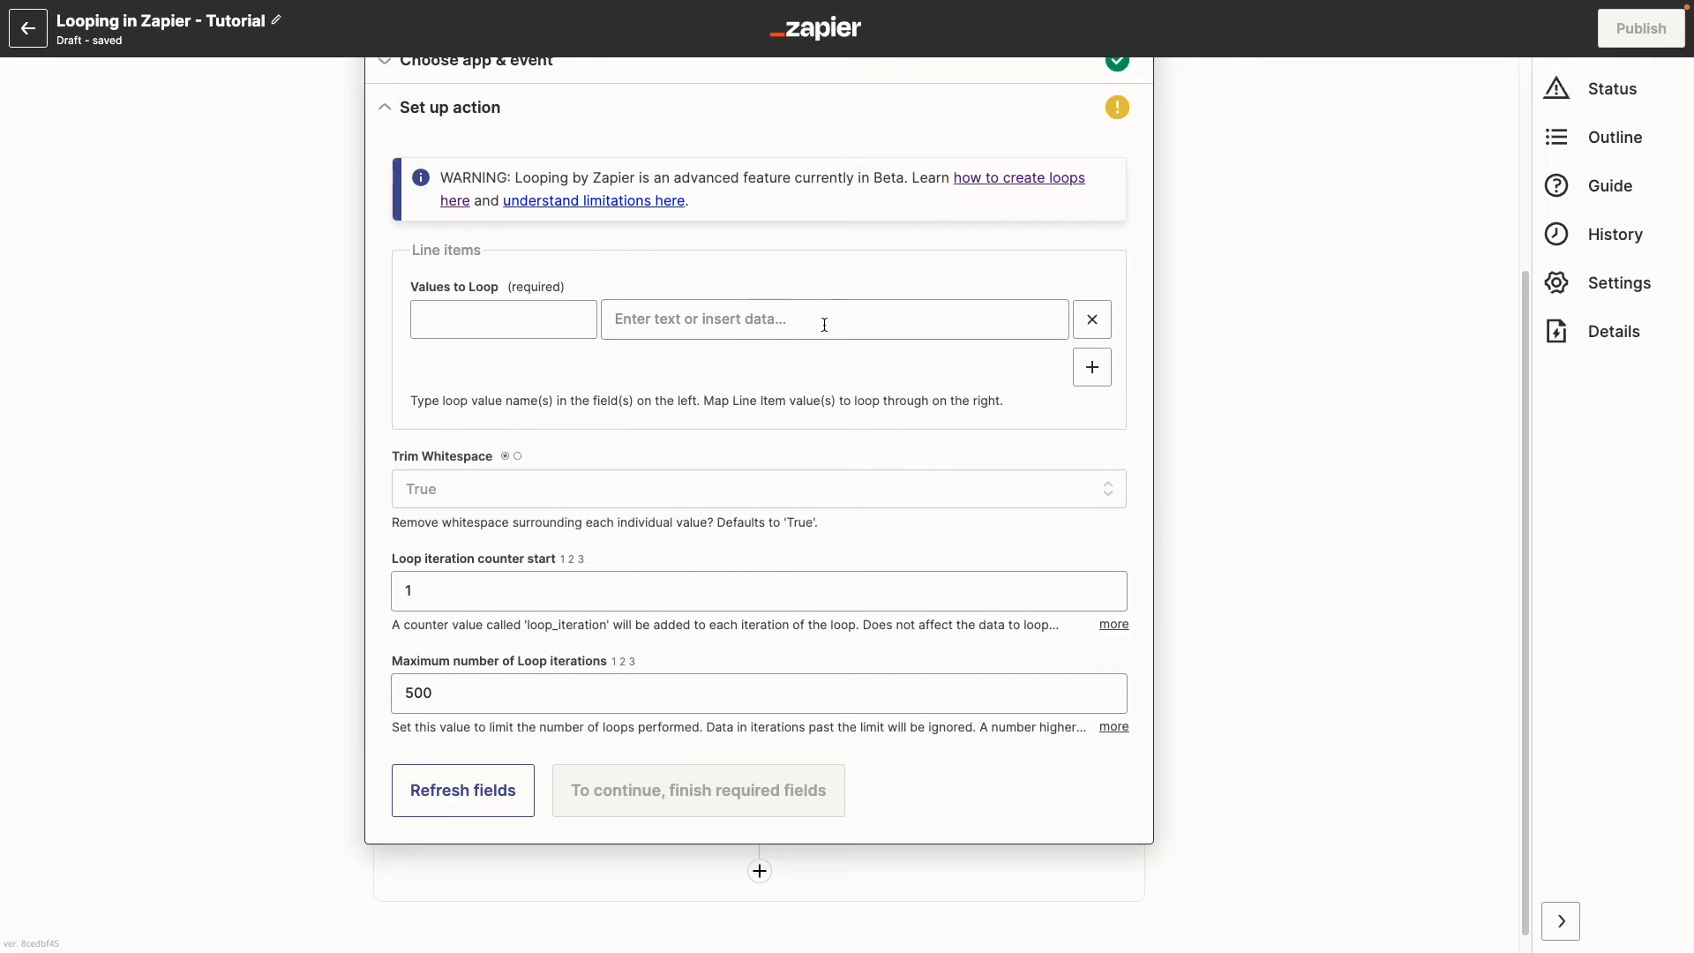
Map Airtable 1. Fruit Names into Values to Loop under the value name Fruit Name.
left_click(831, 320)
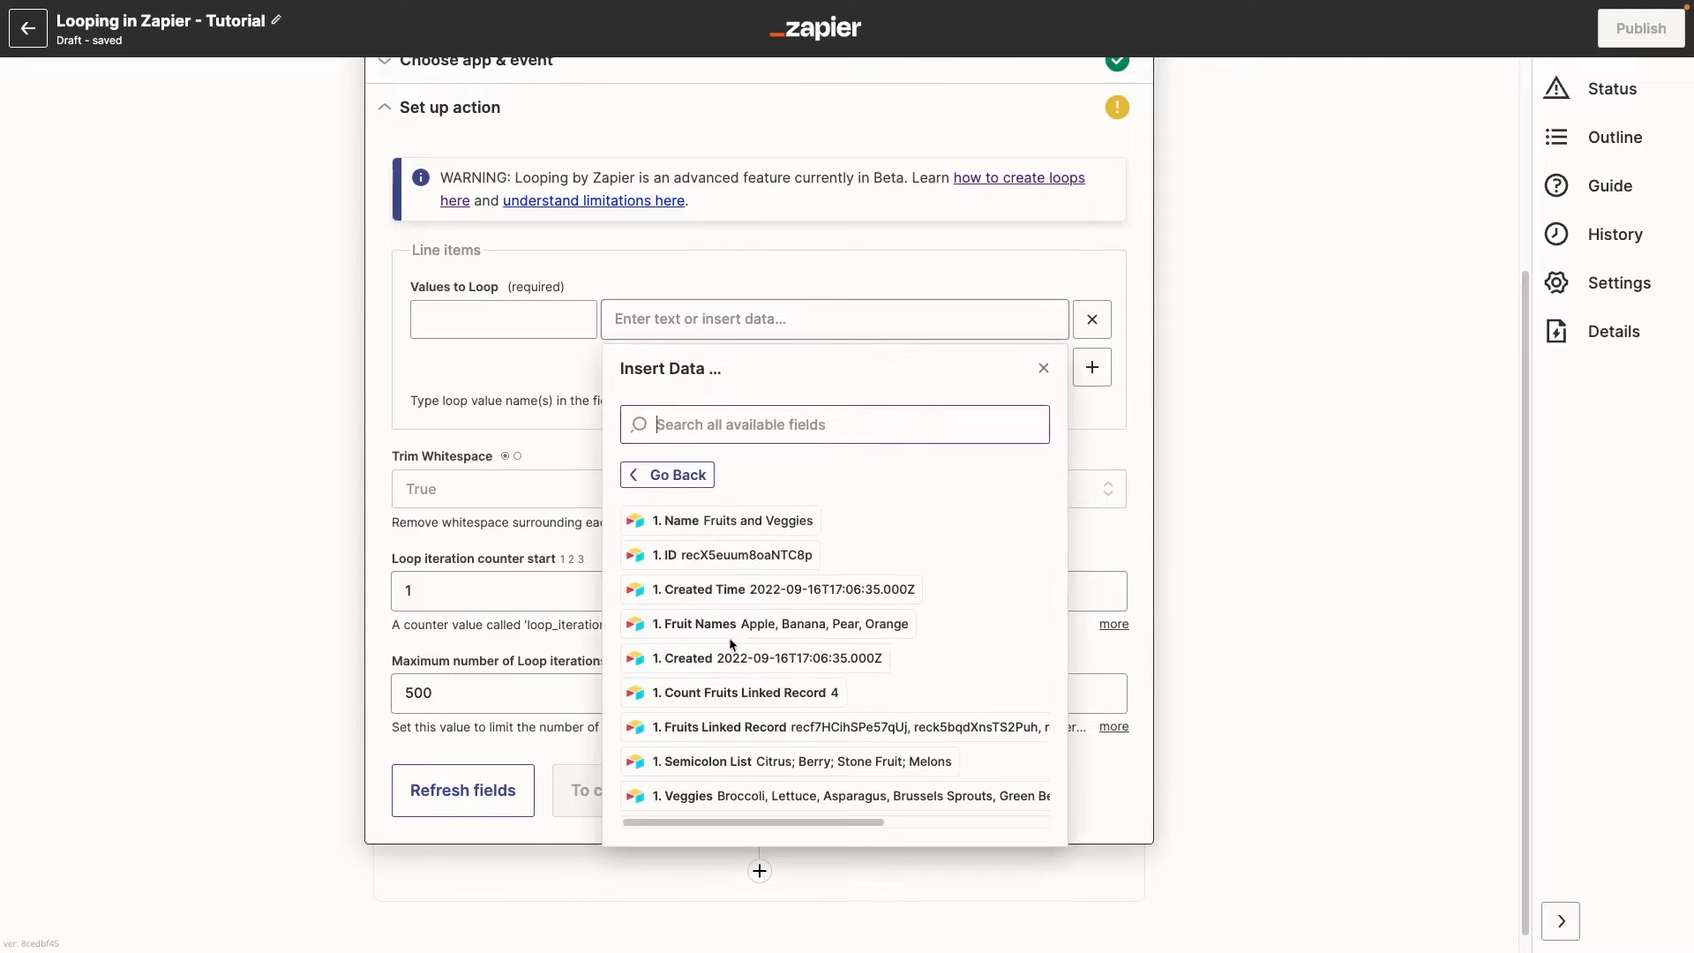
left_click(764, 623)
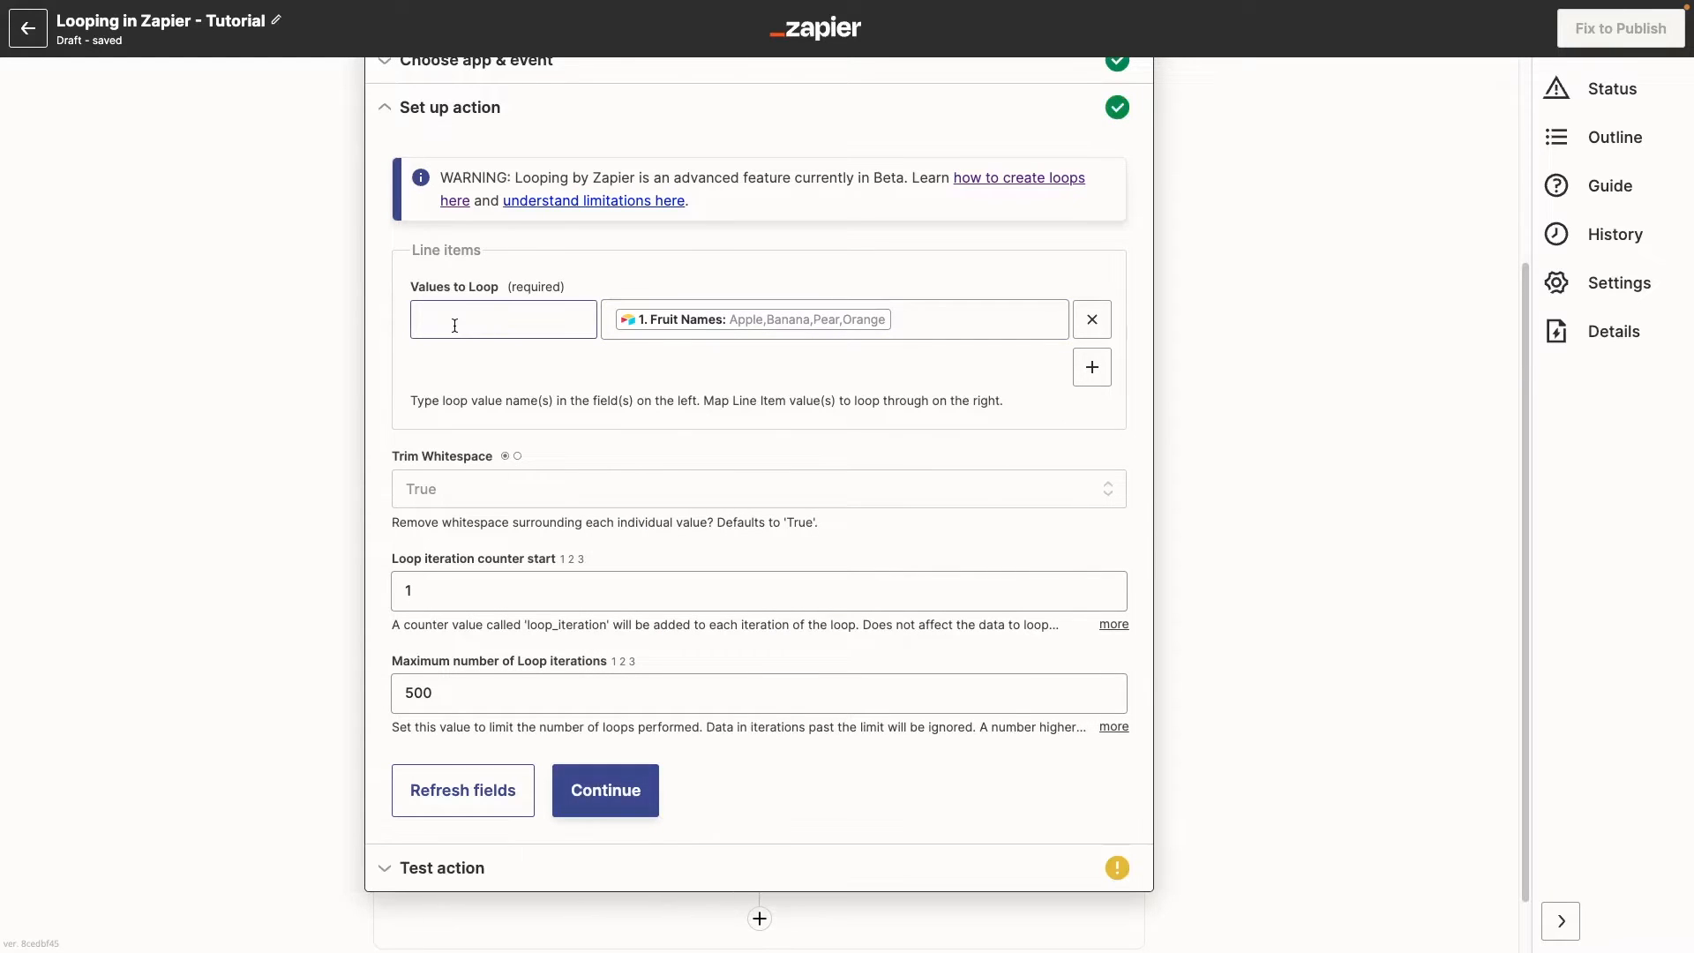
left_click(502, 320)
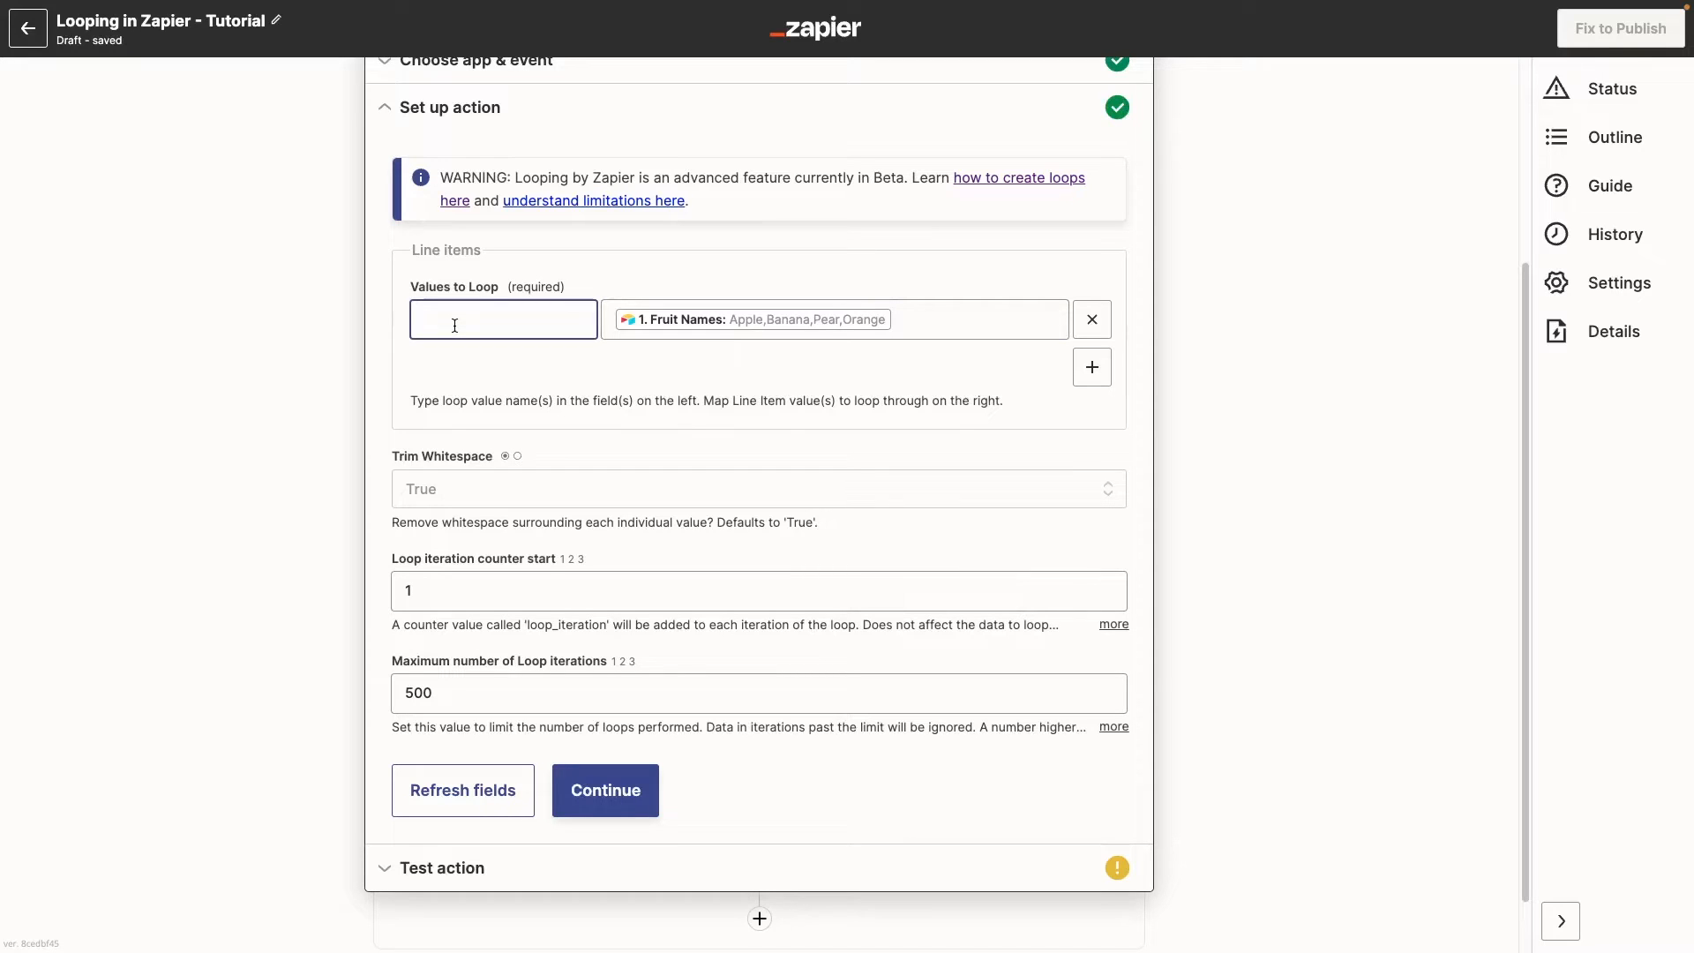
type("Fruit Name")
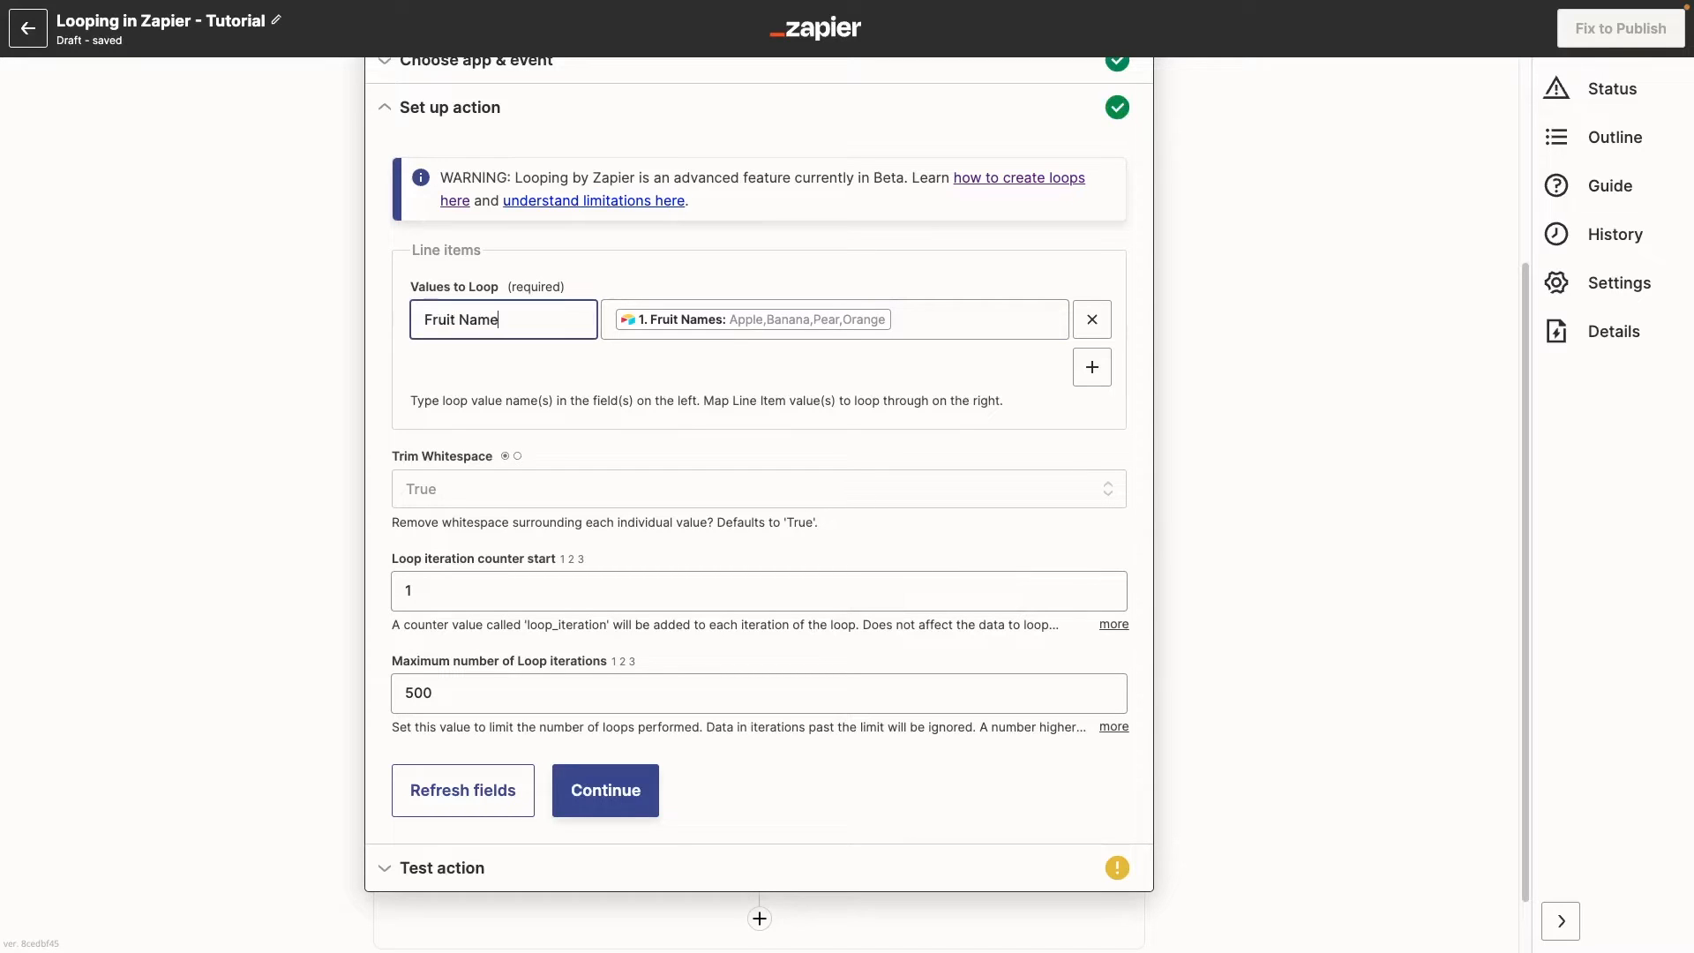
left_click(605, 790)
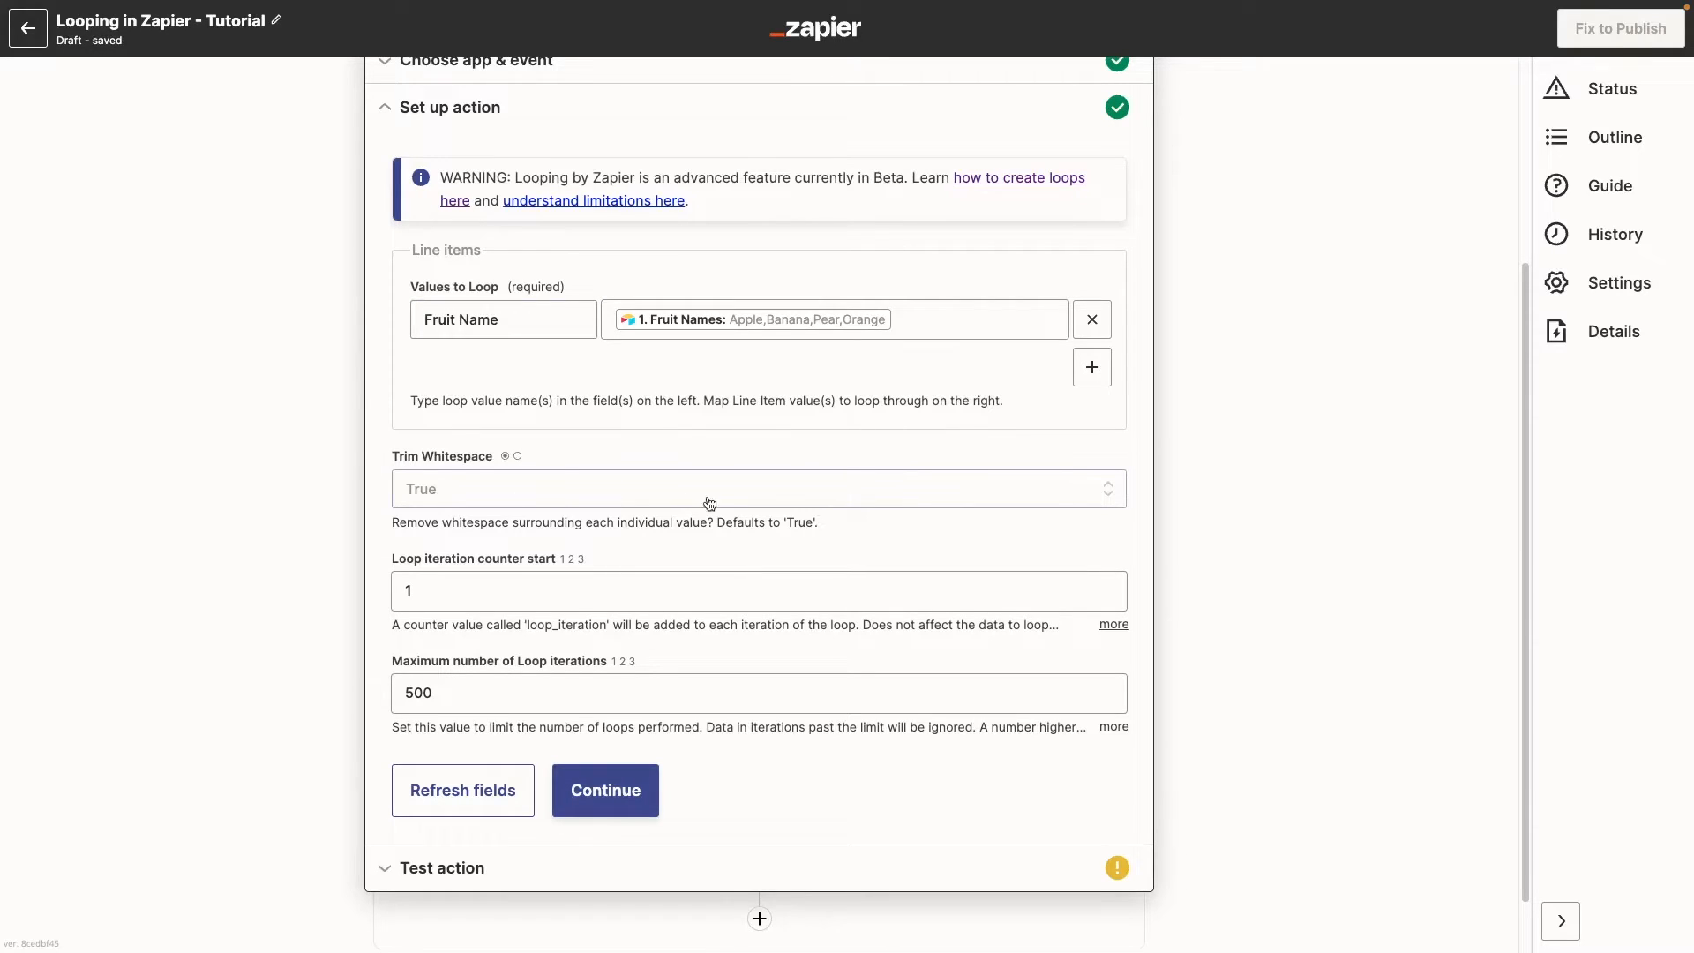
mouse_move(1183, 561)
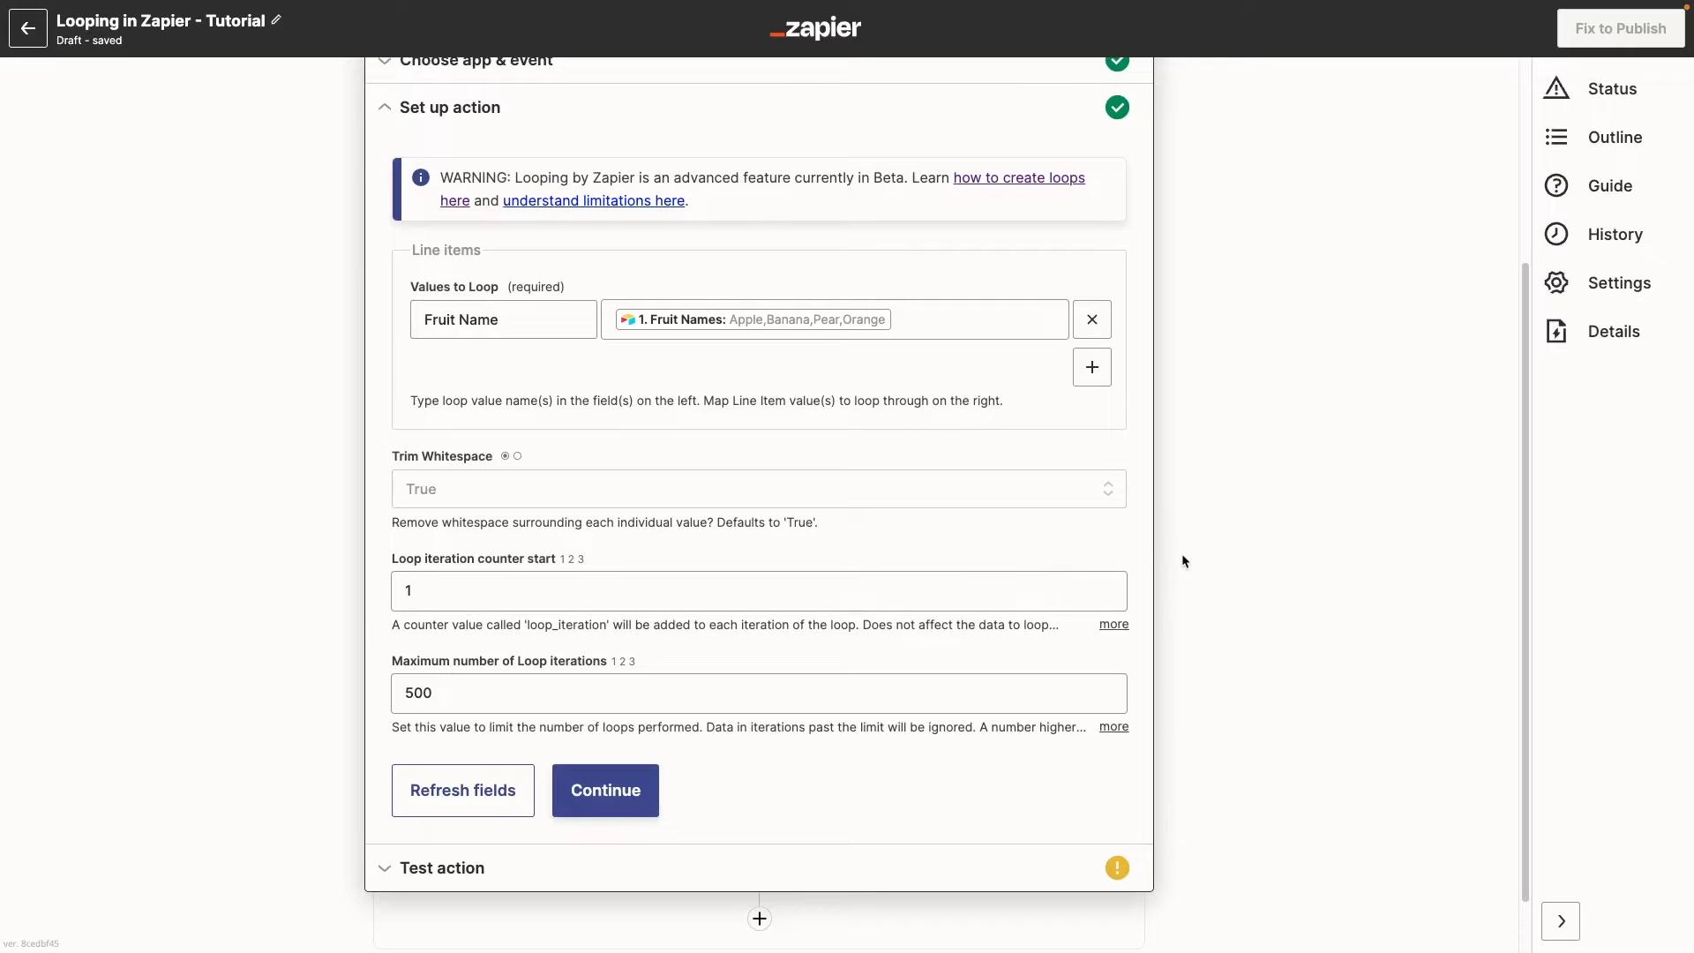
Review counter start 1 and bring up Airtable fields for the maximum loop iterations.
scroll("down", 3)
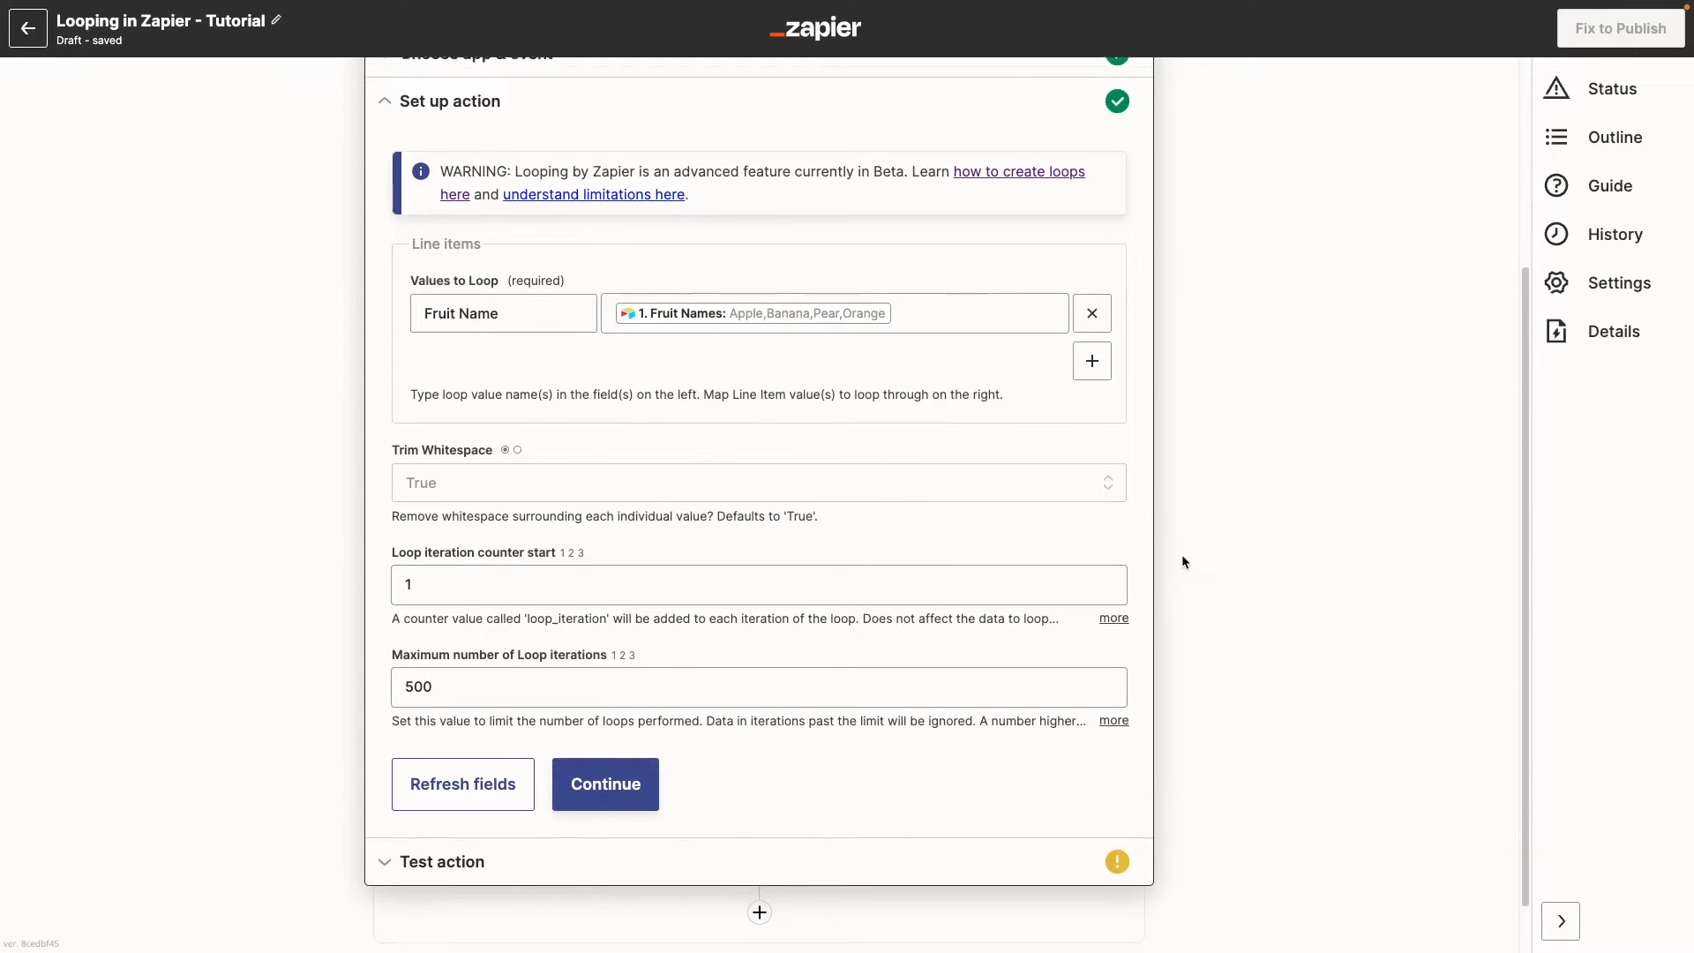
scroll("down", 3)
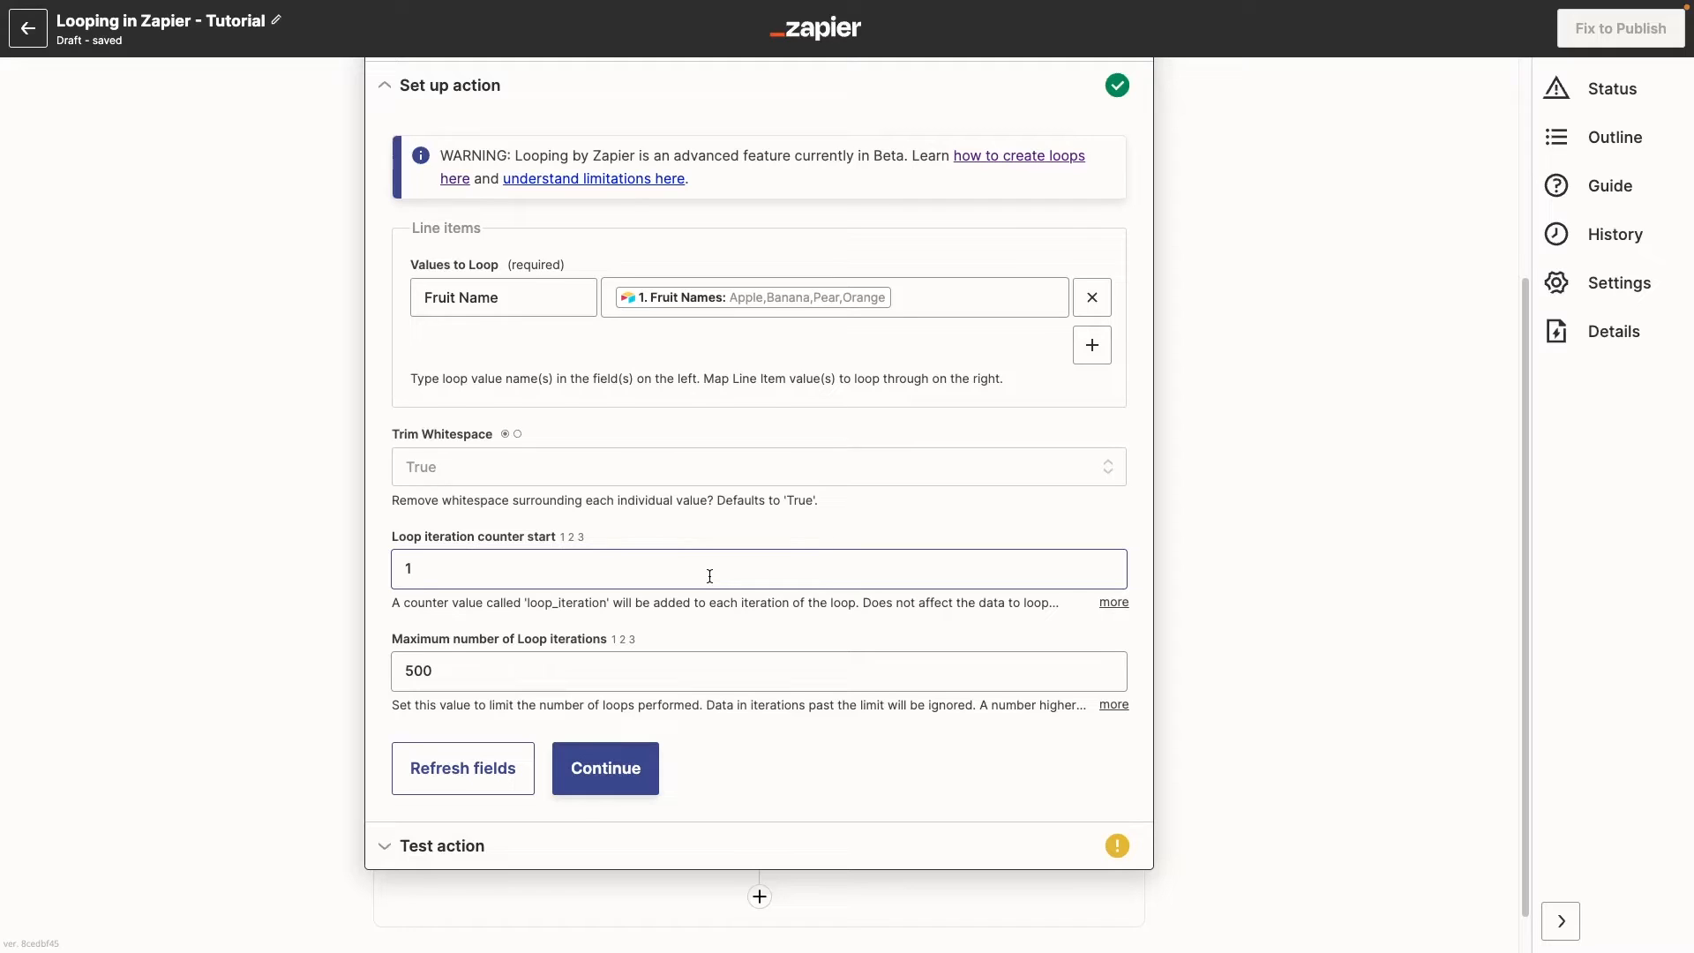
mouse_move(709, 579)
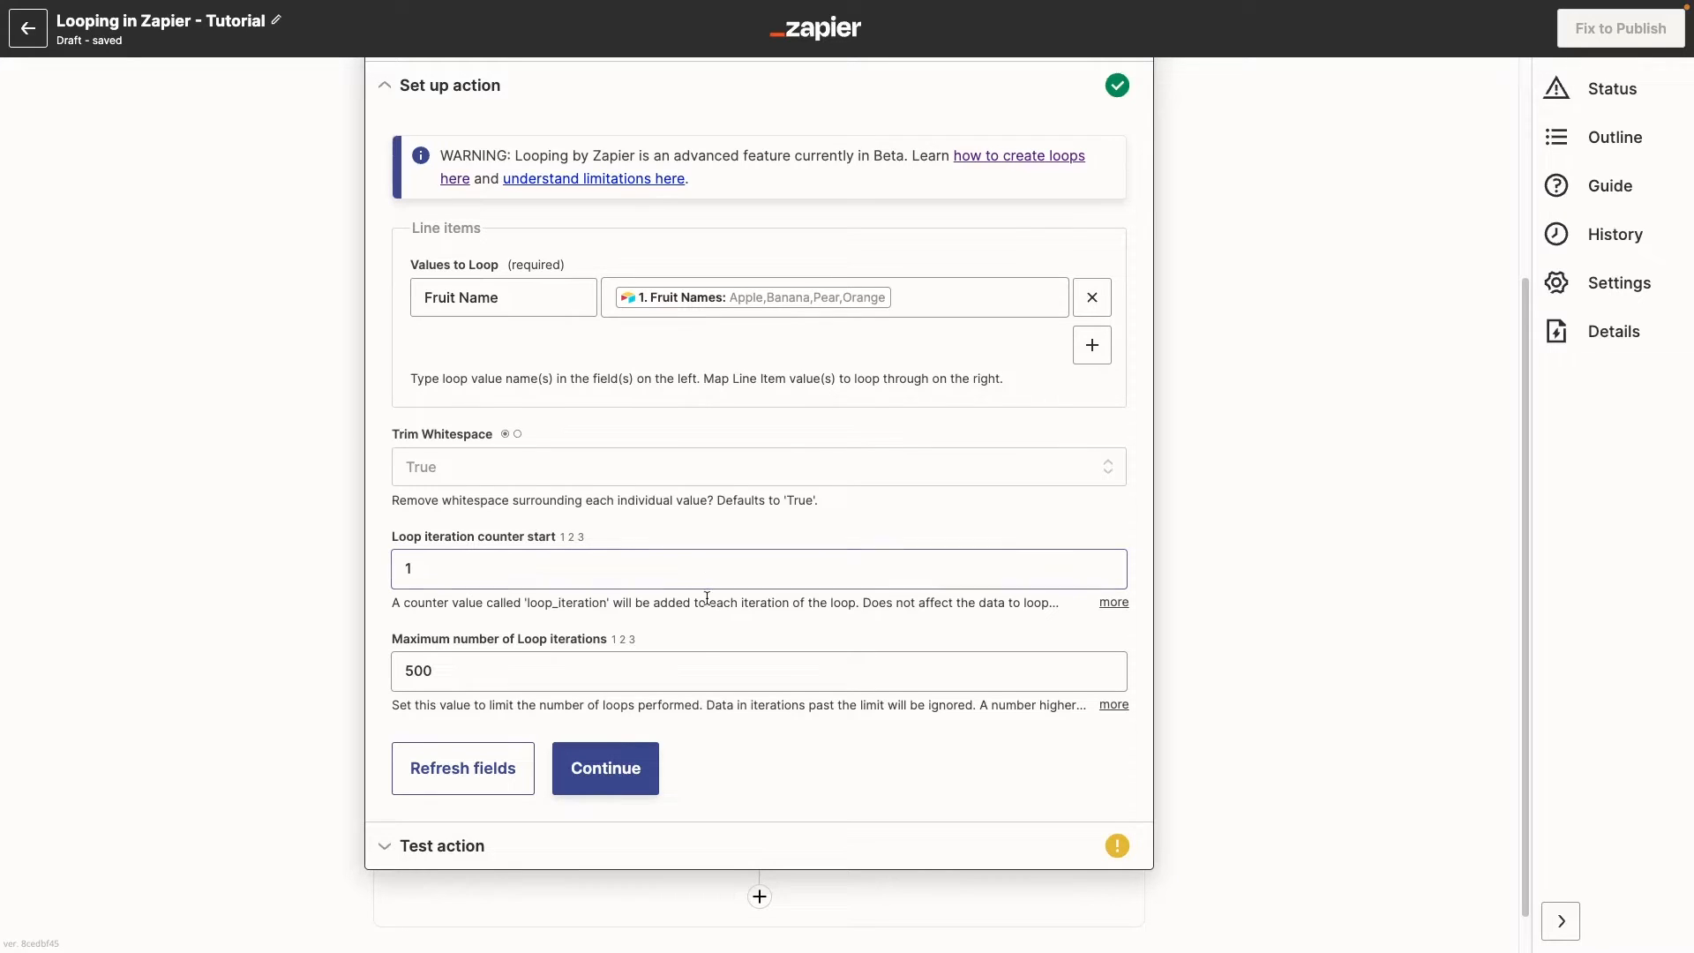
left_click(699, 670)
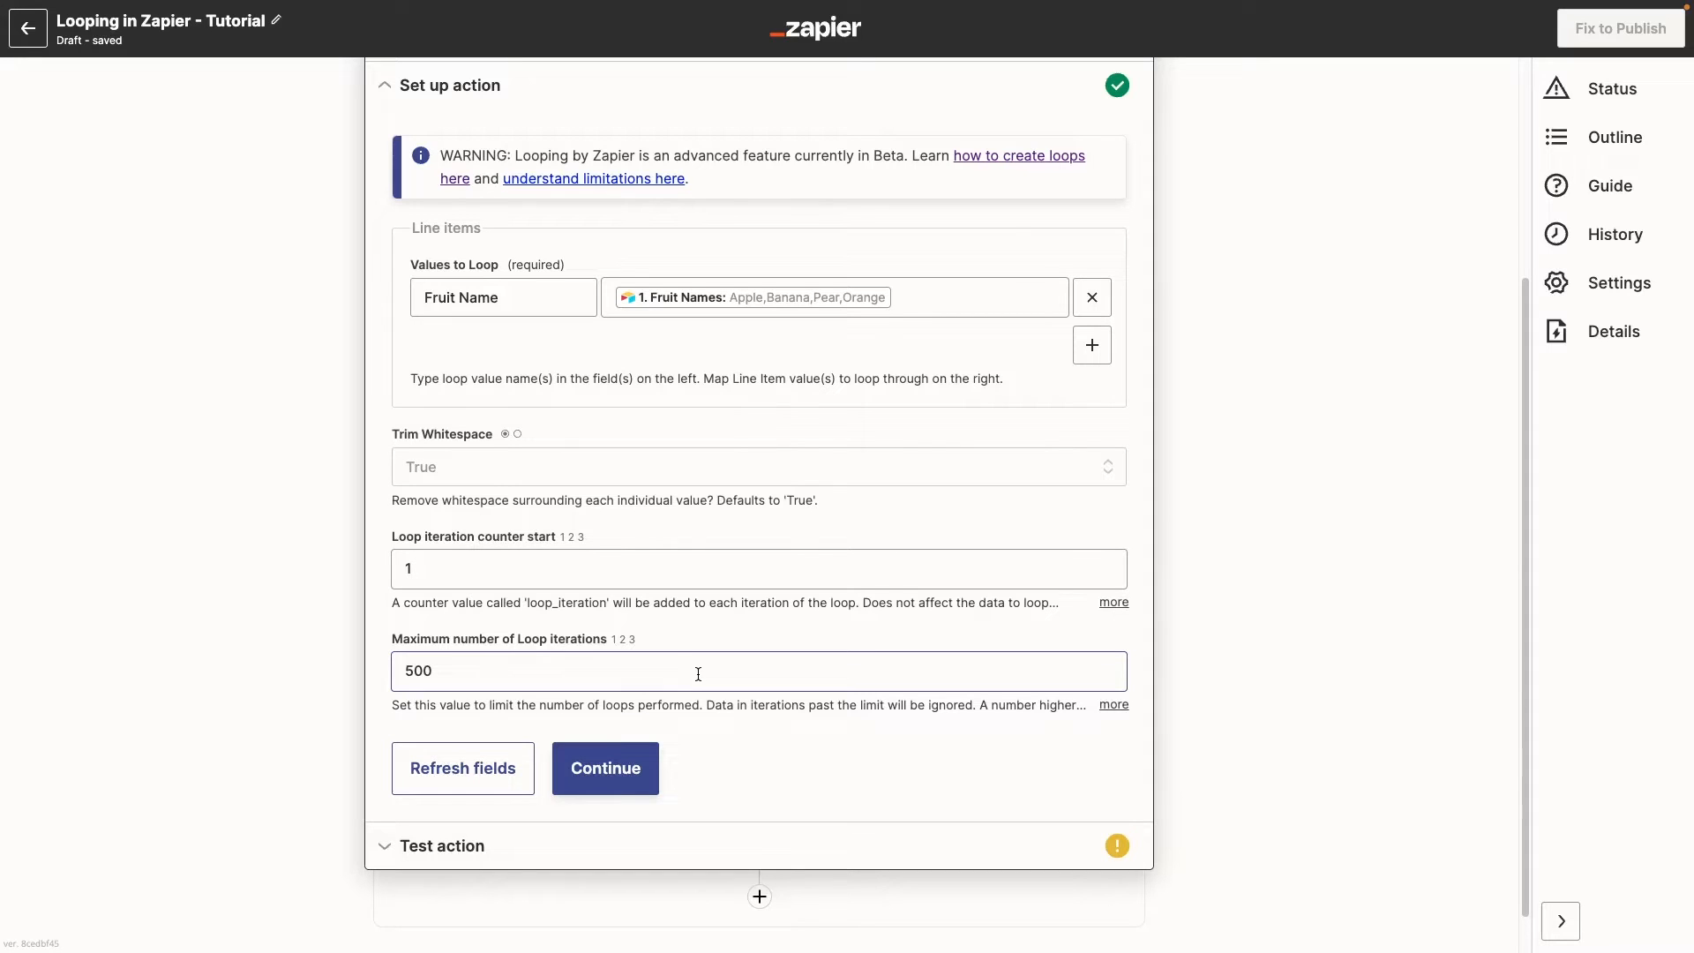
left_click(697, 671)
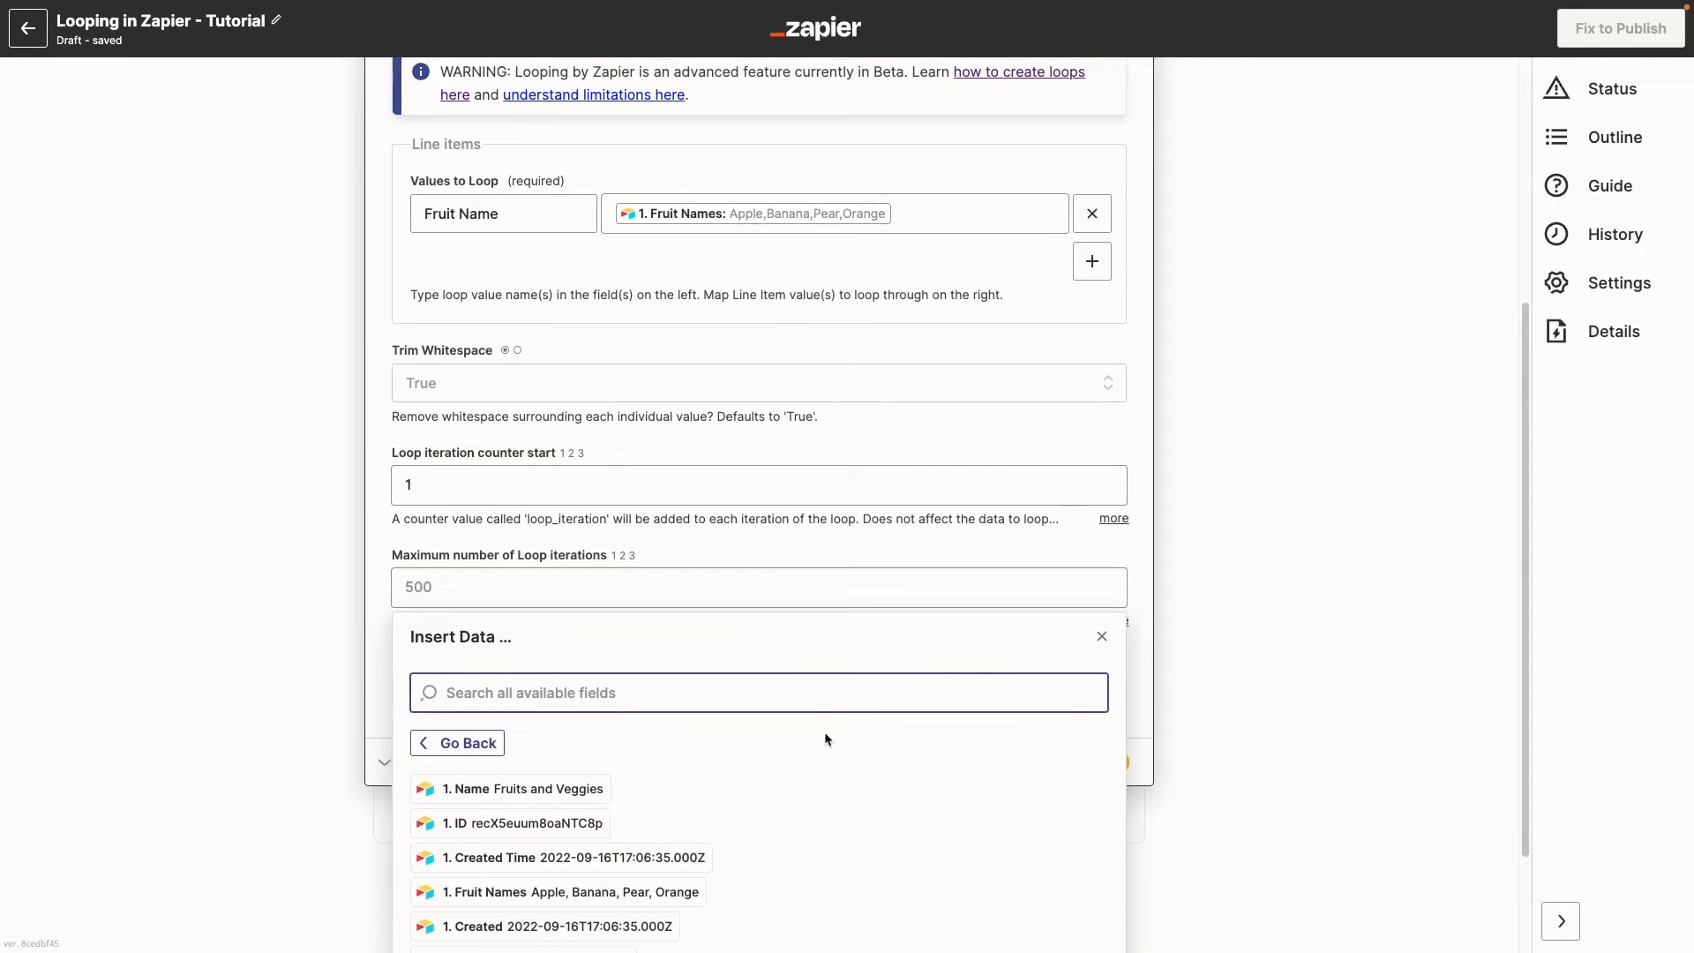
Scroll to the Count (Fruits (Linked Record)) field counting the linked fruit records.
scroll("down", 3)
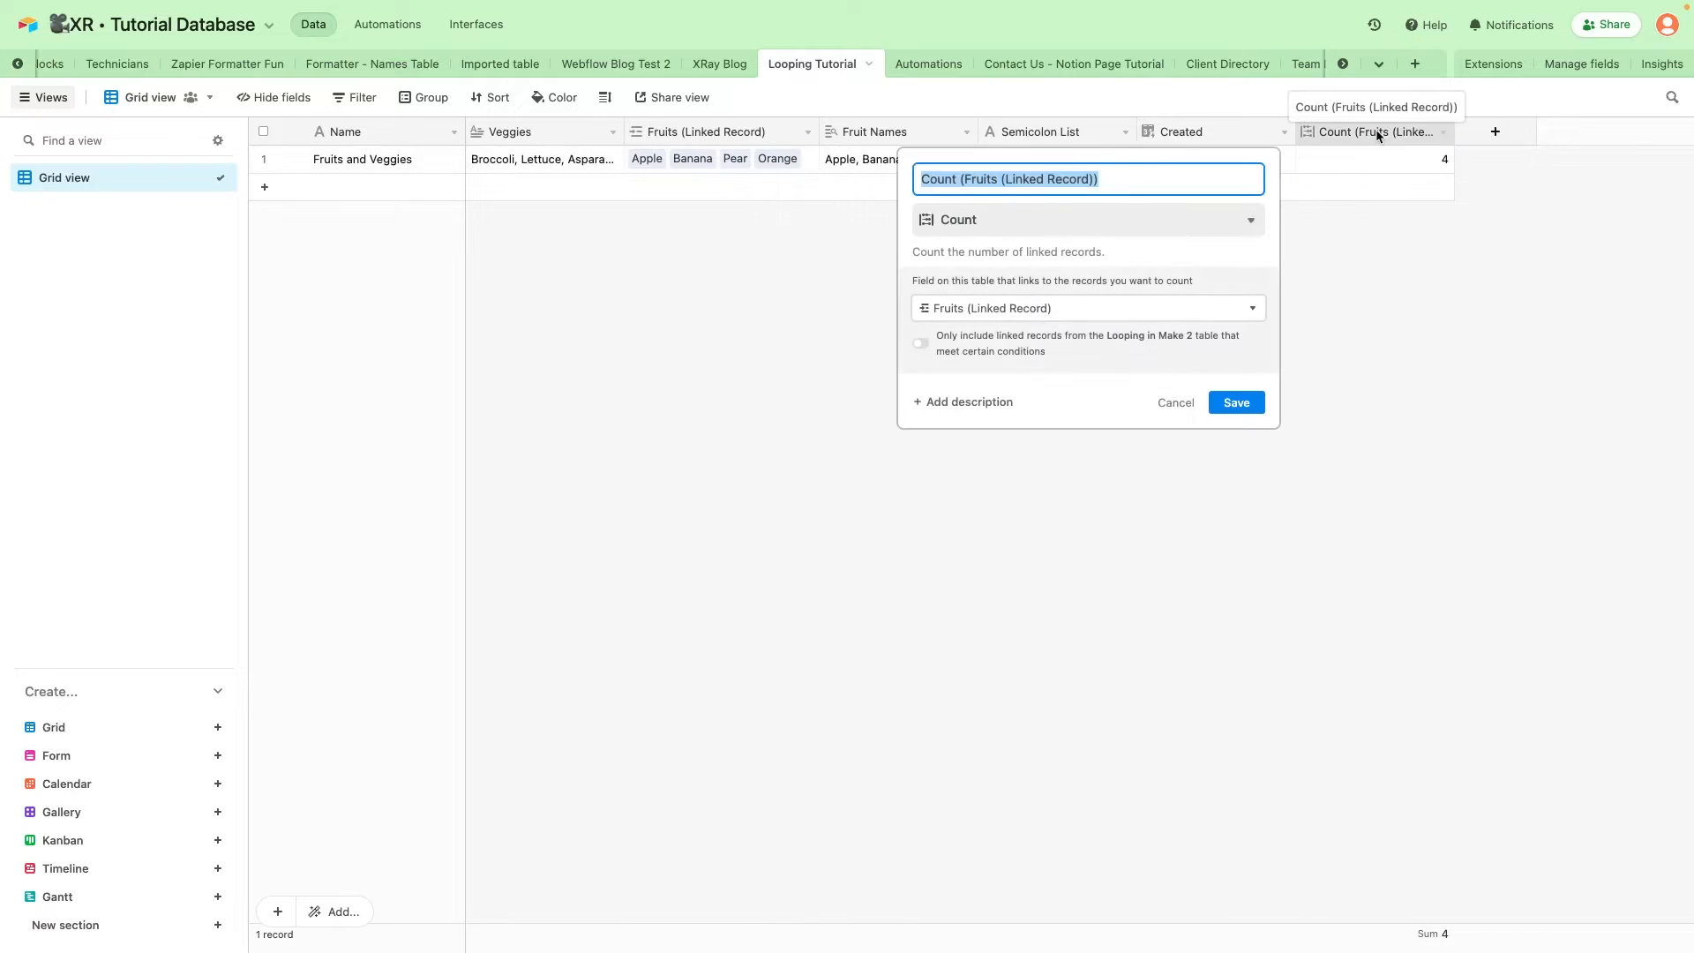
mouse_move(951, 265)
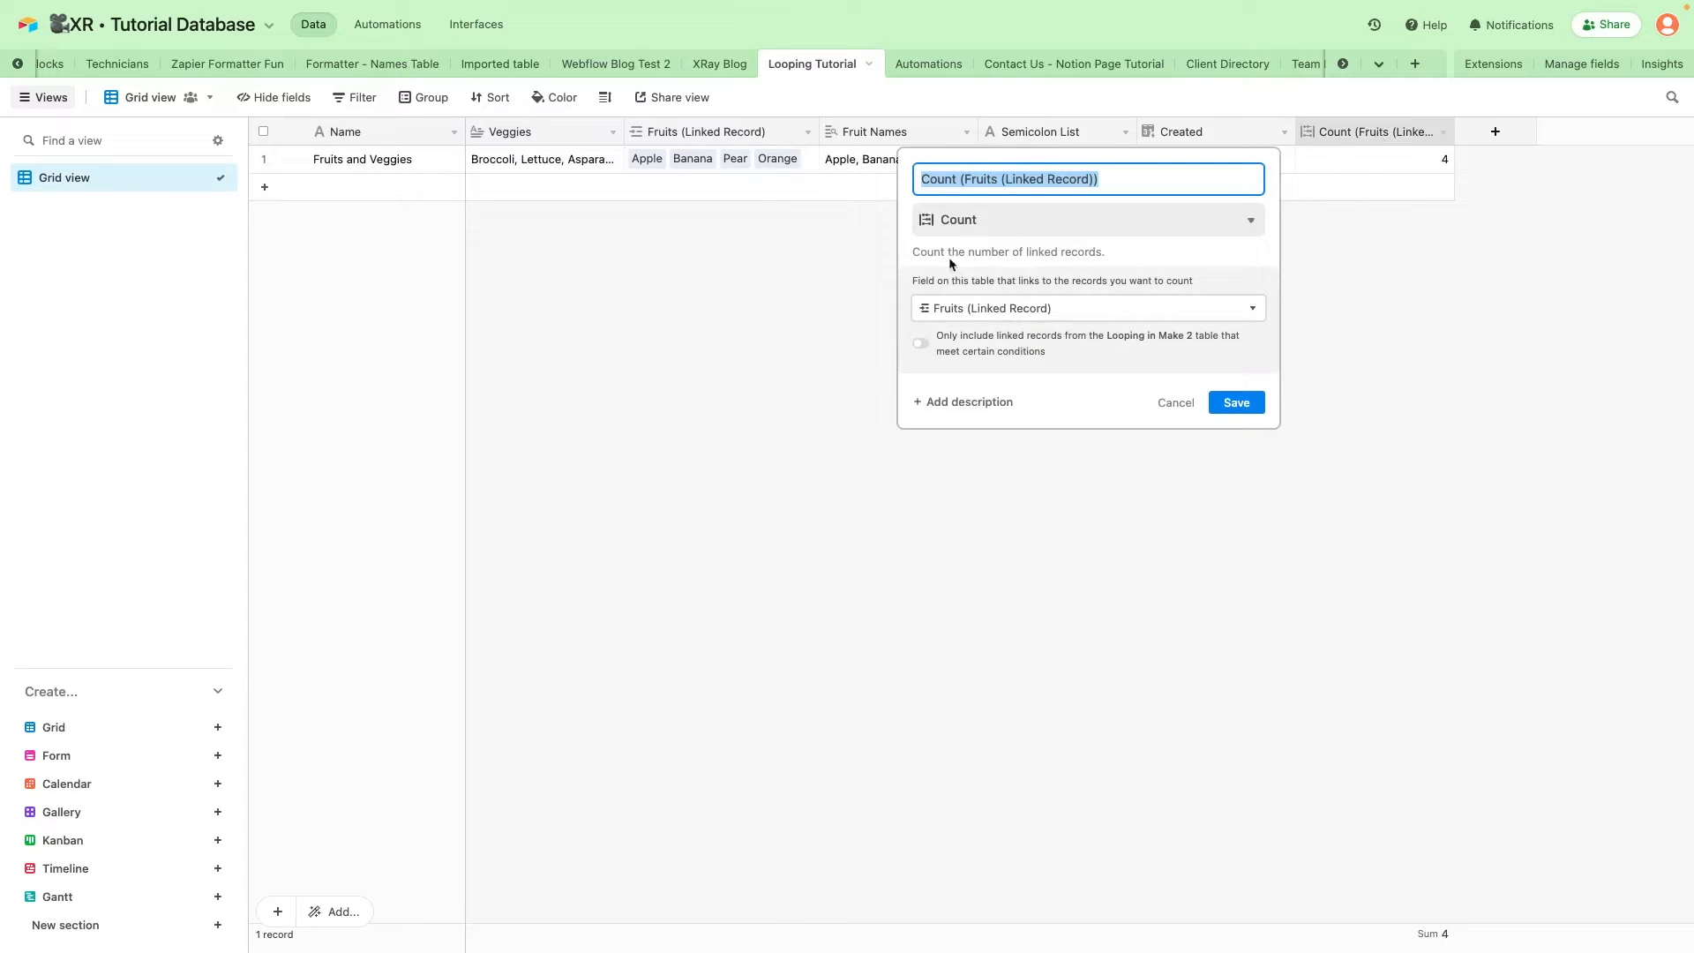
mouse_move(1100, 257)
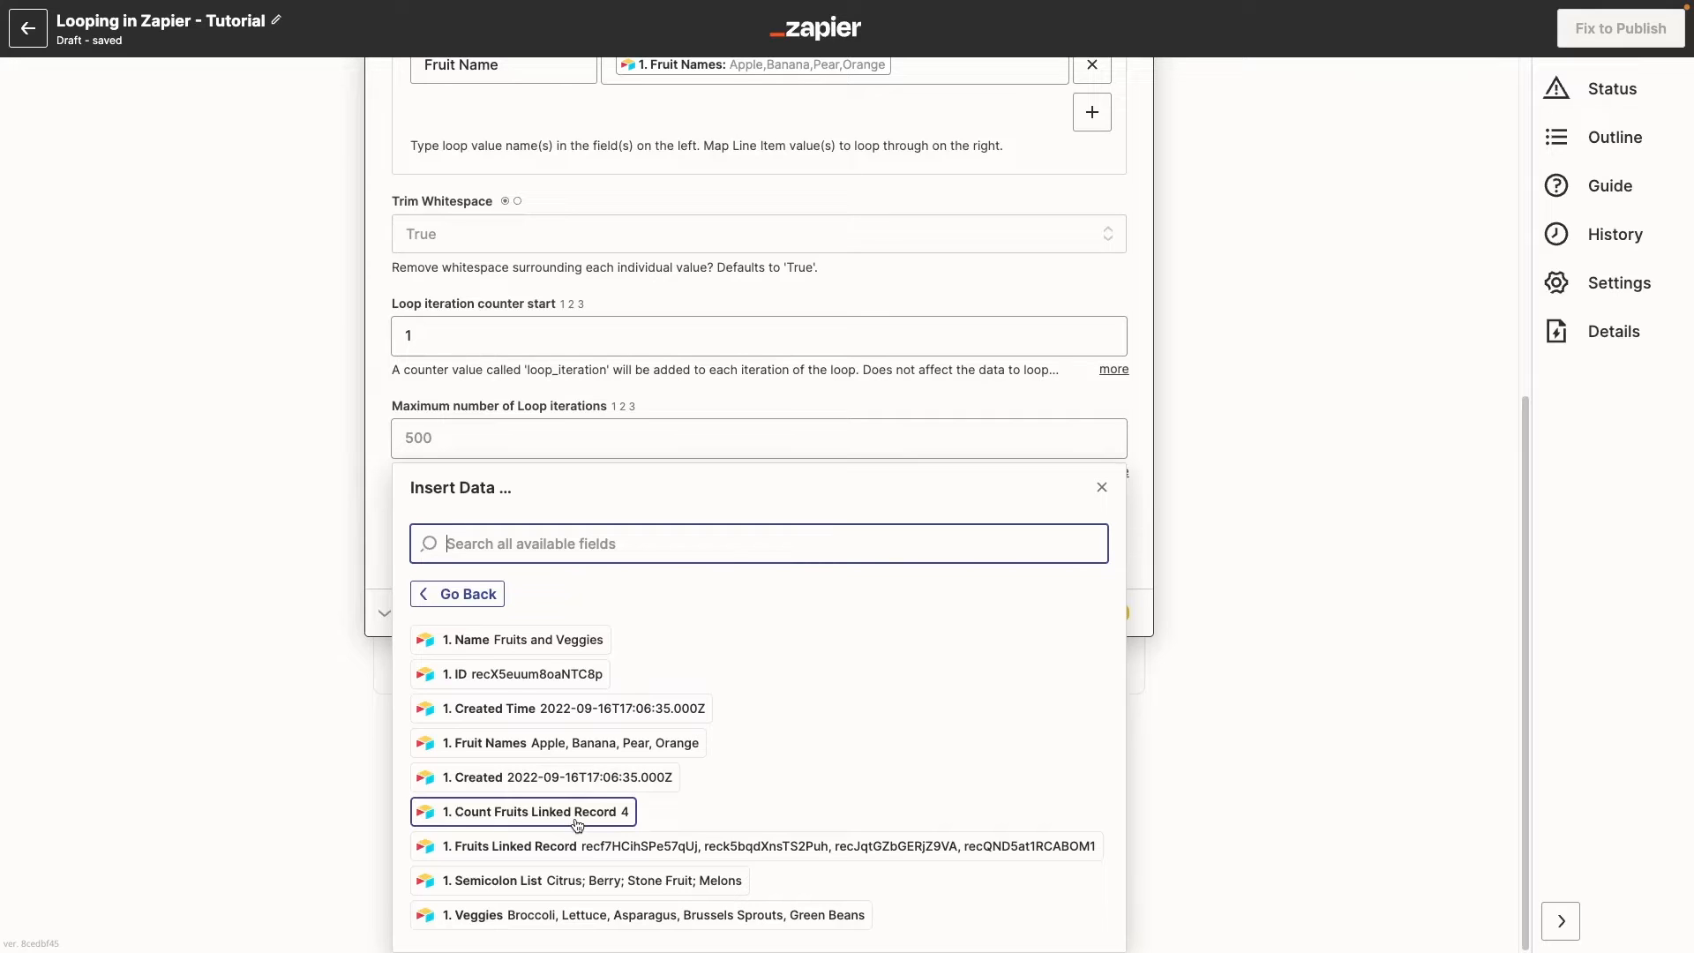
Set Maximum number of Loop iterations to the Airtable Count Fruits Linked Record value.
left_click(522, 812)
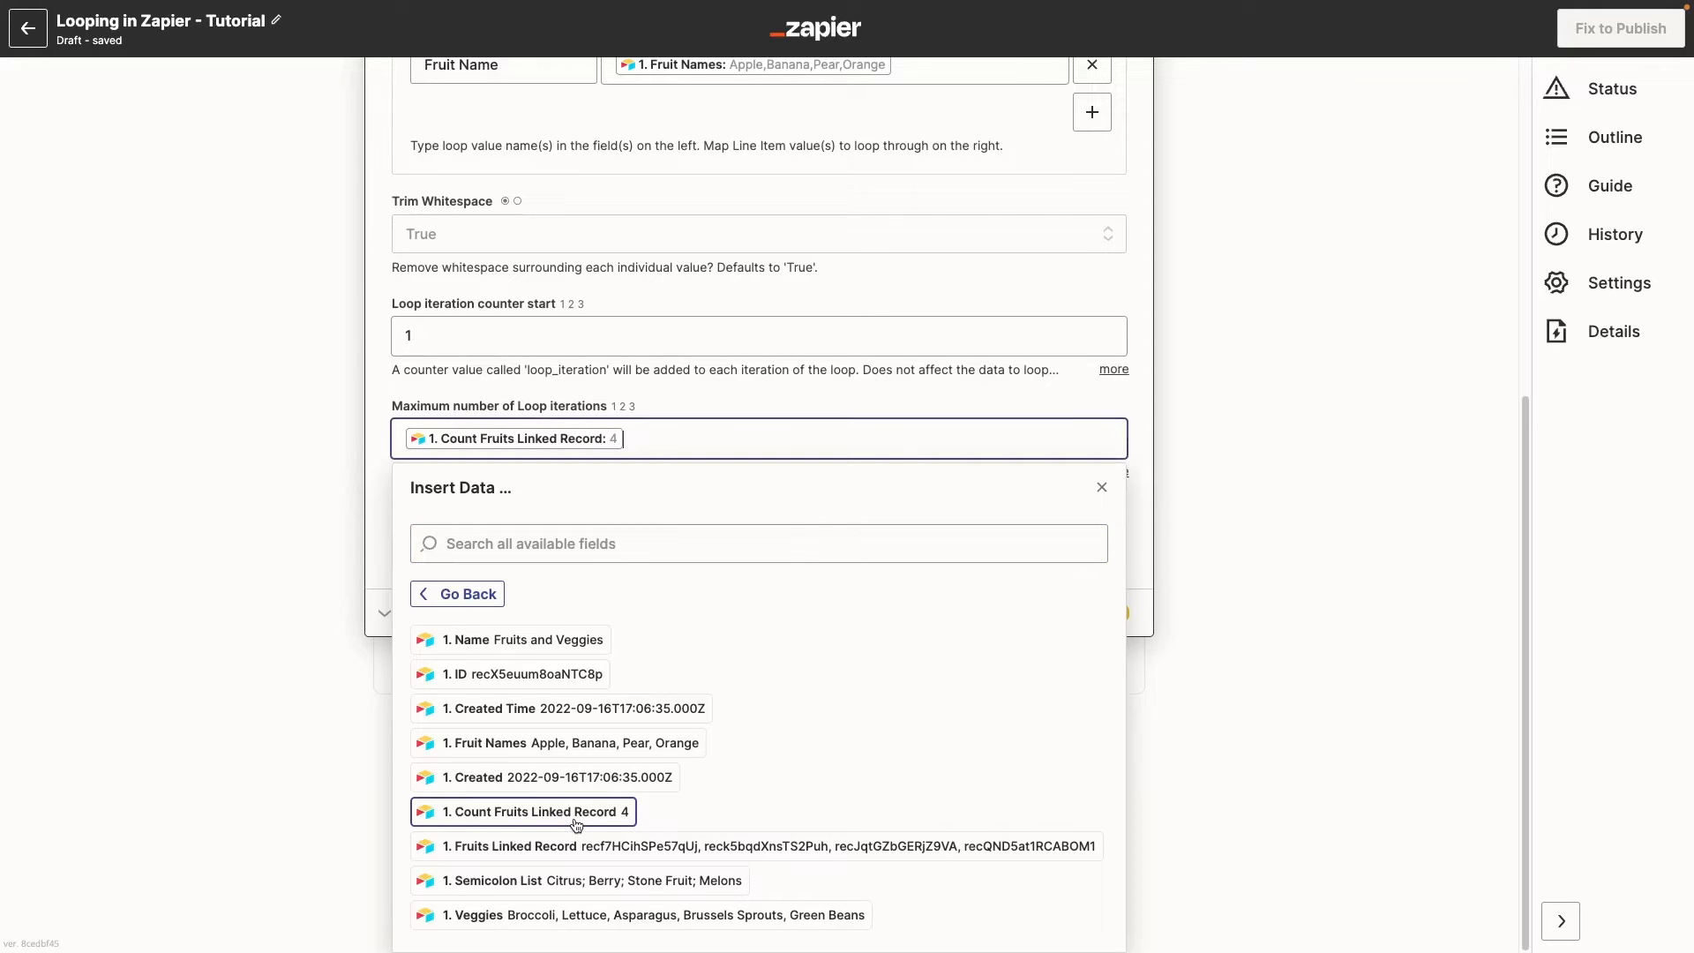
left_click(1102, 487)
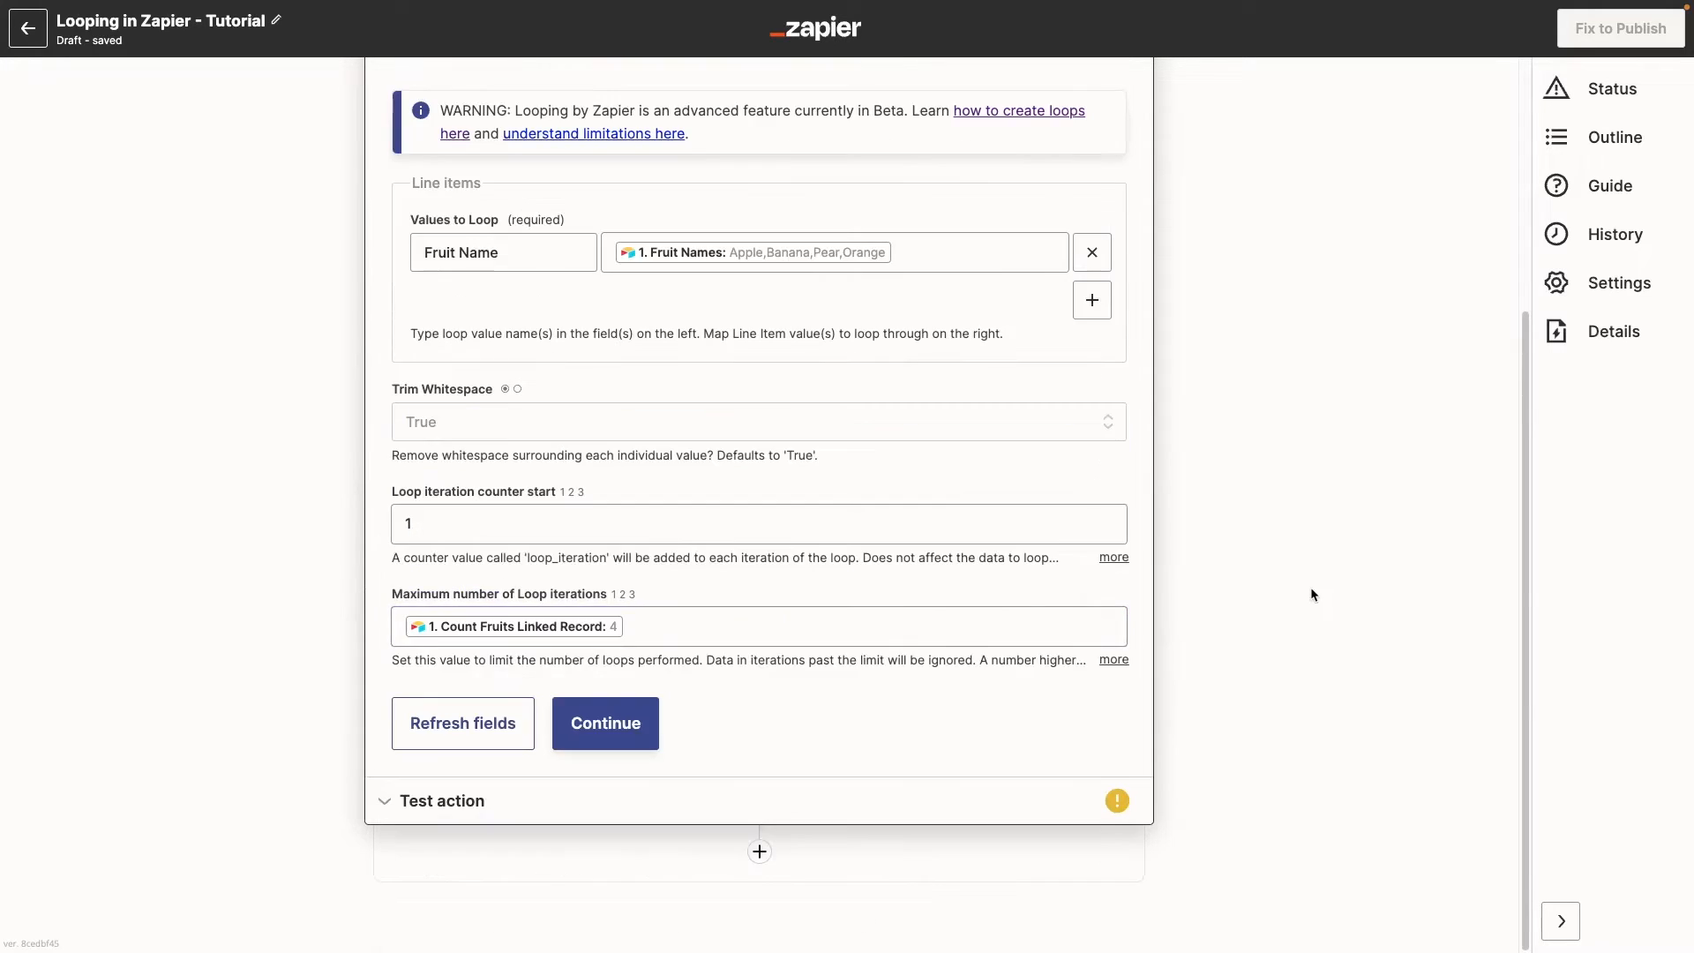
mouse_move(1248, 600)
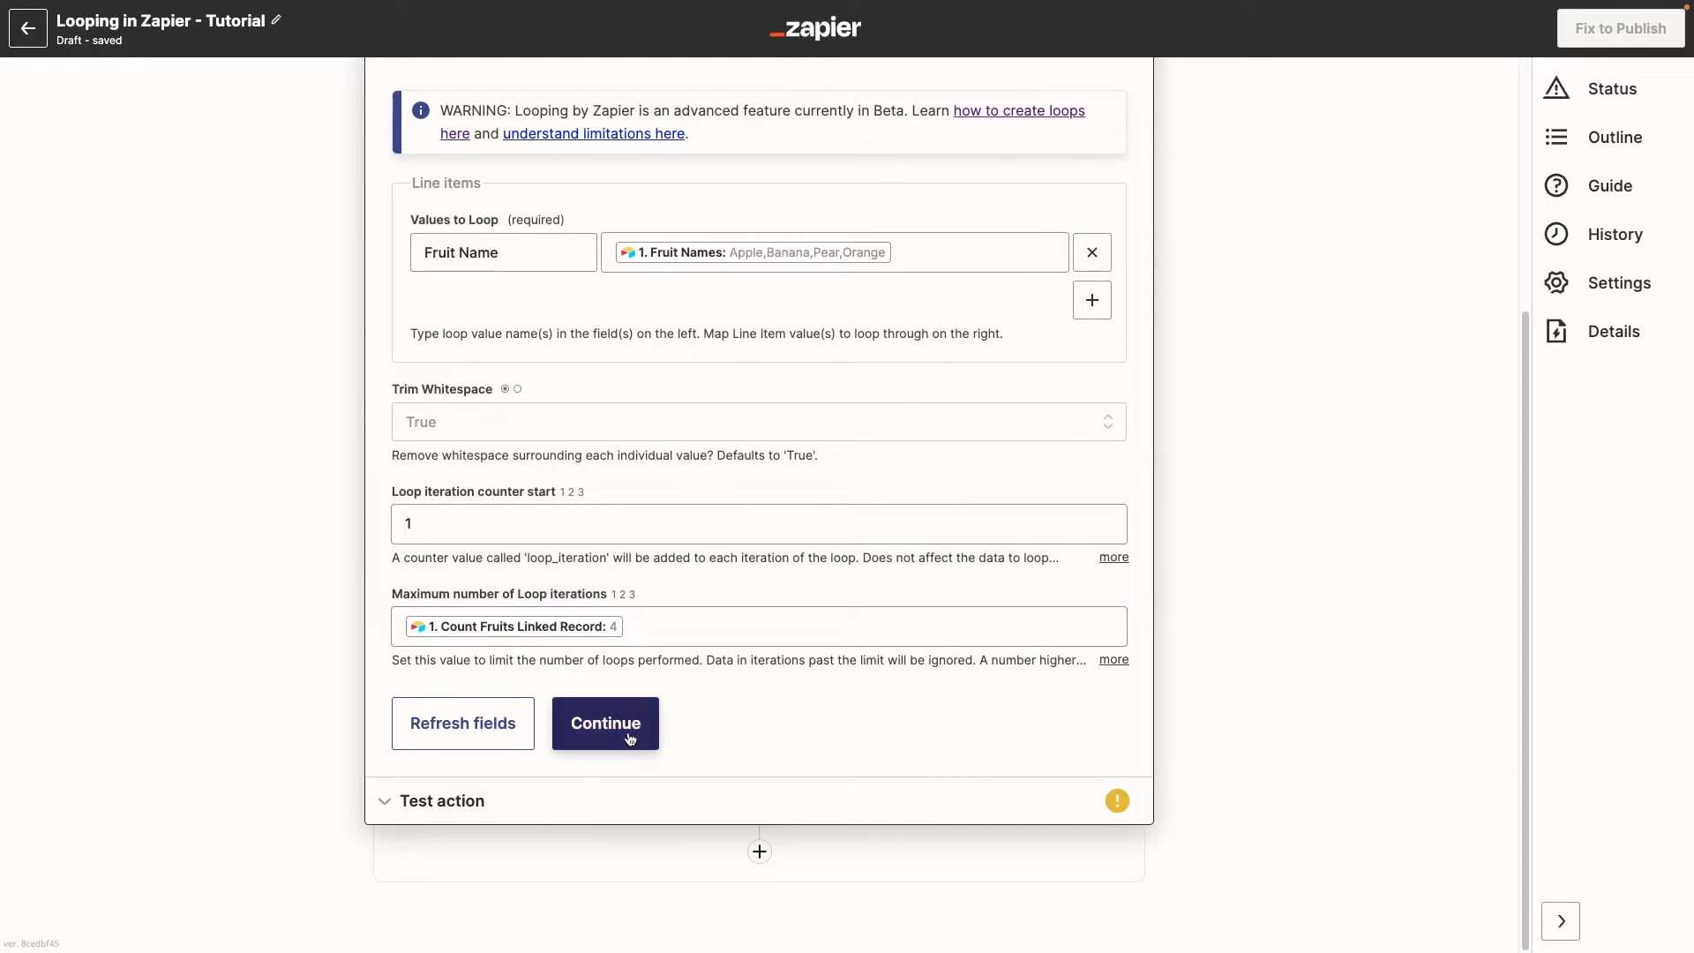
Test the loop step and review its four iterations: Apple, Banana, Pear and Orange.
left_click(605, 723)
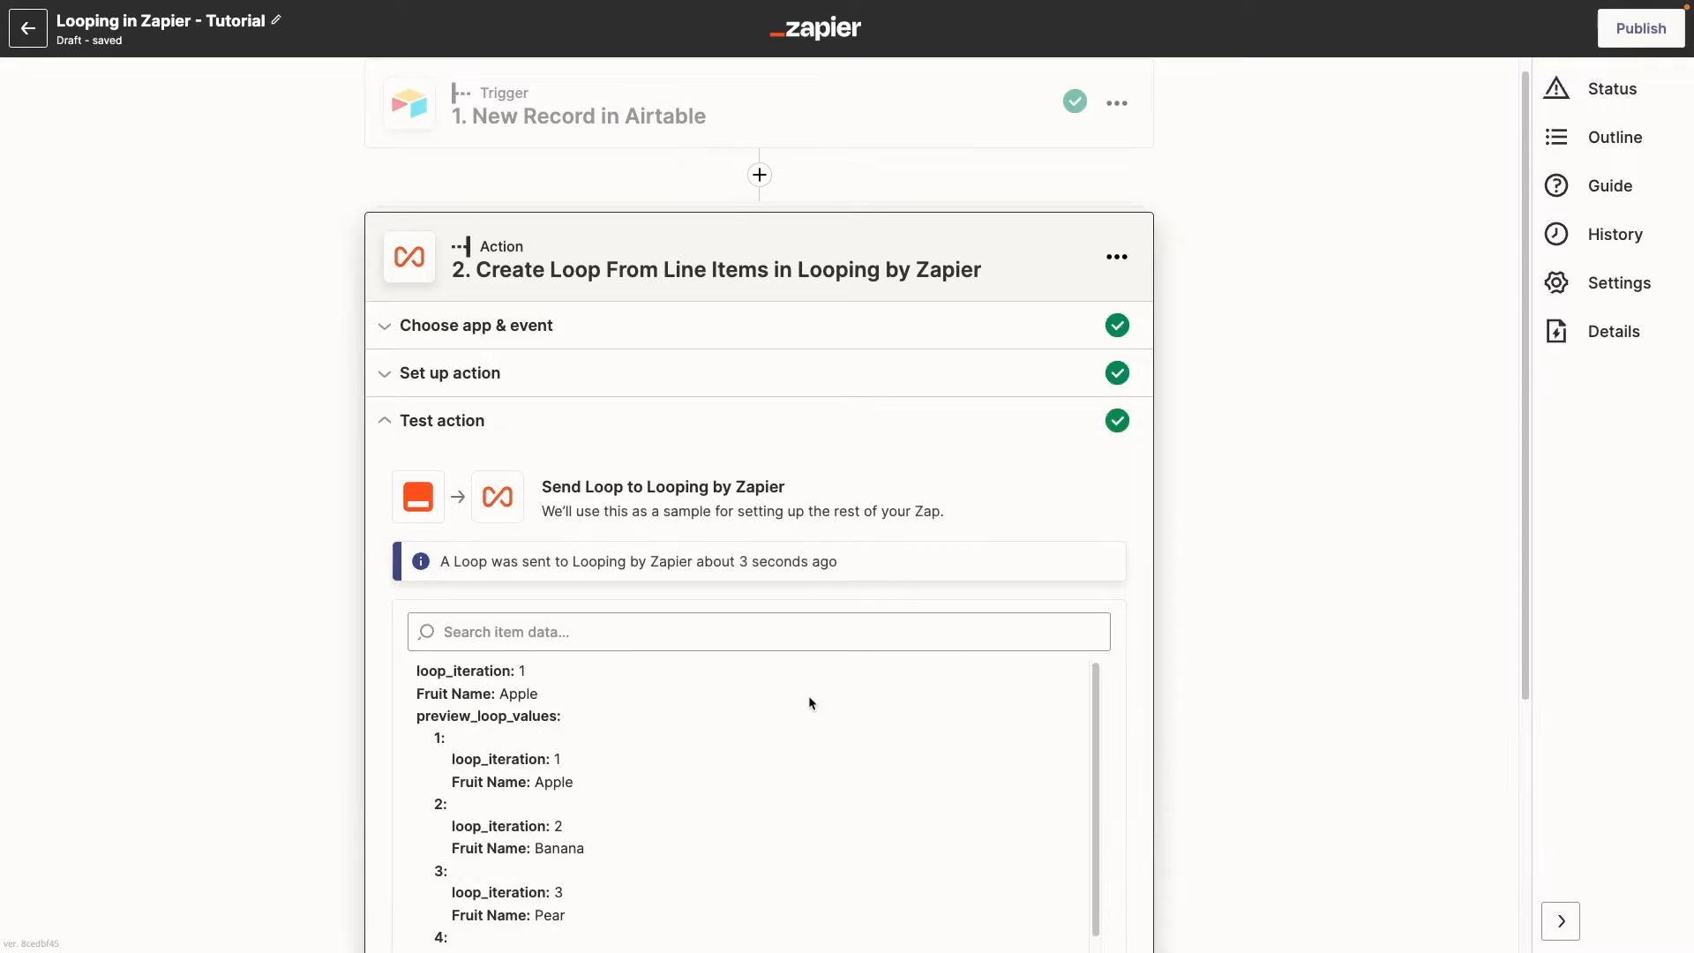
scroll("down", 3)
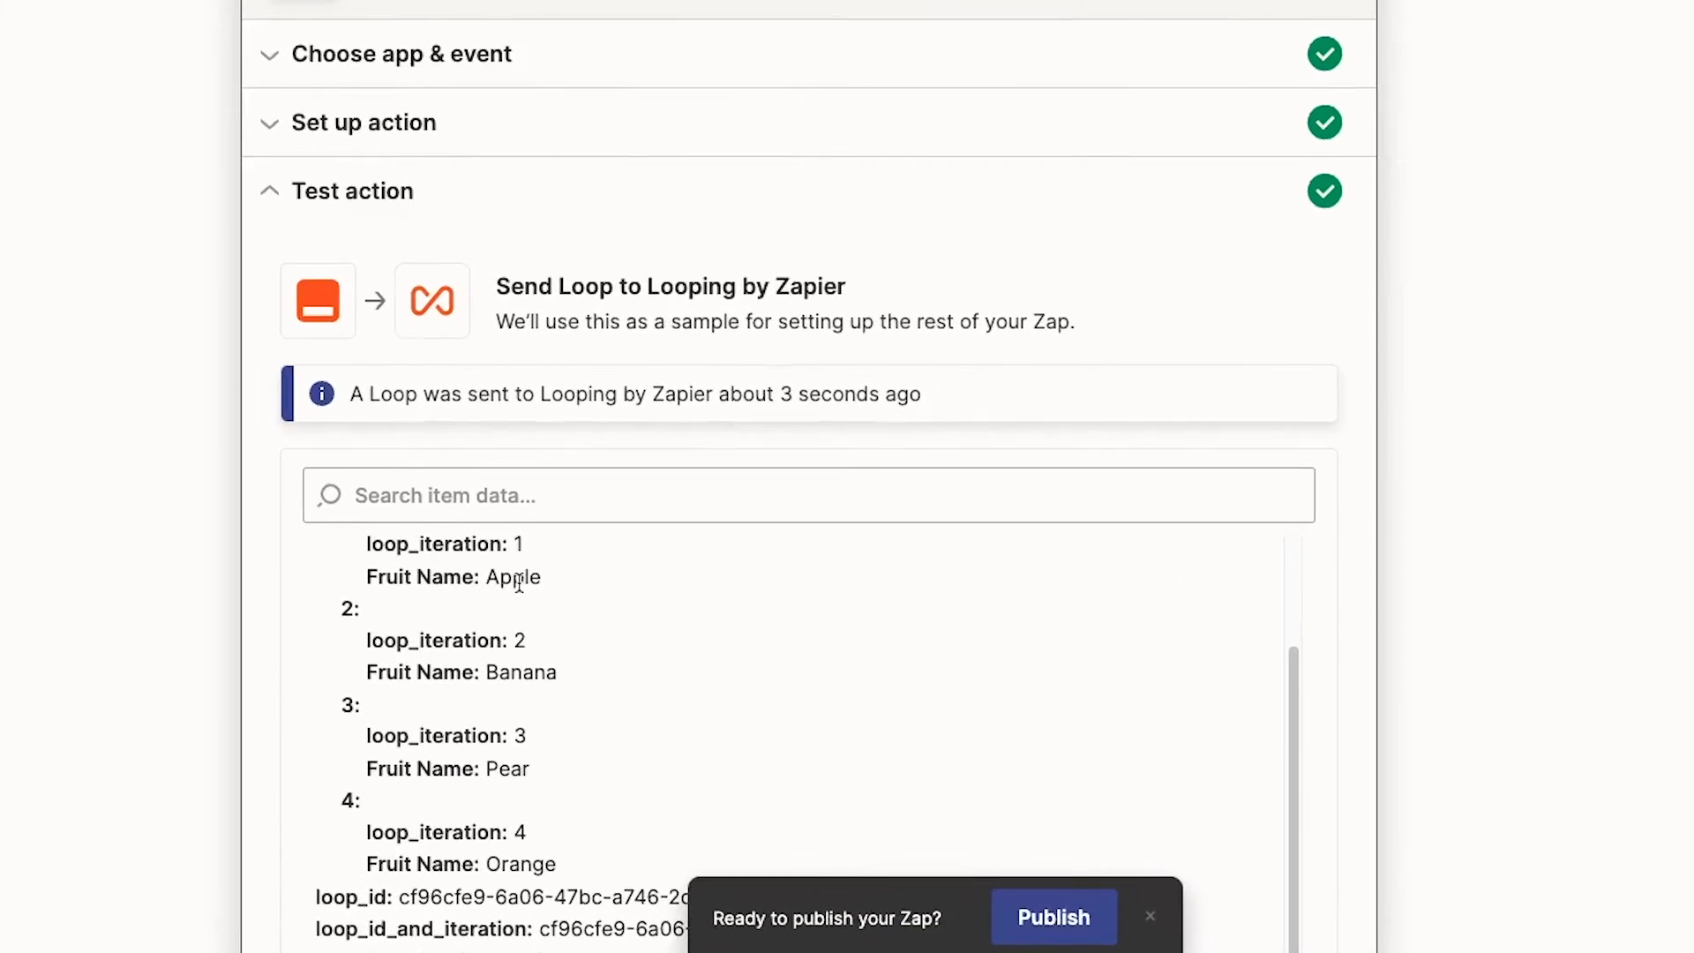
scroll("down", 3)
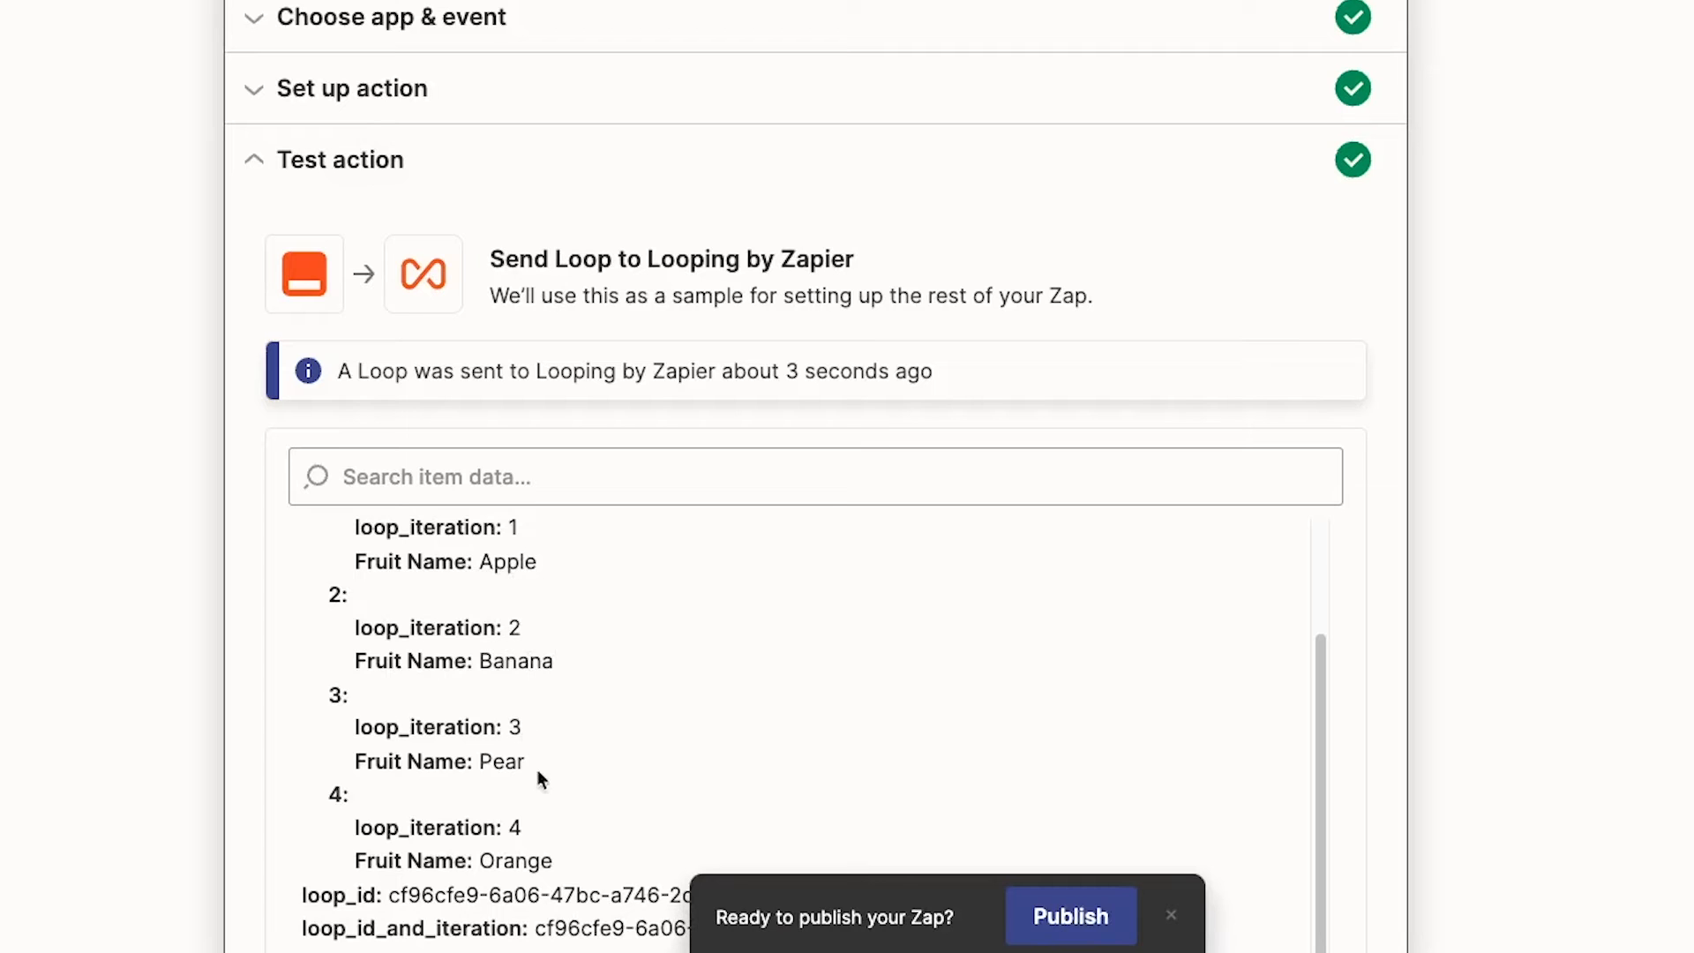
scroll("down", 3)
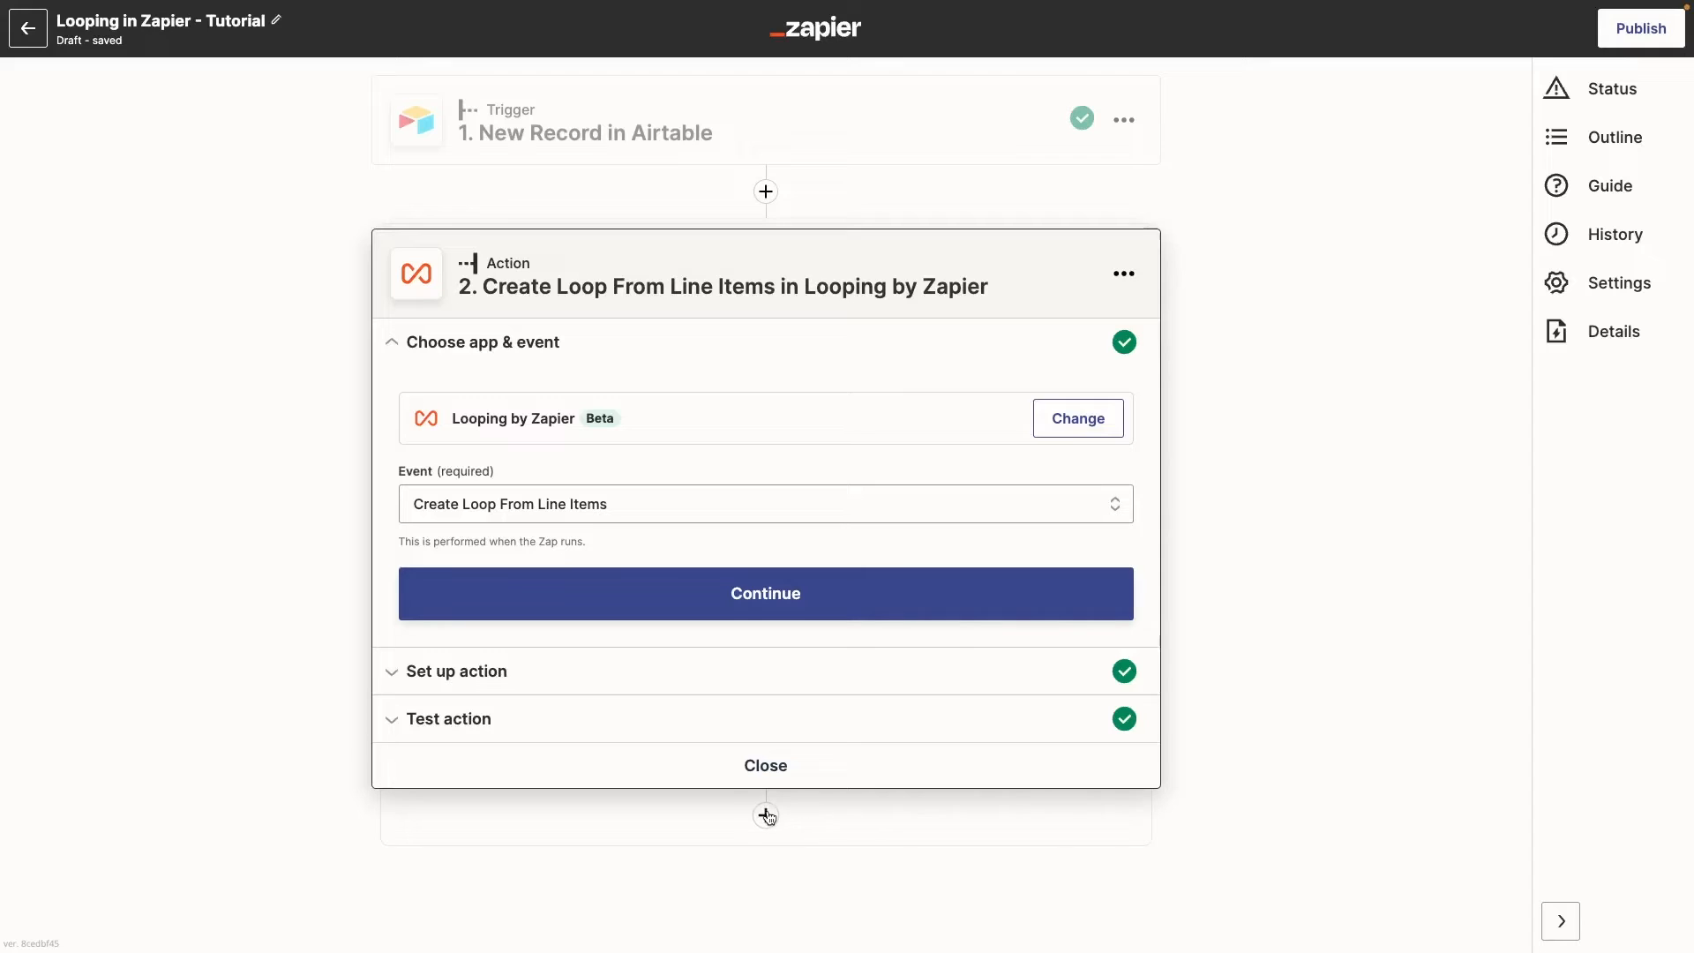
Add a Slack Send Direct Message step using the connected Slack account.
left_click(764, 344)
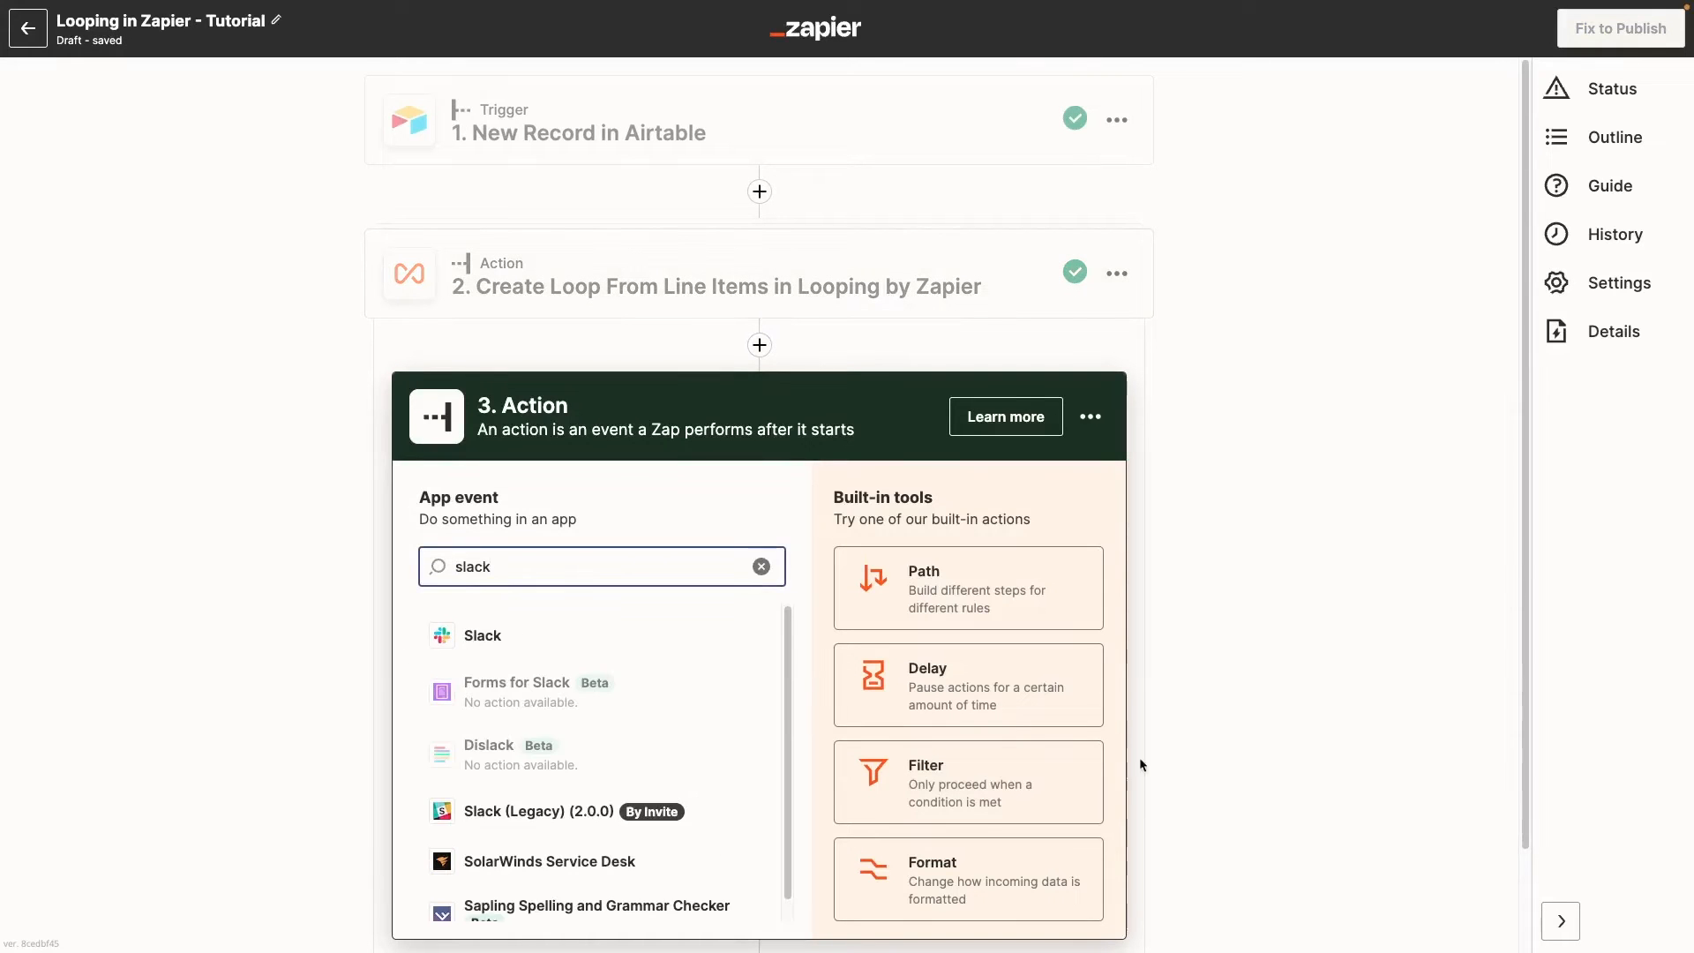
left_click(482, 635)
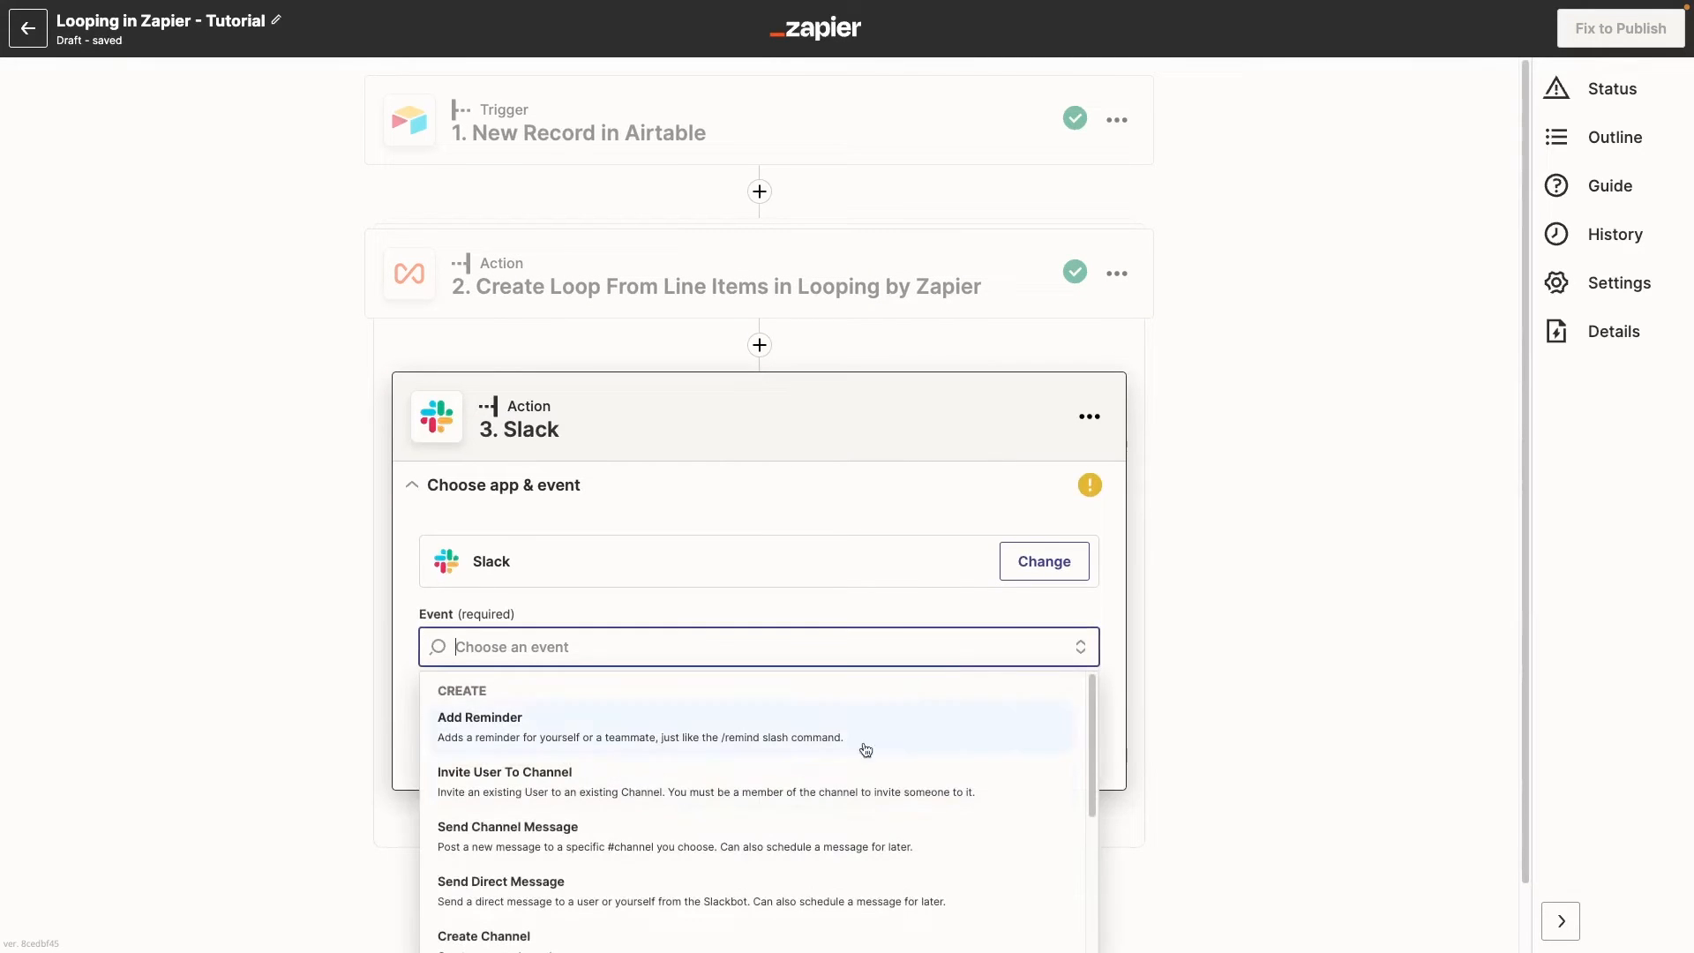
left_click(499, 881)
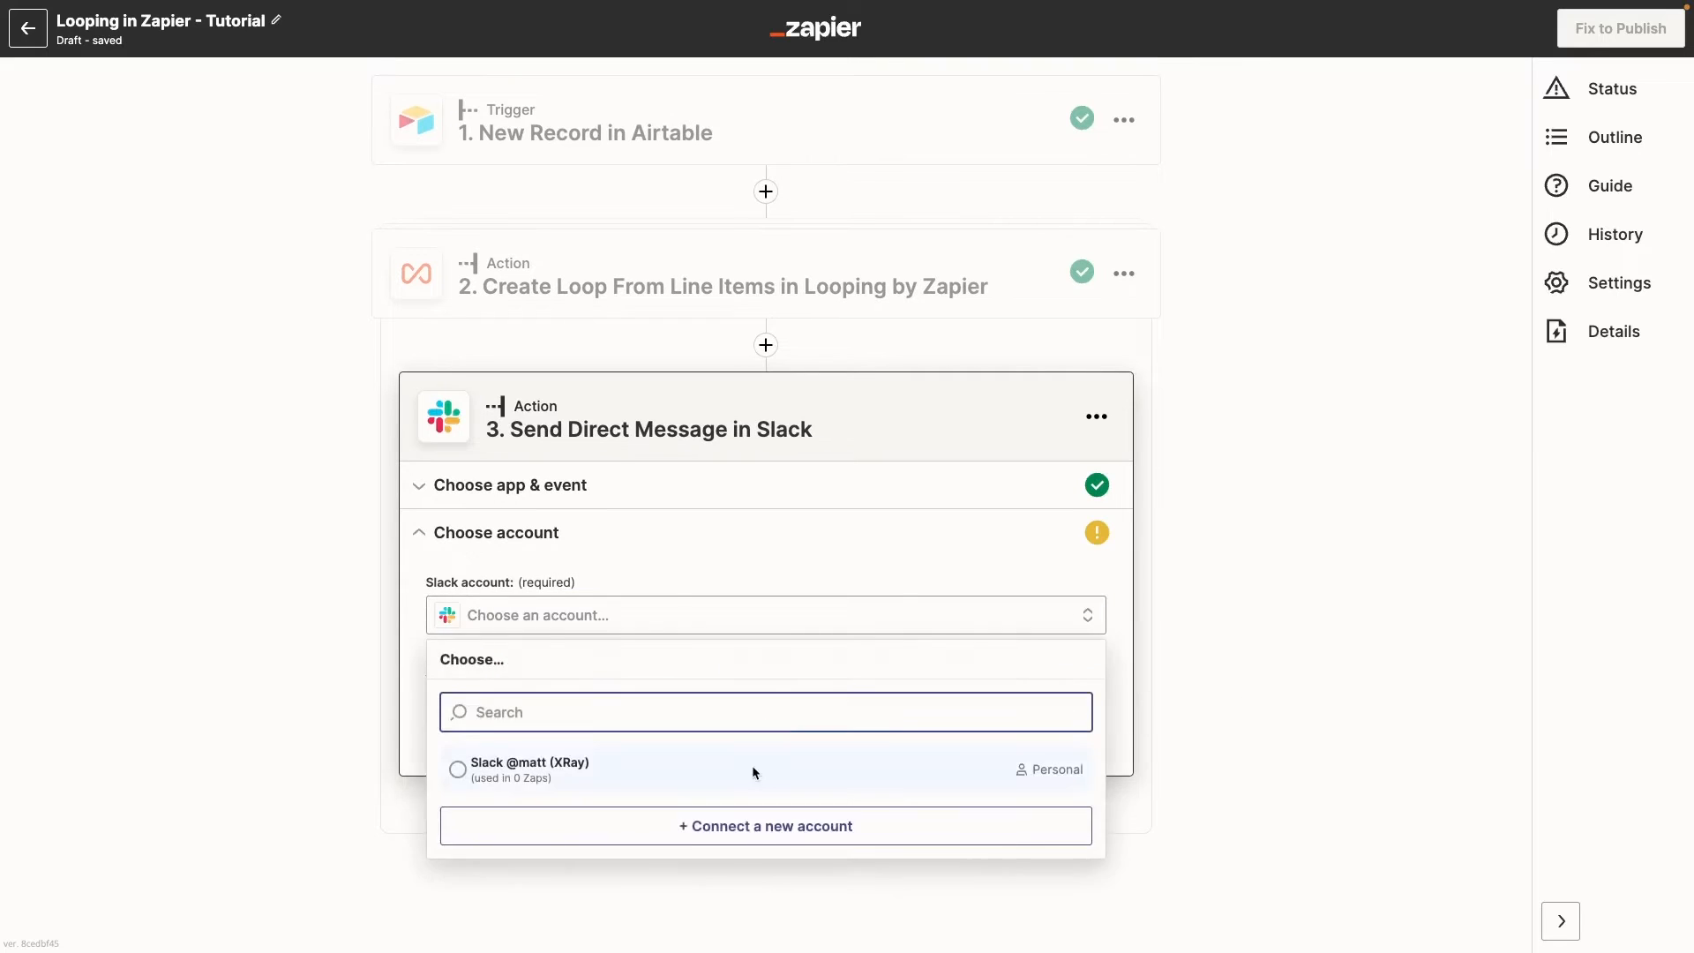
left_click(528, 769)
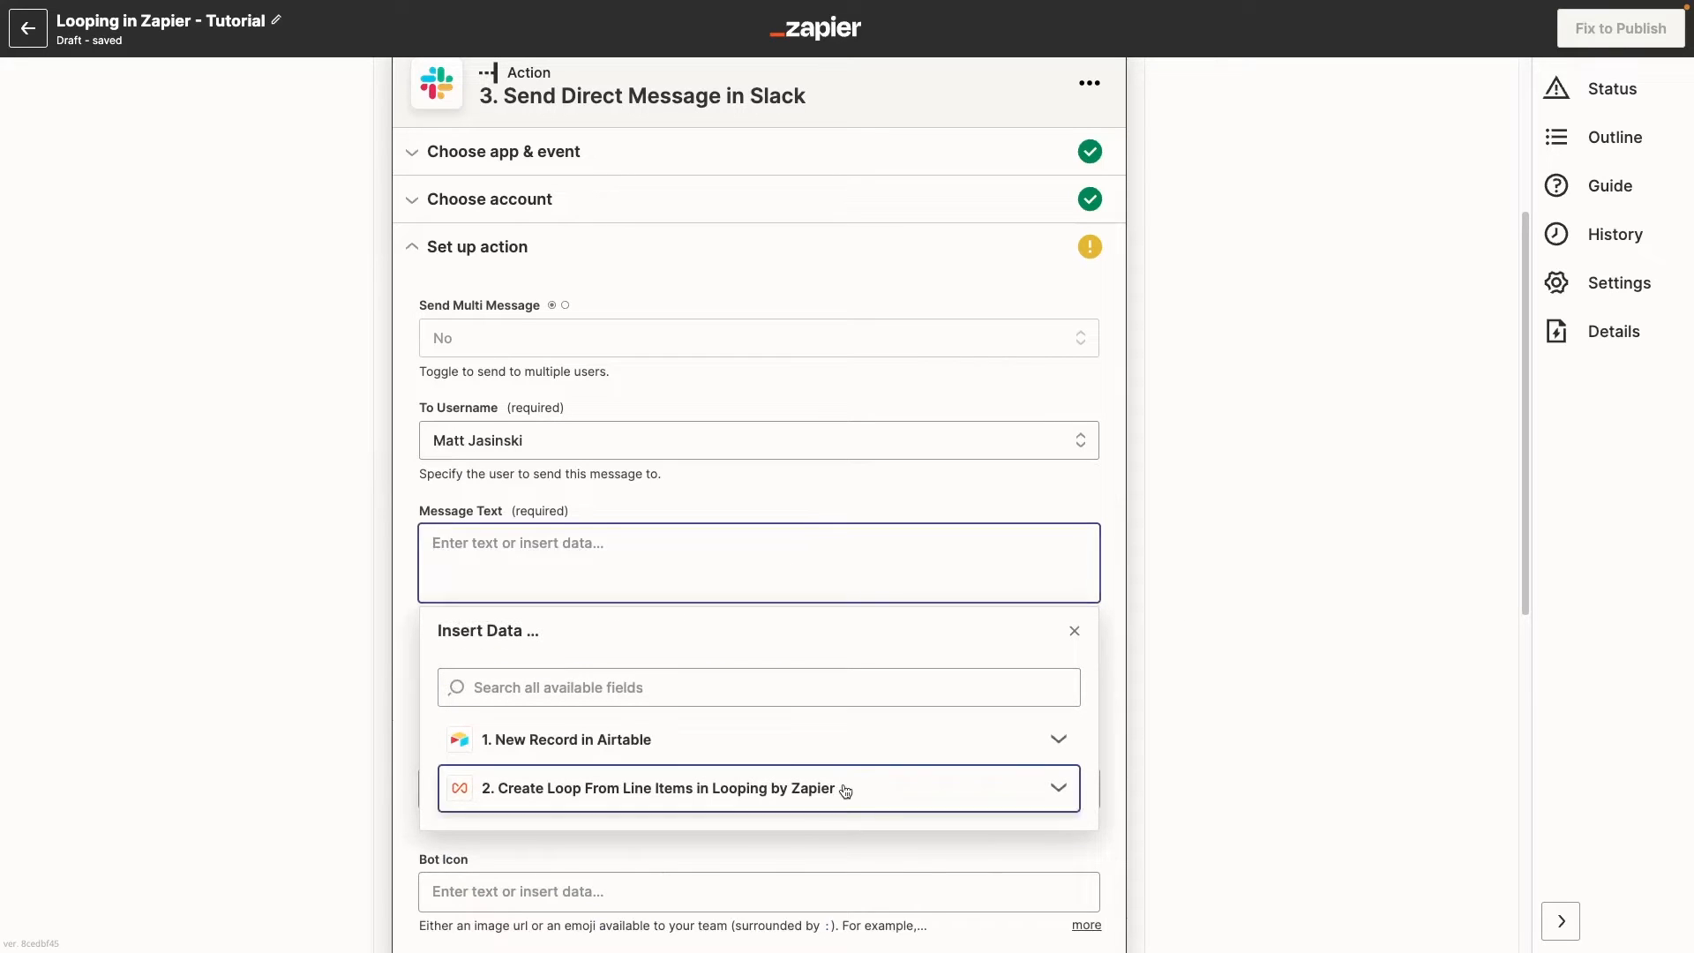
Compose the message text from the loop's Loop Iteration and Fruit Name values.
left_click(656, 787)
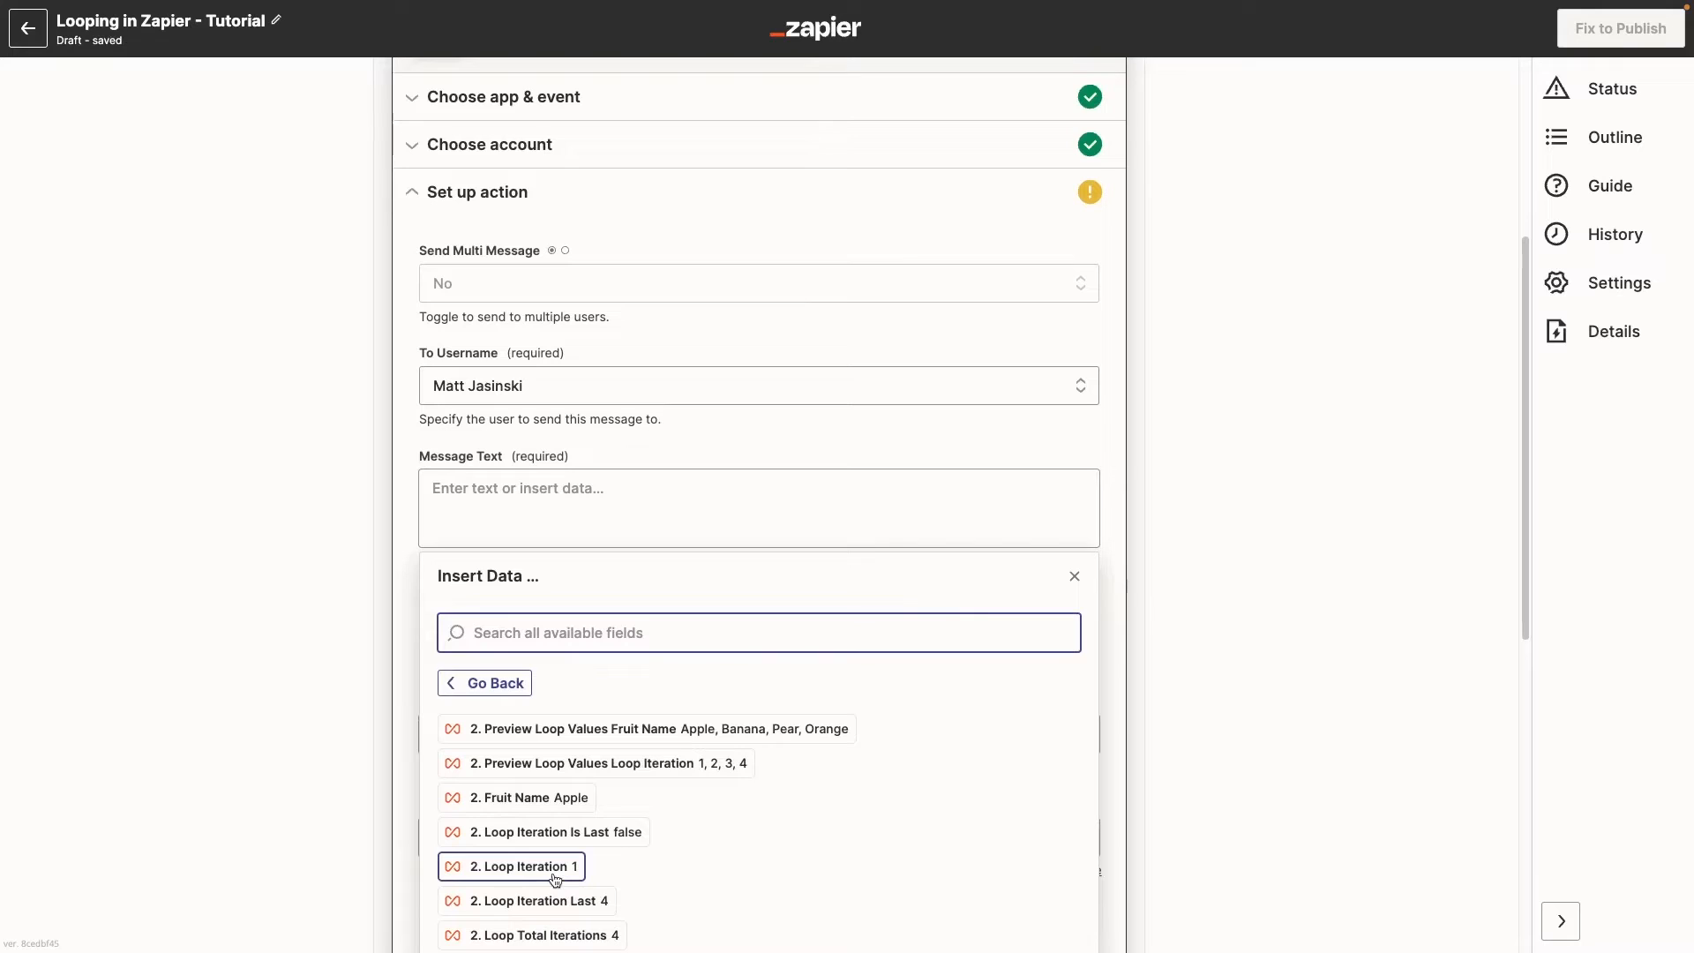
left_click(519, 864)
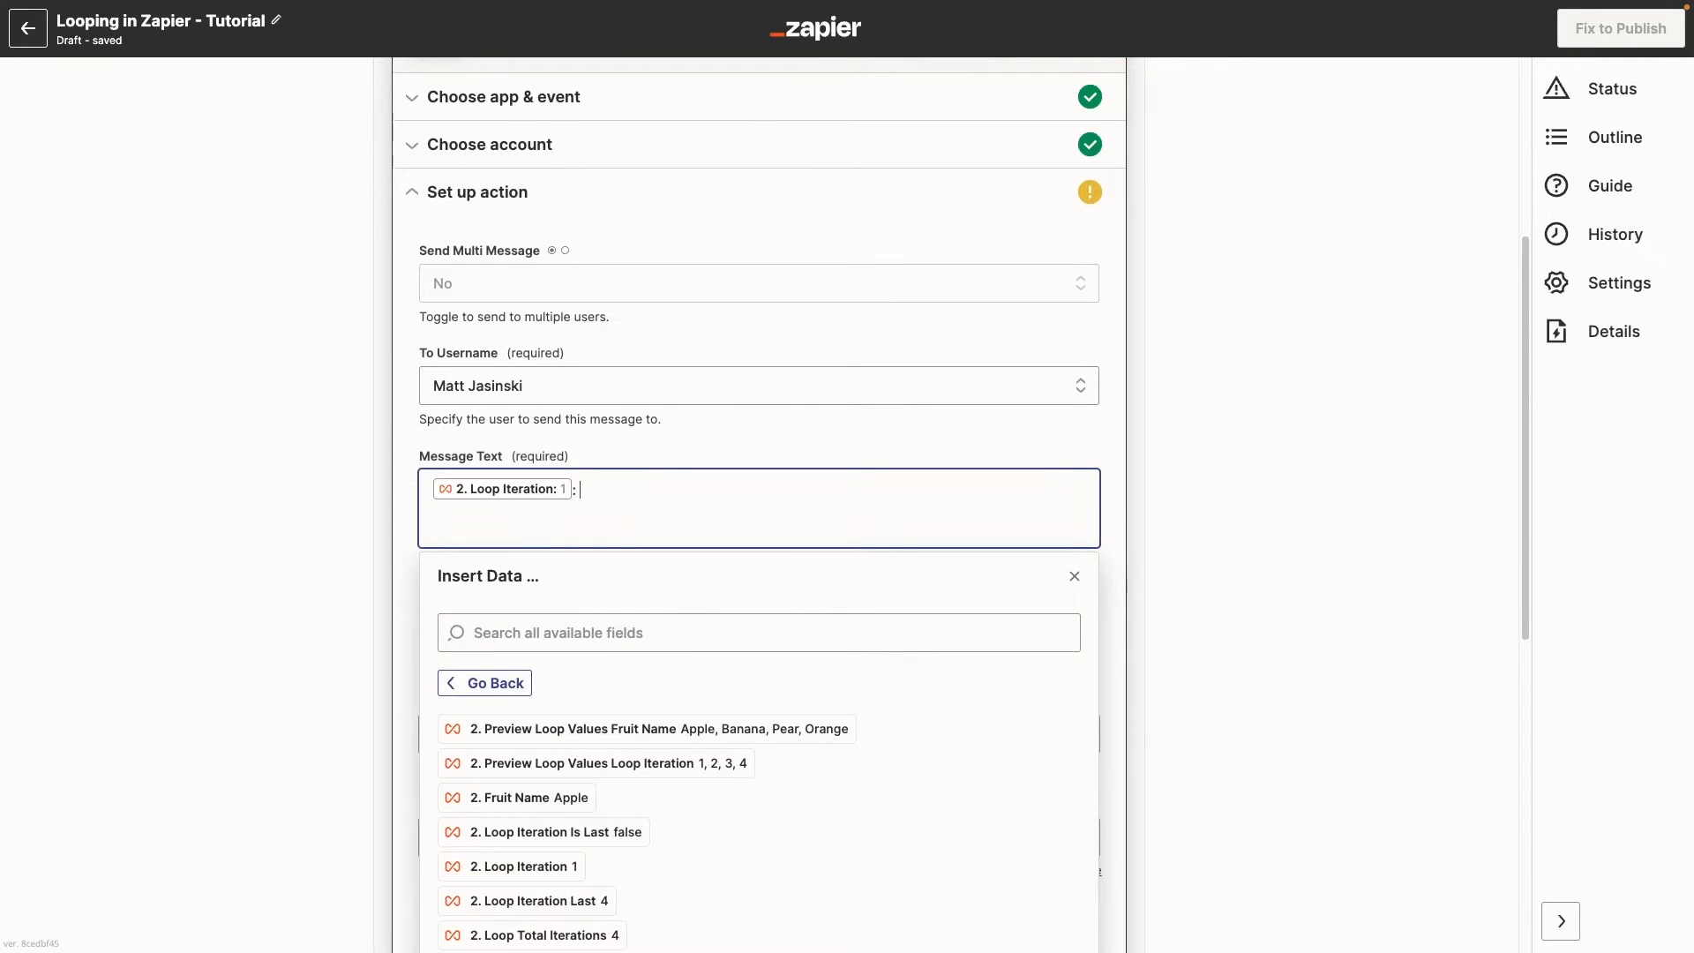
left_click(526, 797)
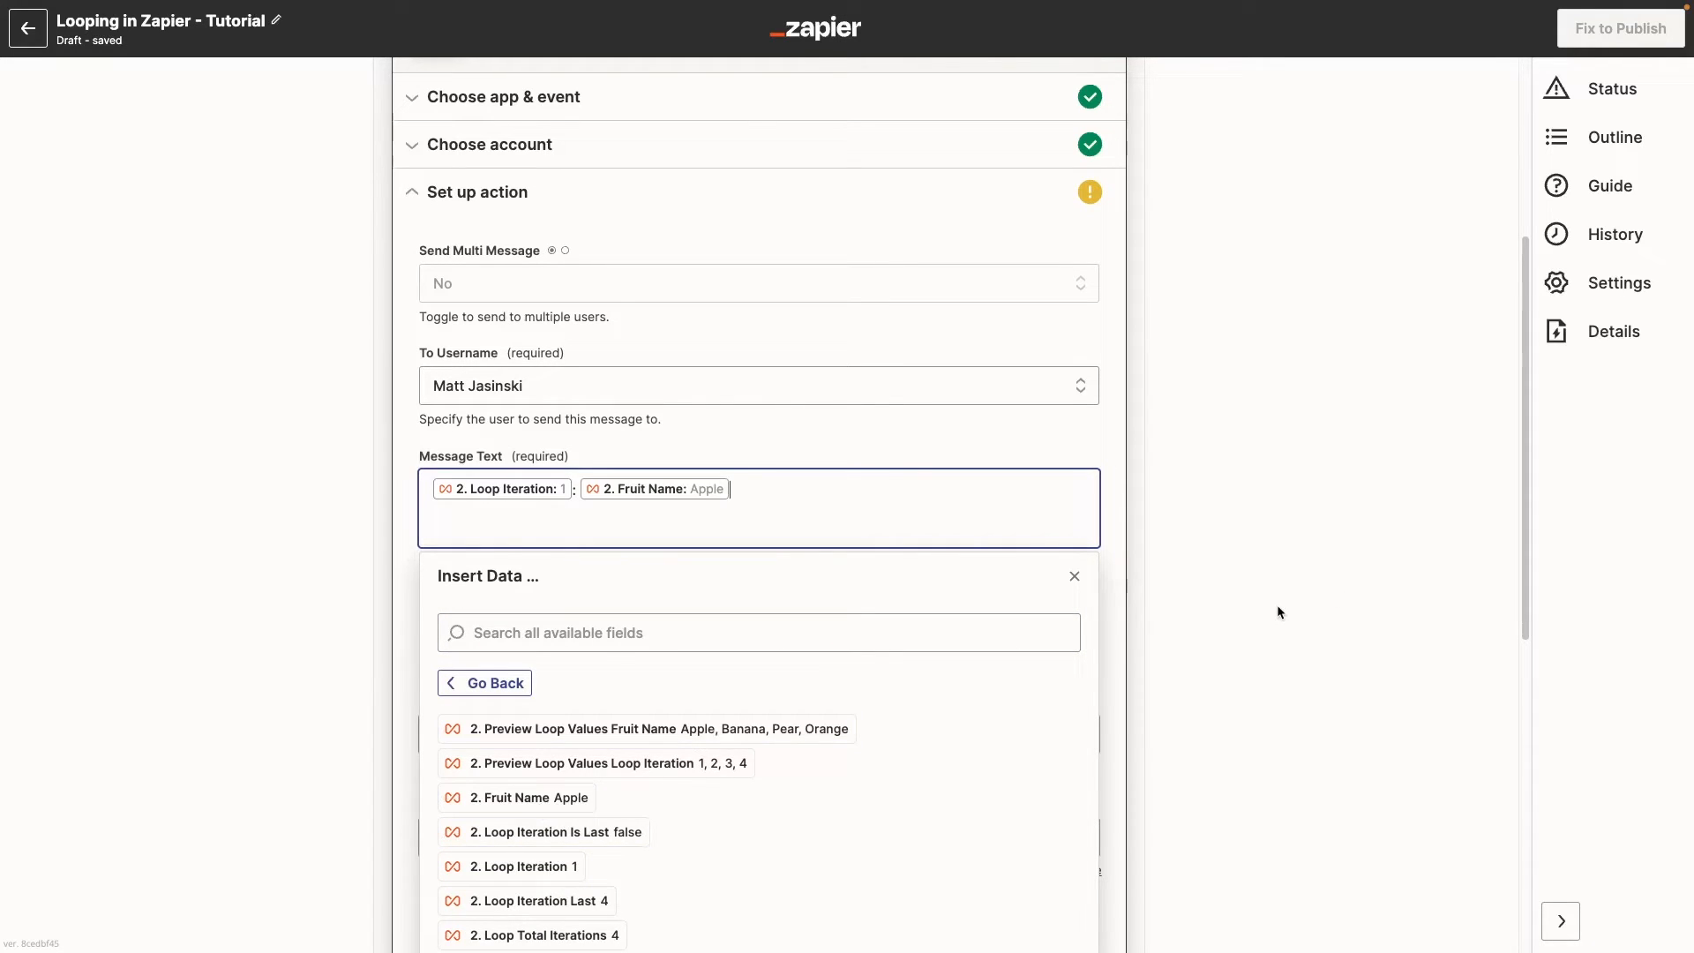
scroll("down", 3)
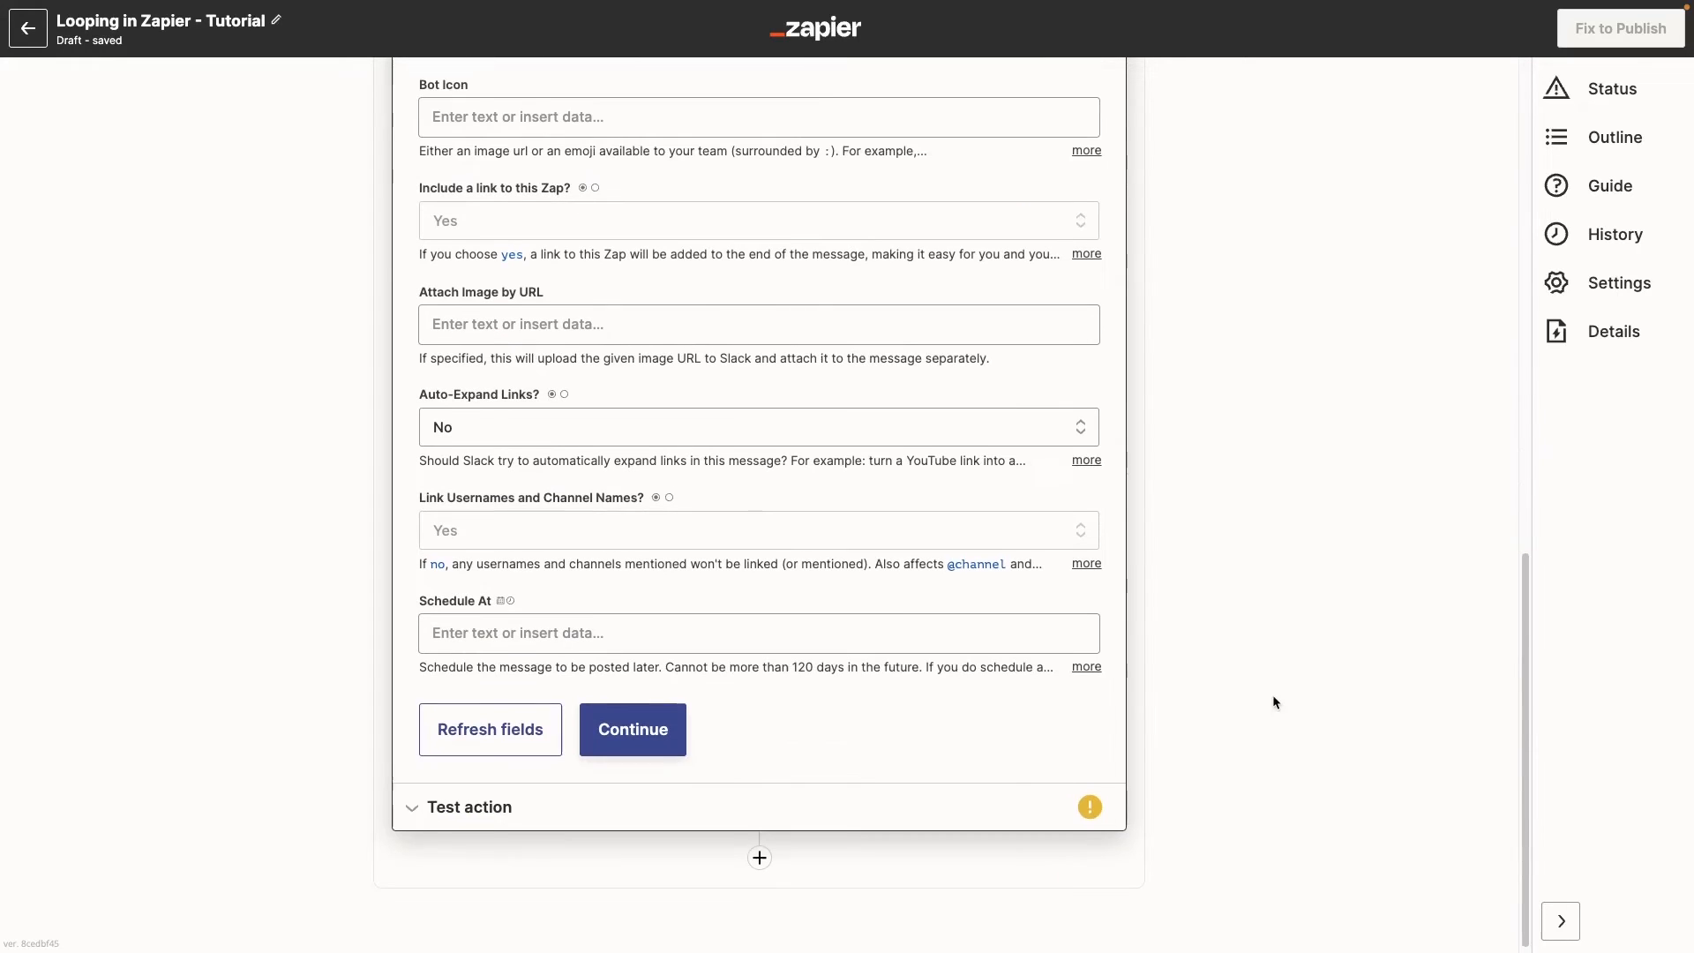
Test the Slack step, publish the Zap and duplicate the fruits record to trigger it.
left_click(632, 729)
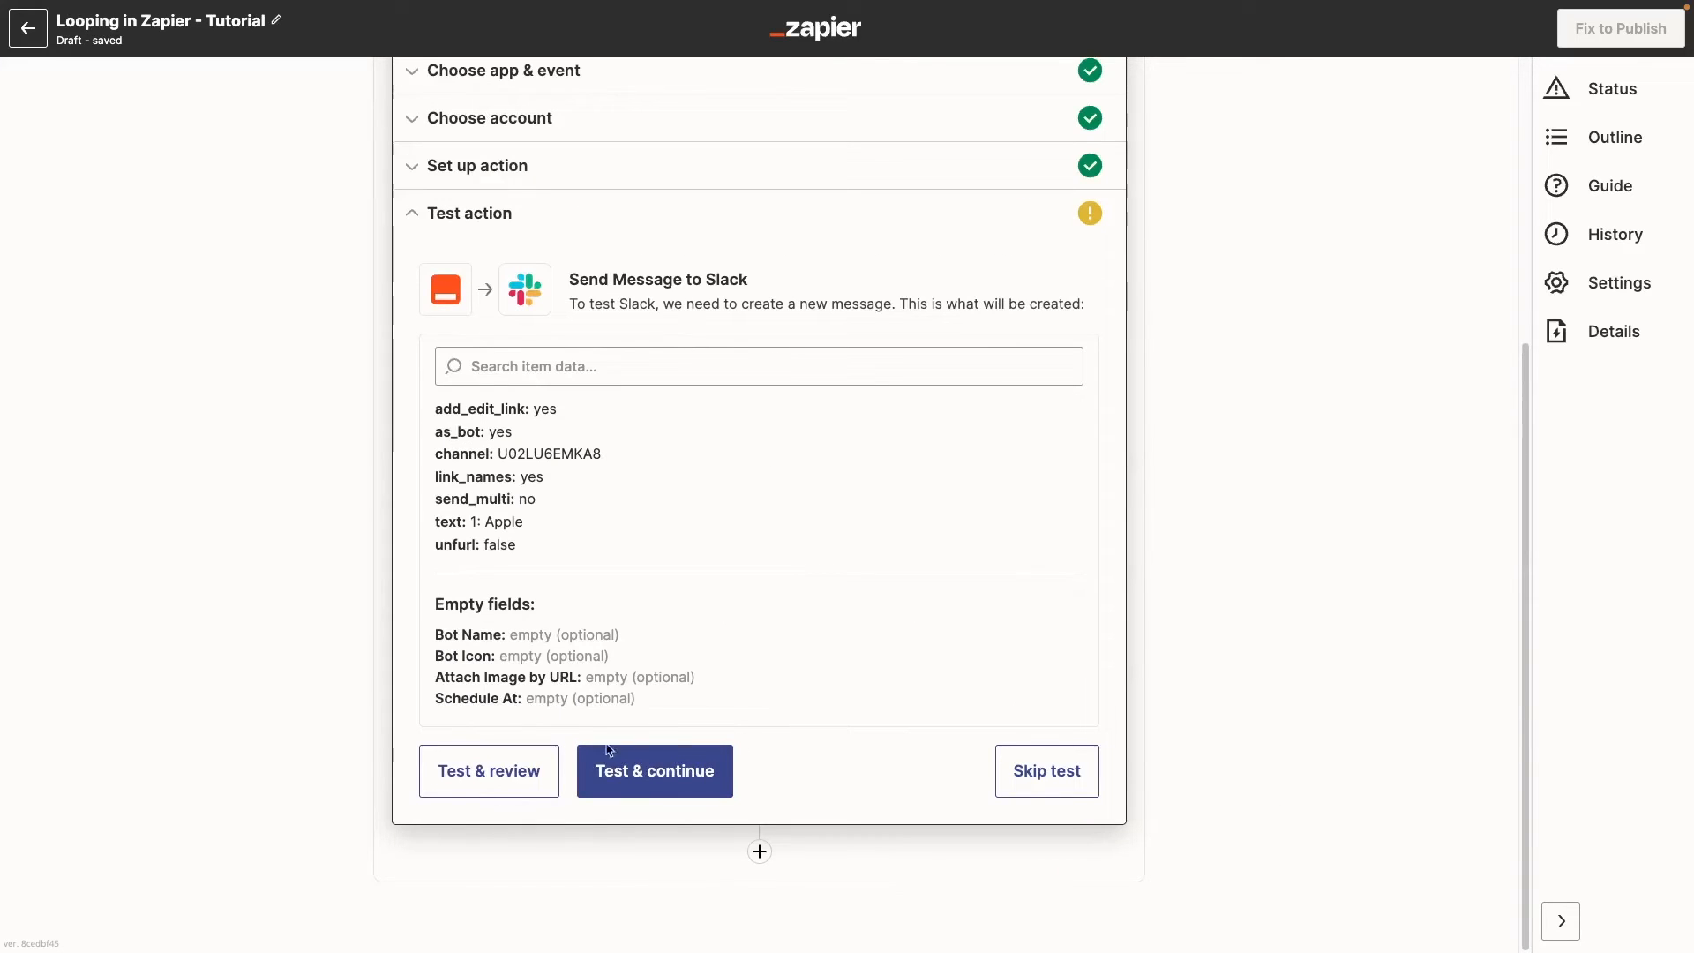
left_click(653, 771)
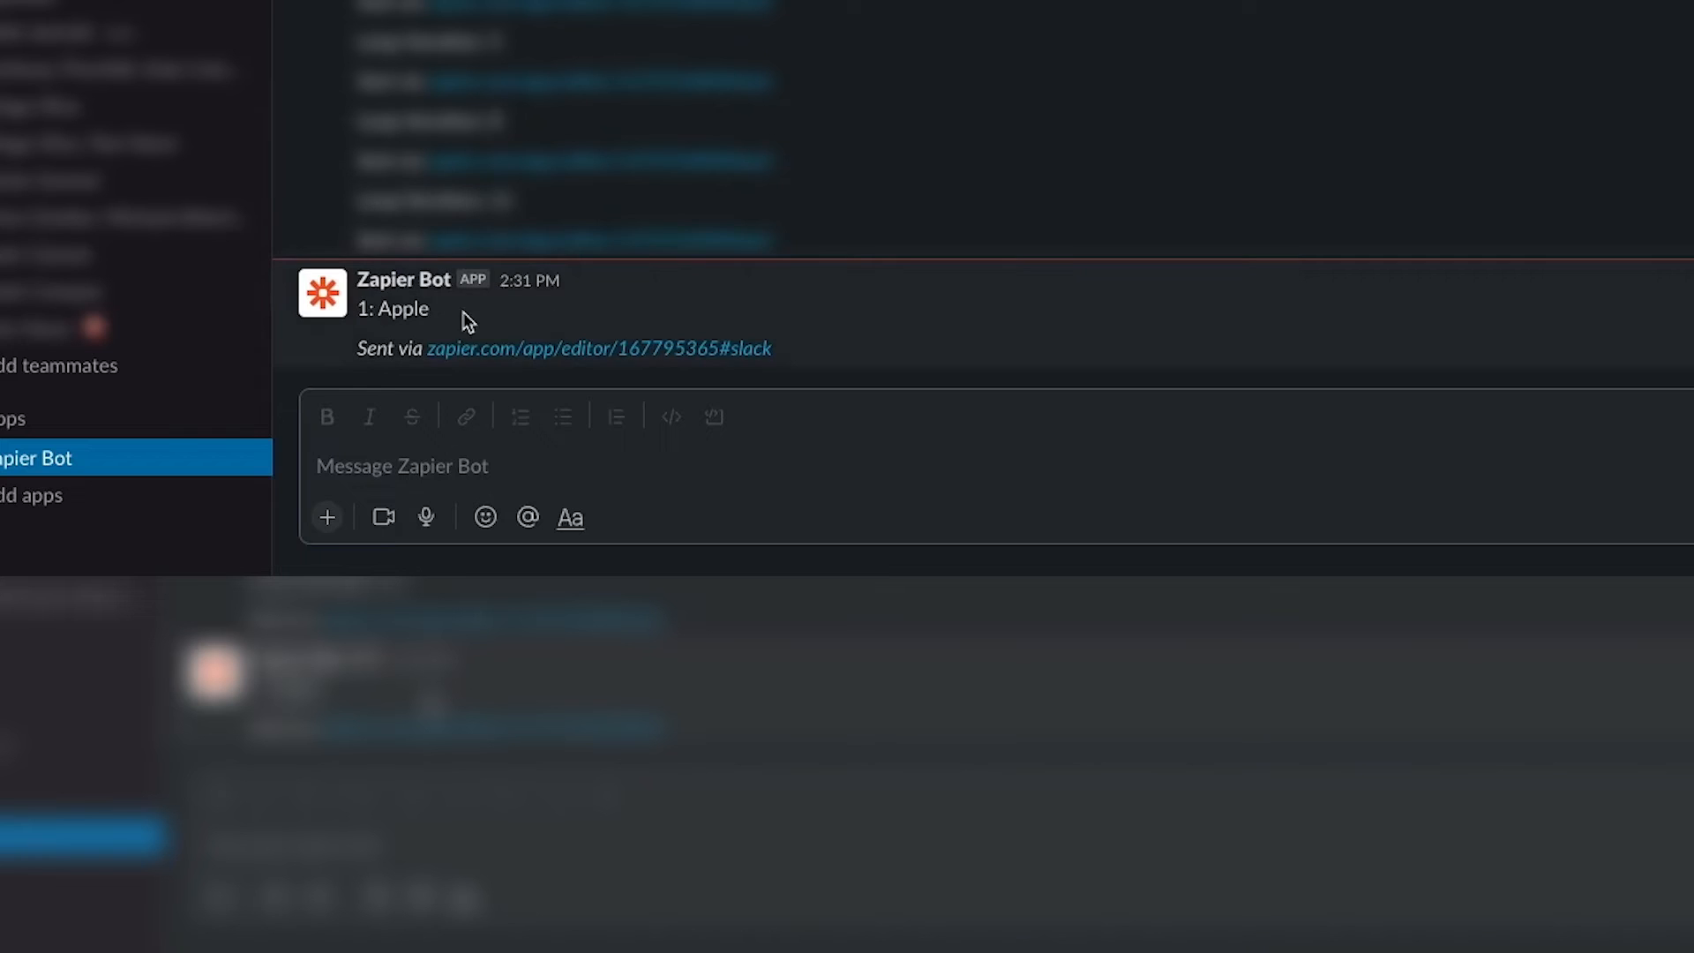
mouse_move(819, 320)
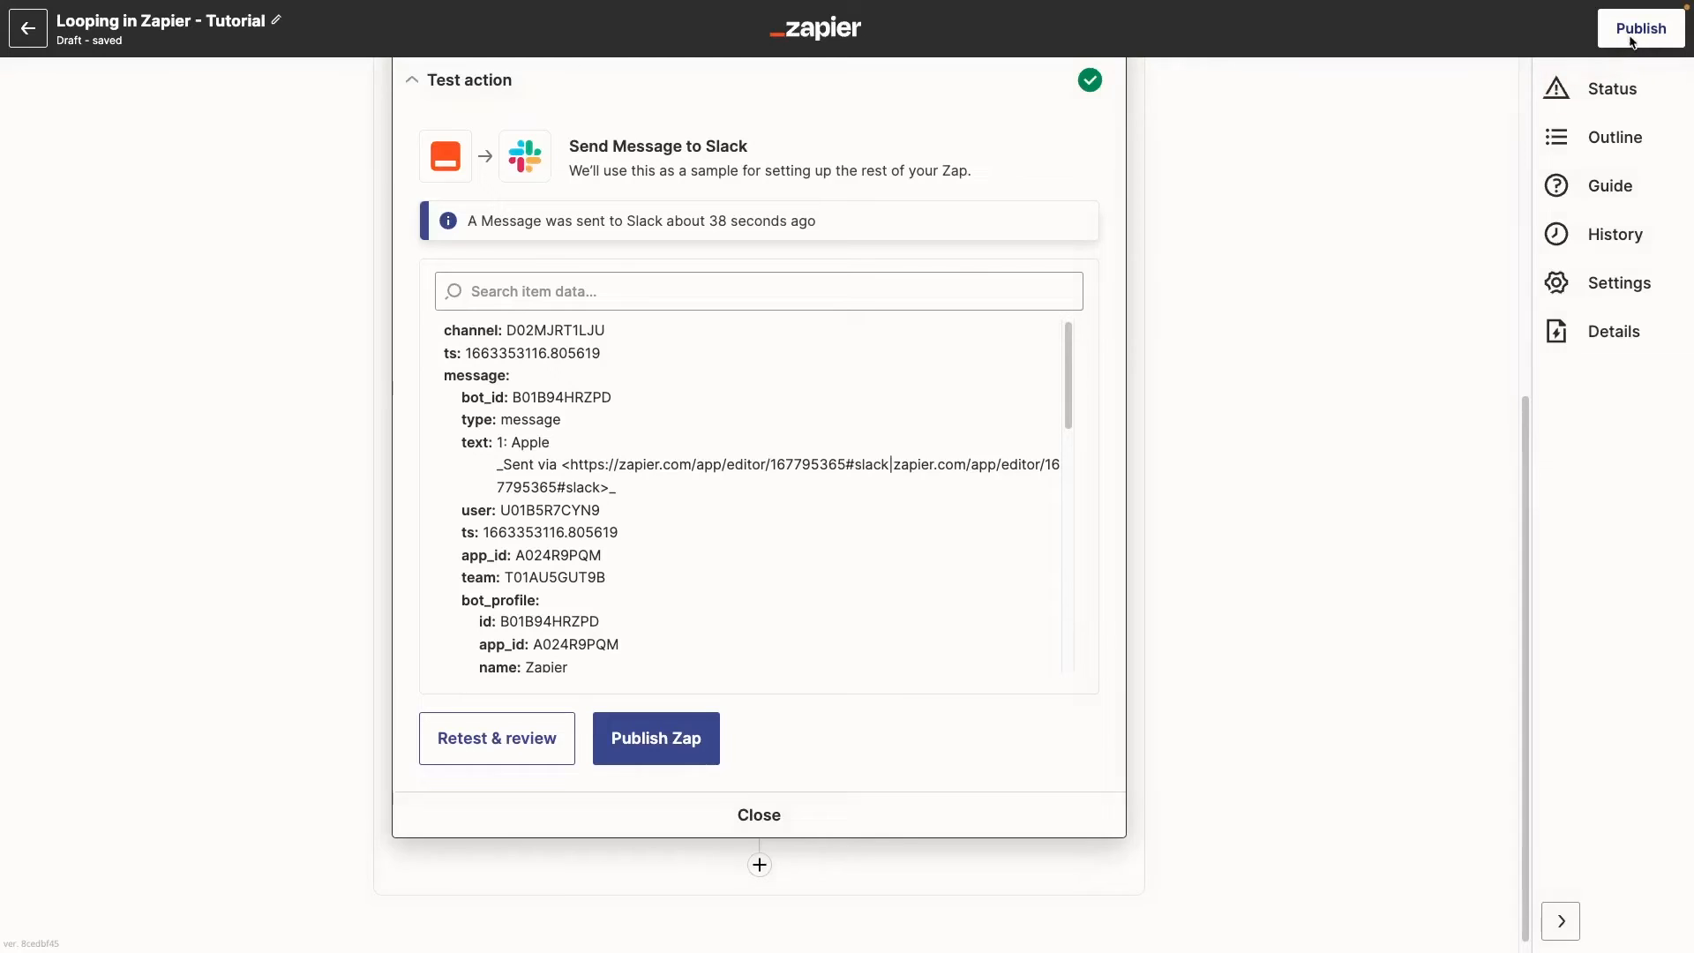
left_click(655, 738)
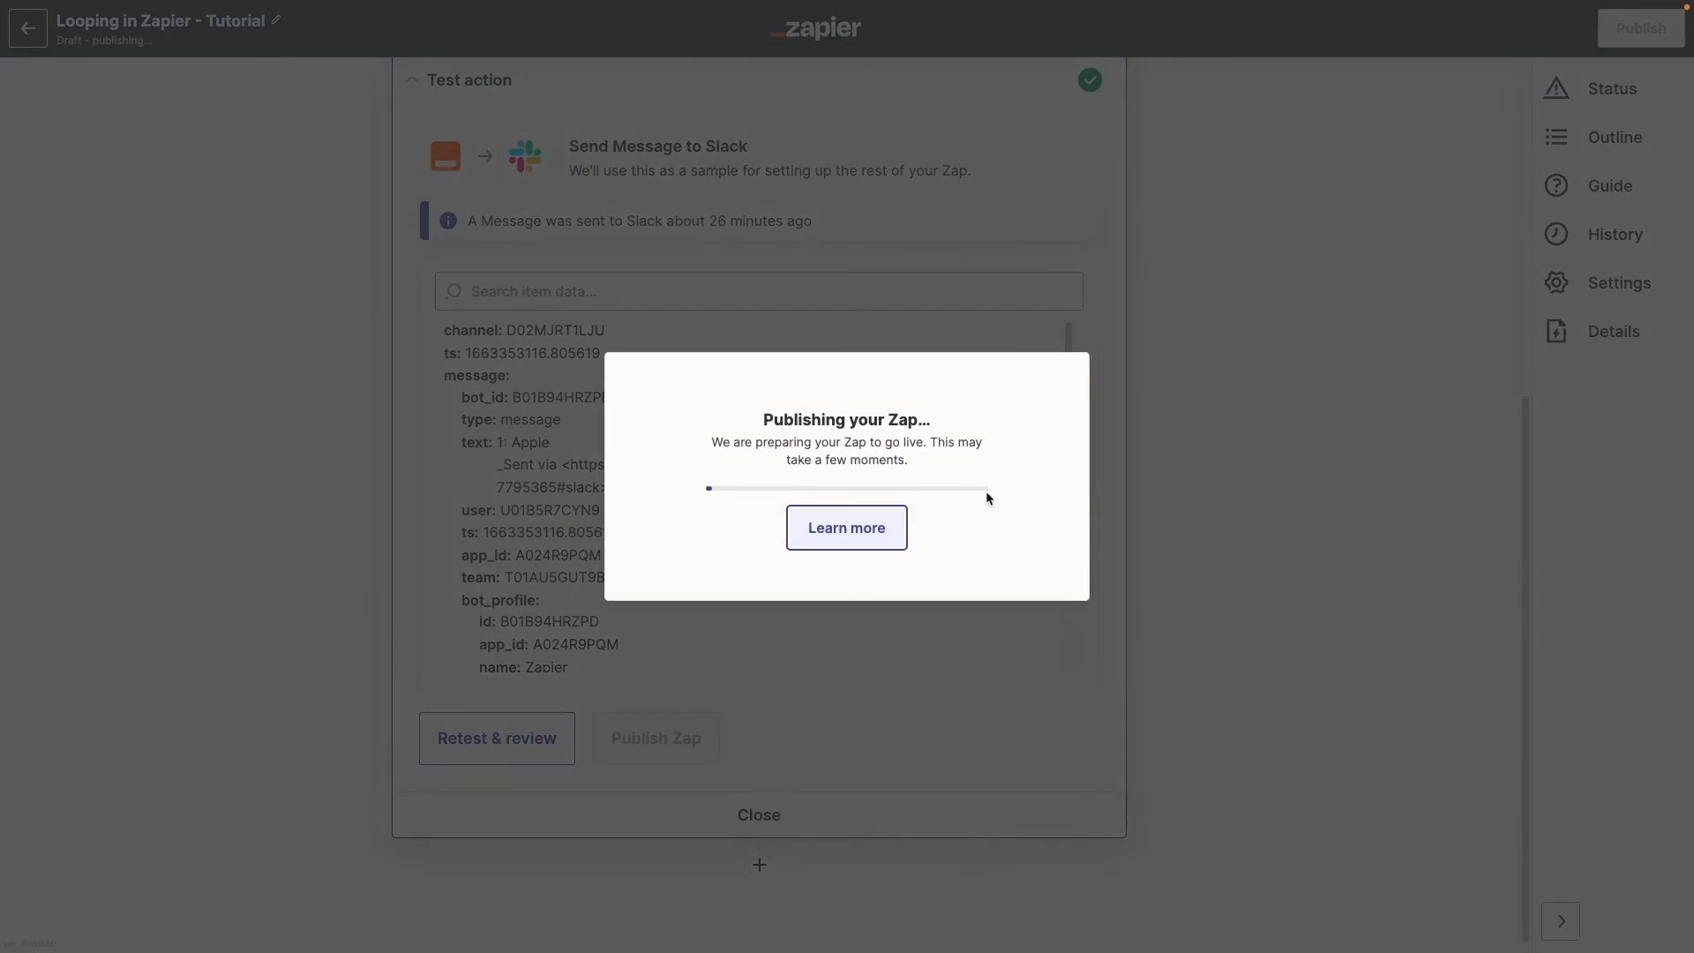
mouse_move(1204, 500)
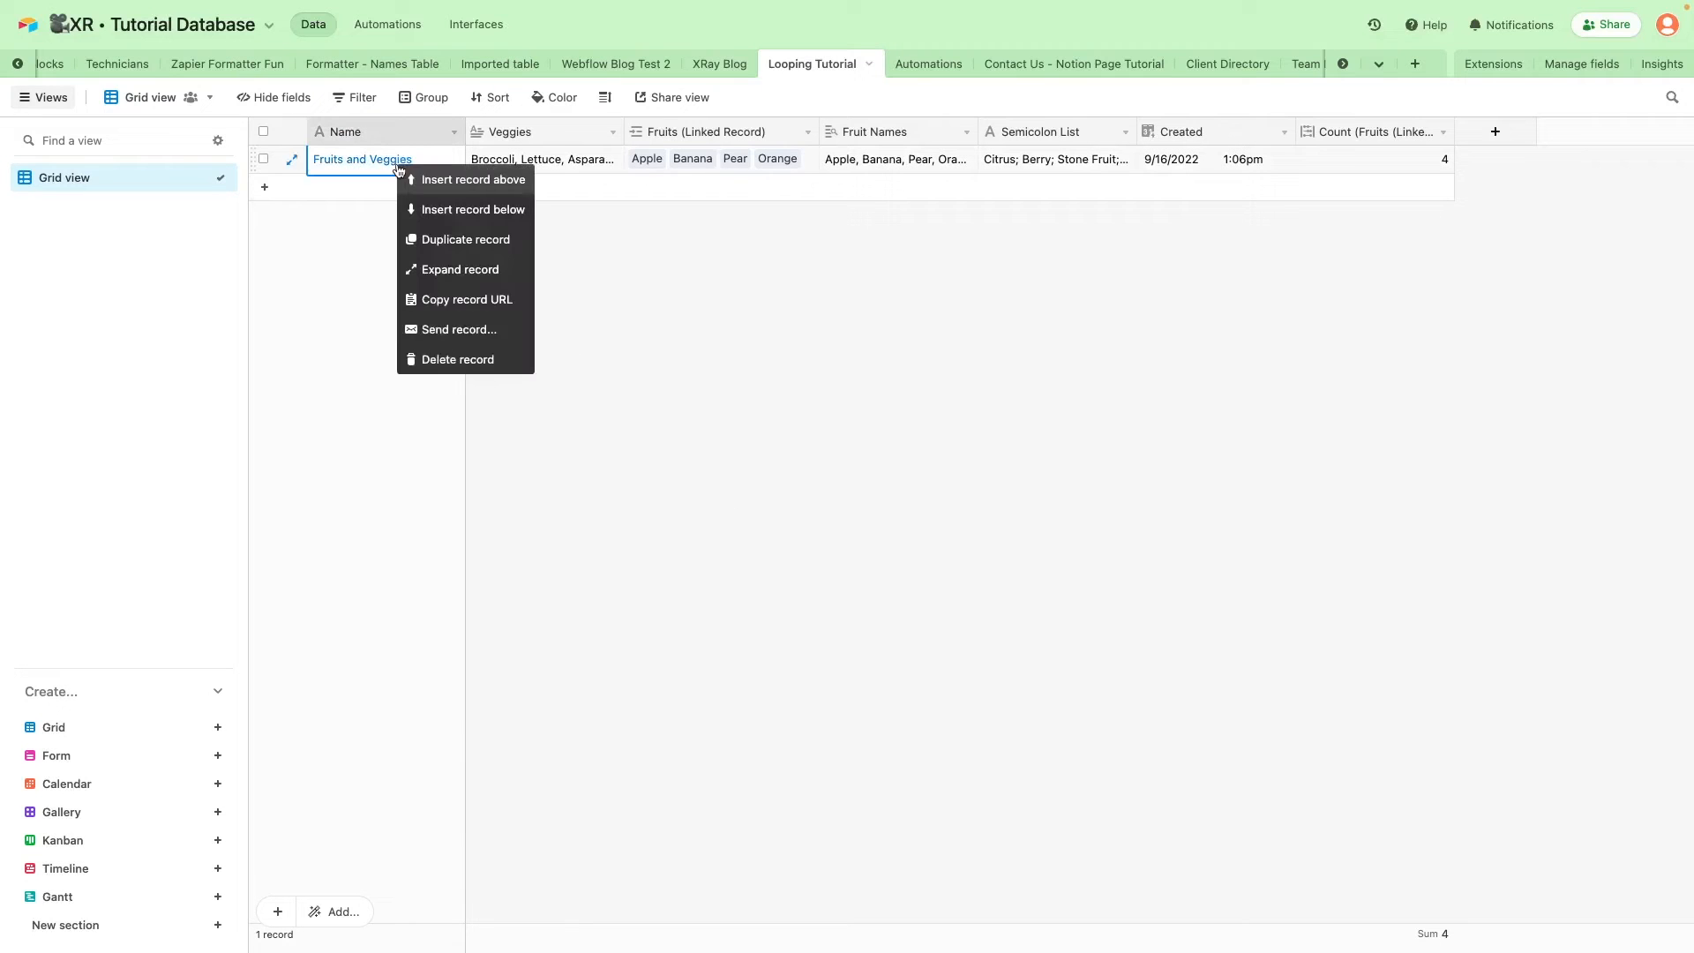
left_click(464, 238)
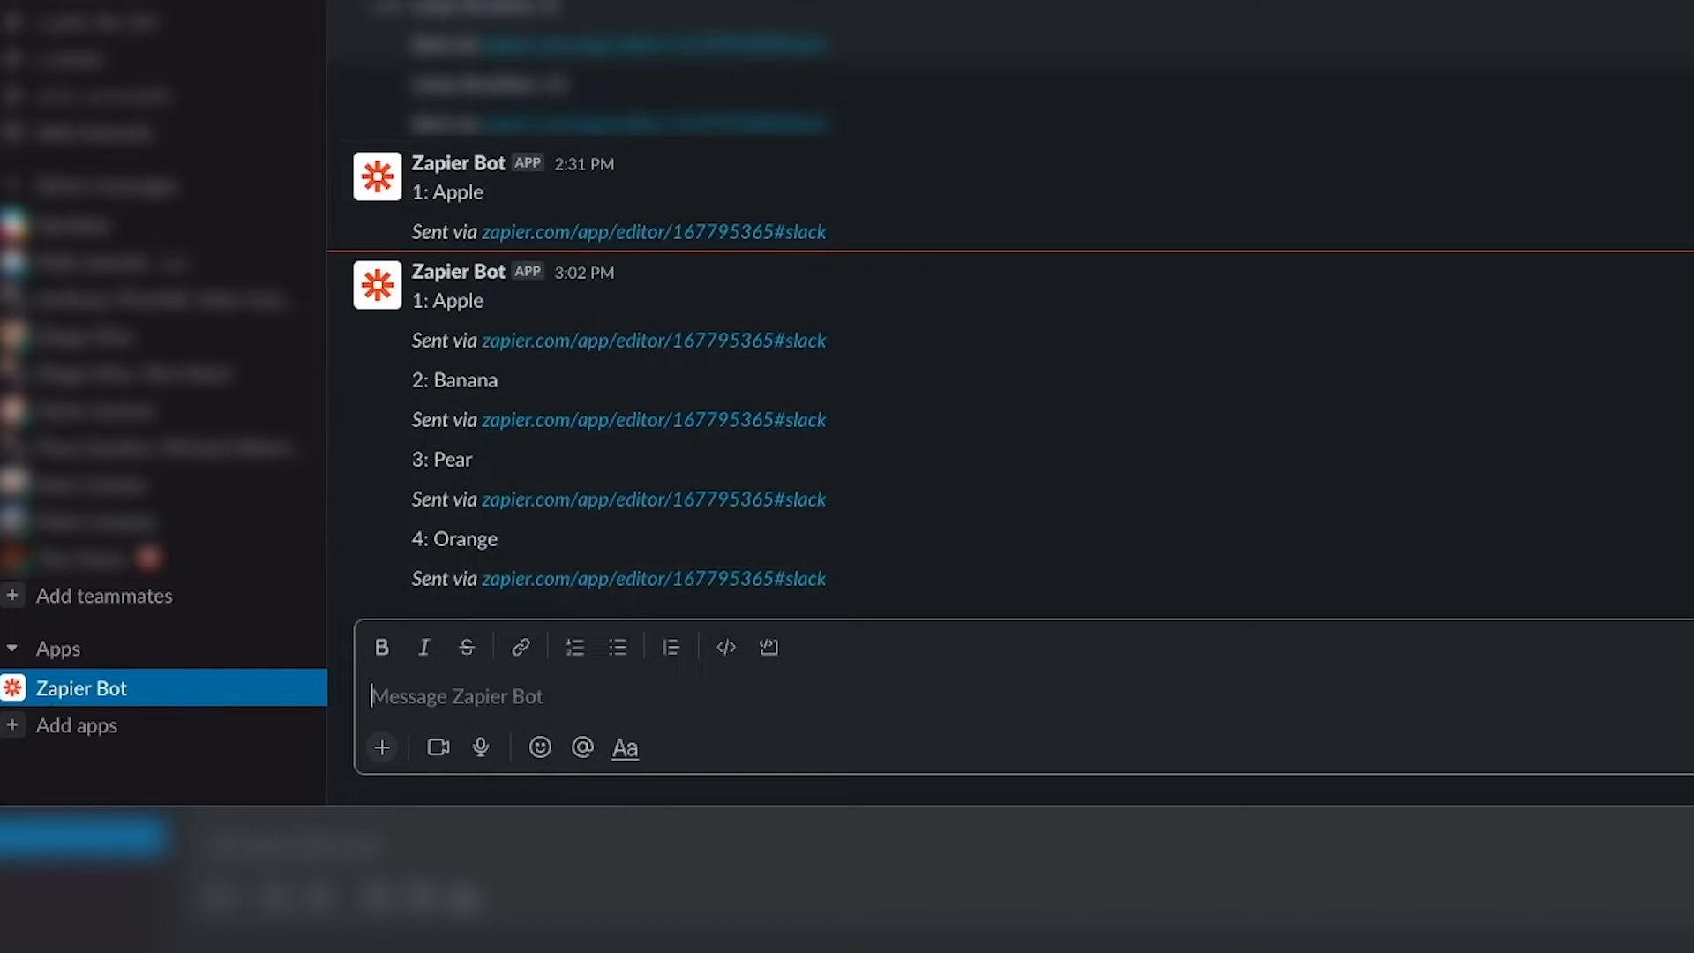
mouse_move(1182, 350)
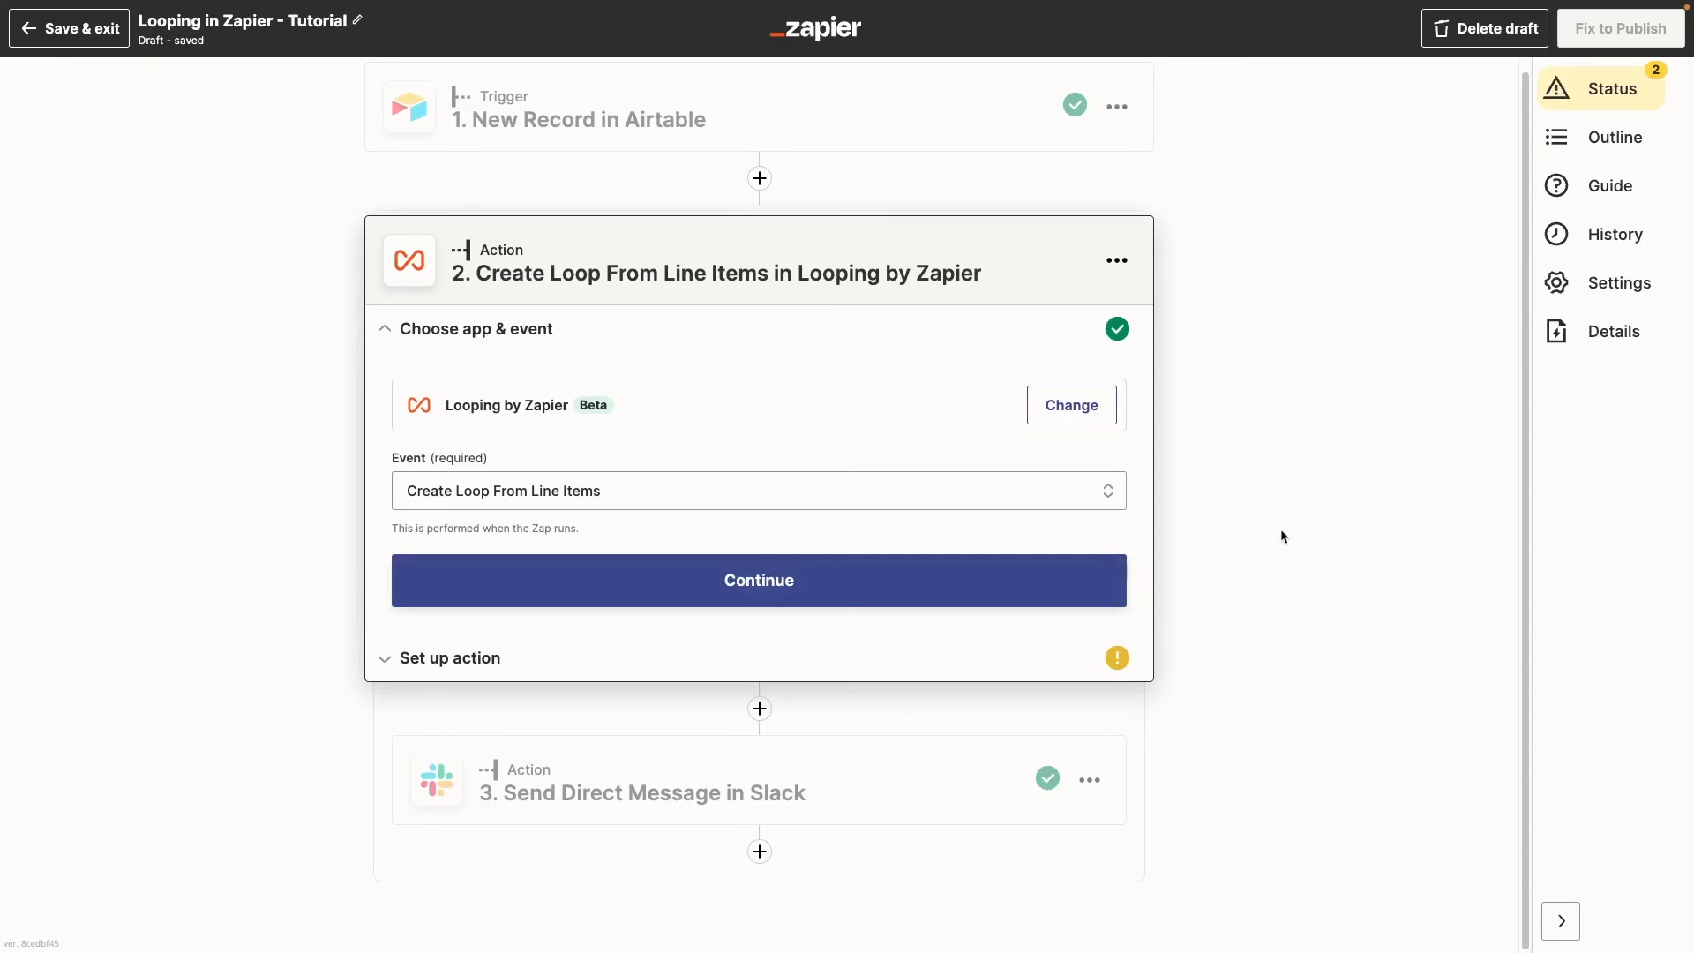
Switch the event to Create Loop From Text and map Semicolon List as the loop values.
left_click(757, 490)
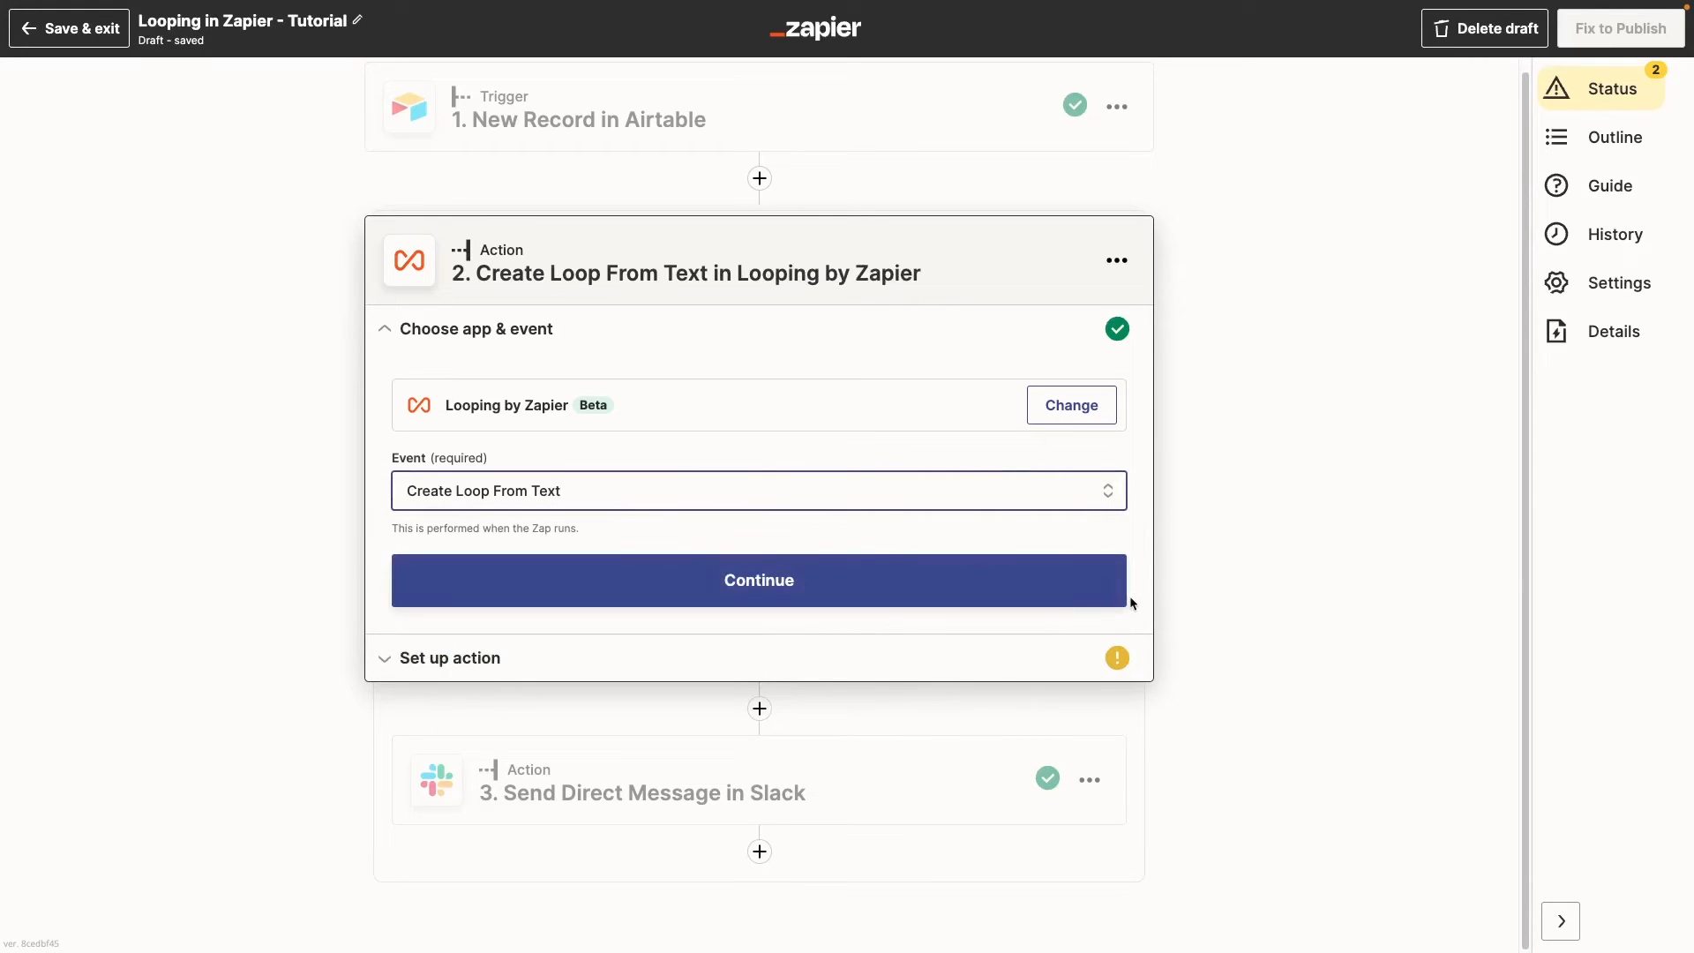
left_click(759, 581)
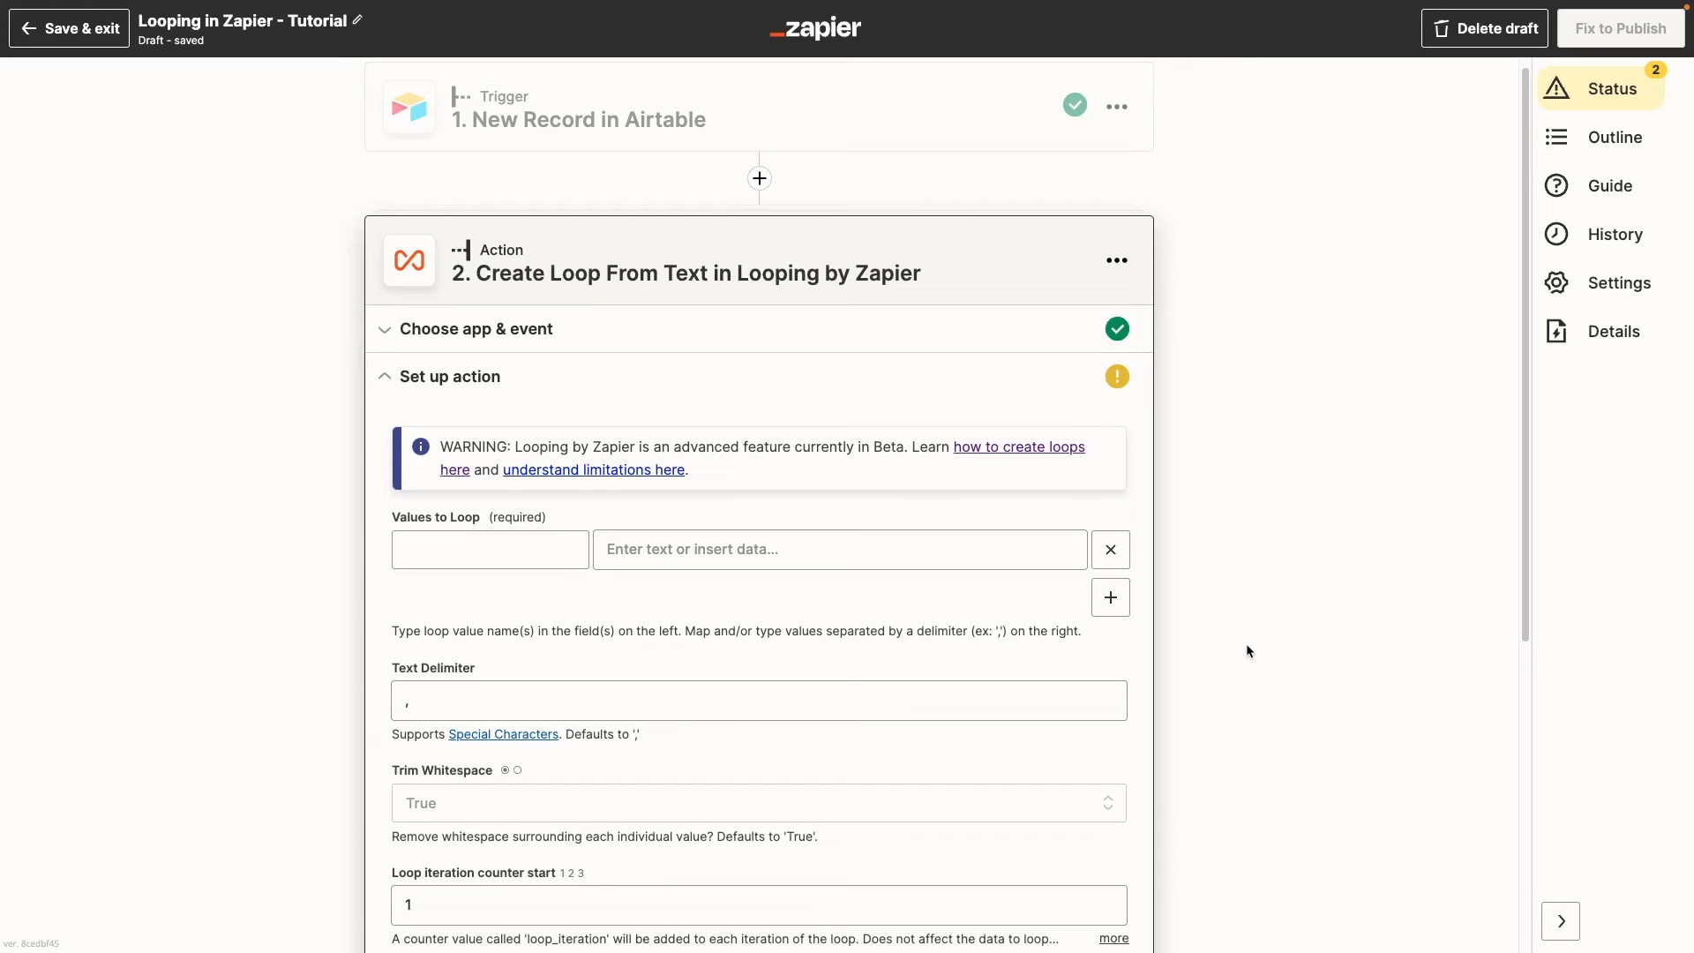
left_click(838, 549)
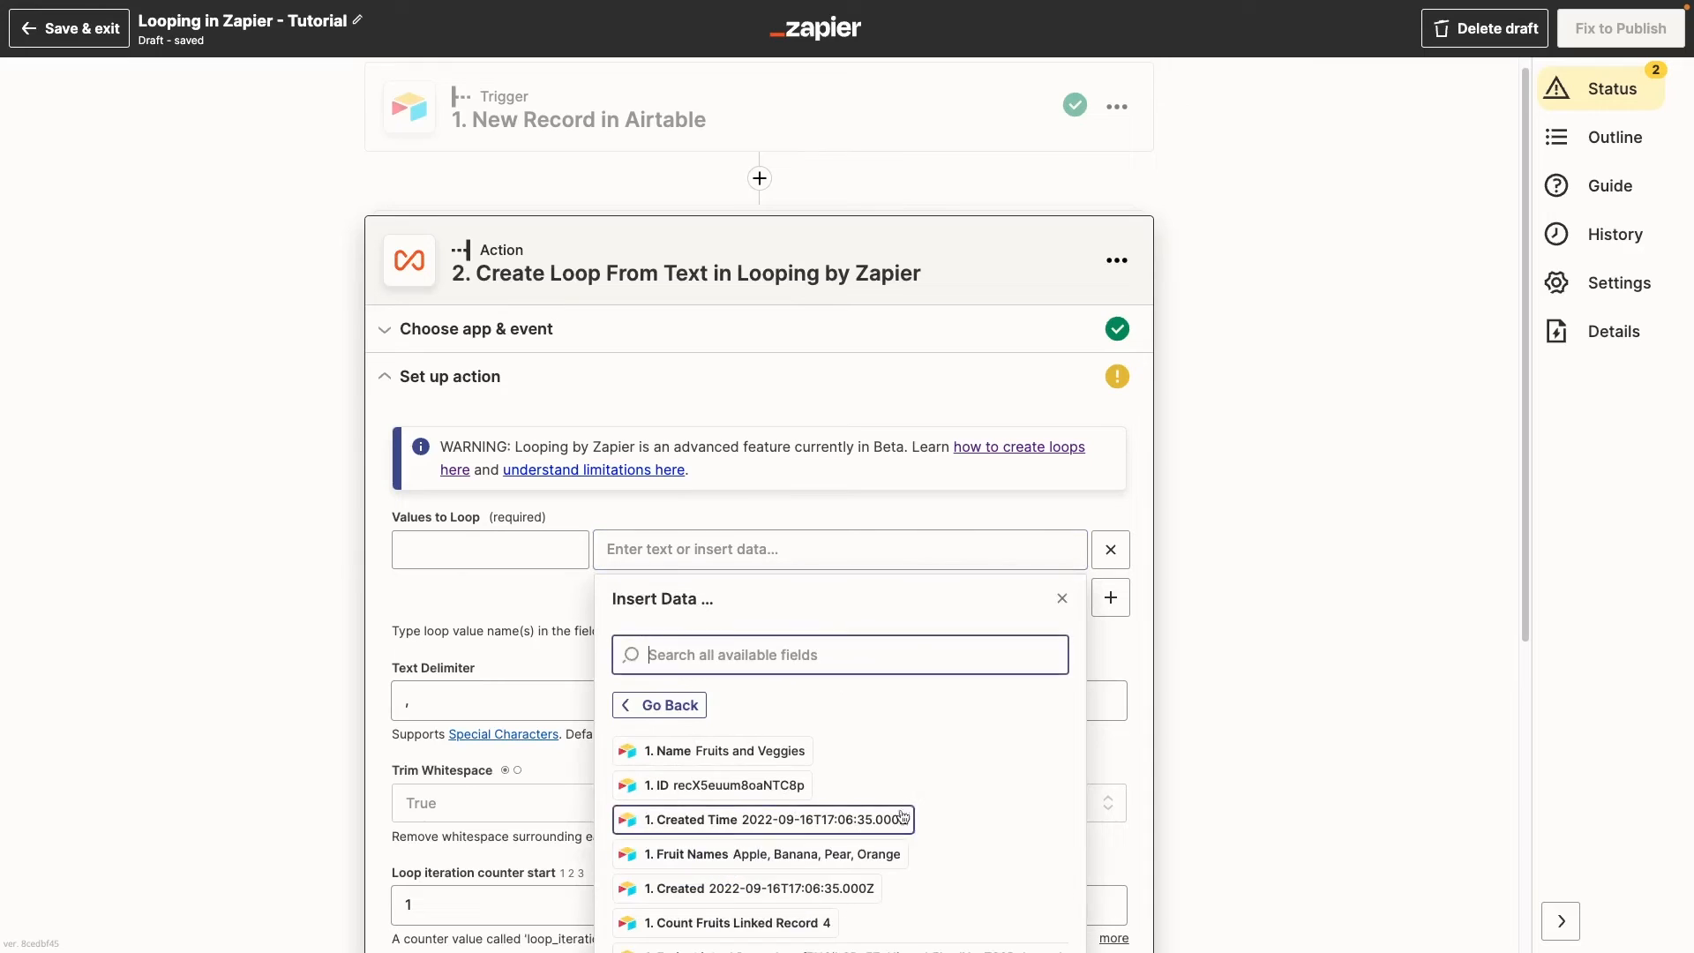
scroll("down", 3)
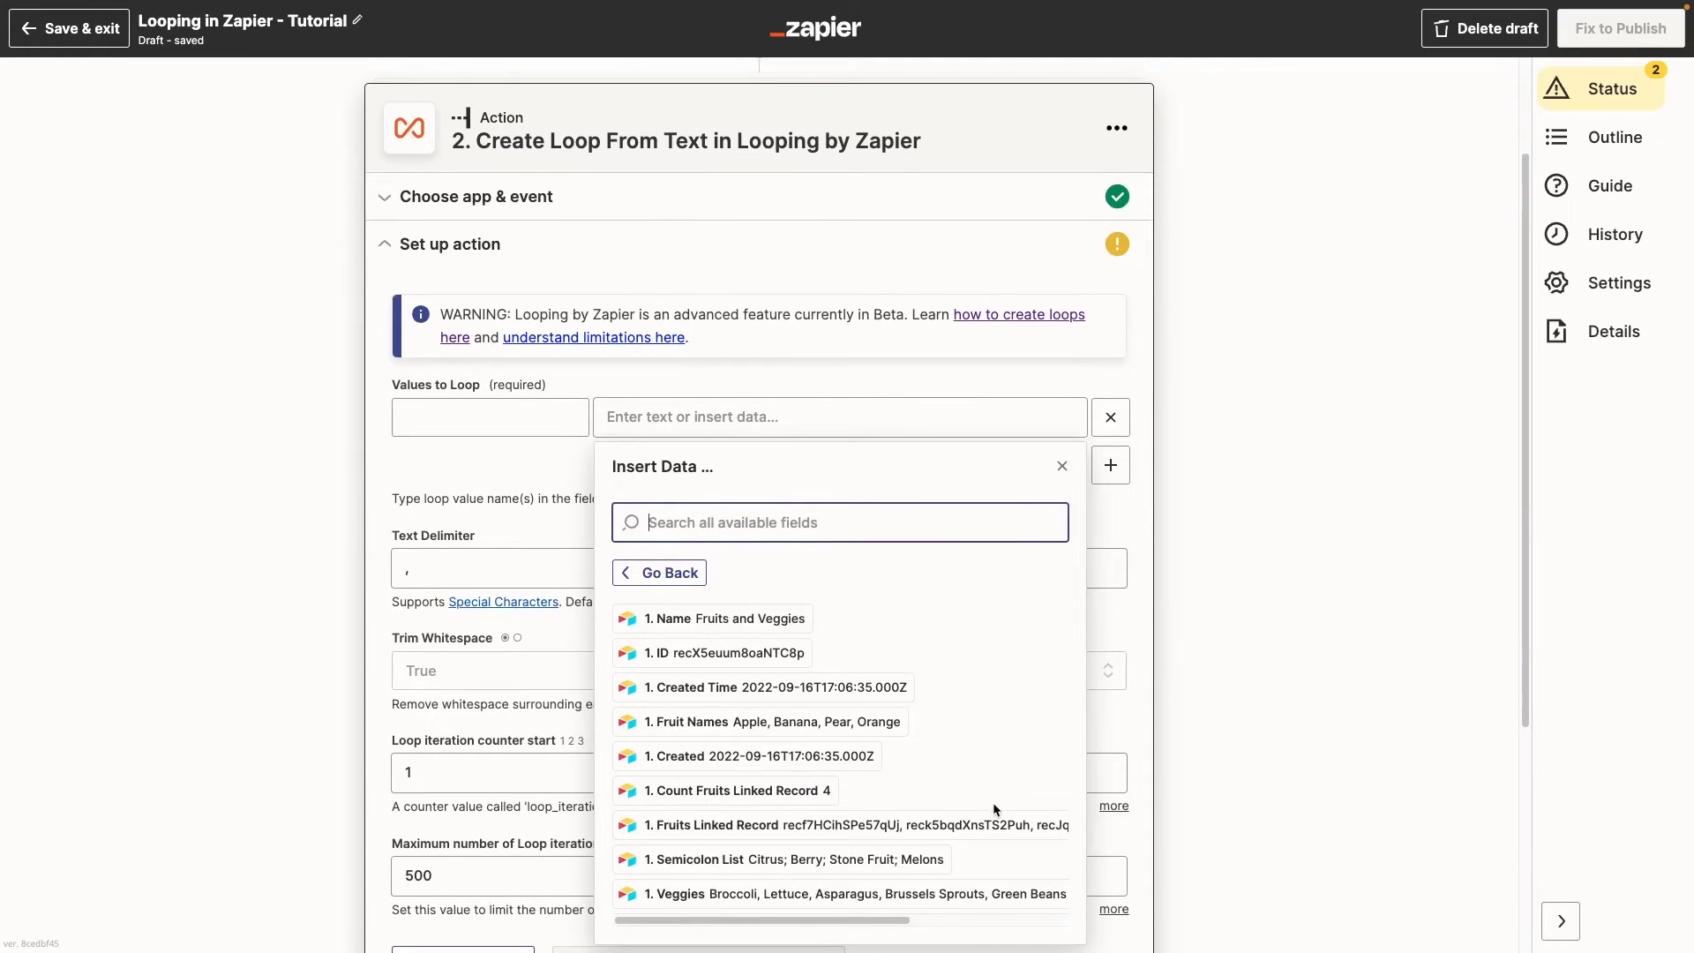
mouse_move(778, 859)
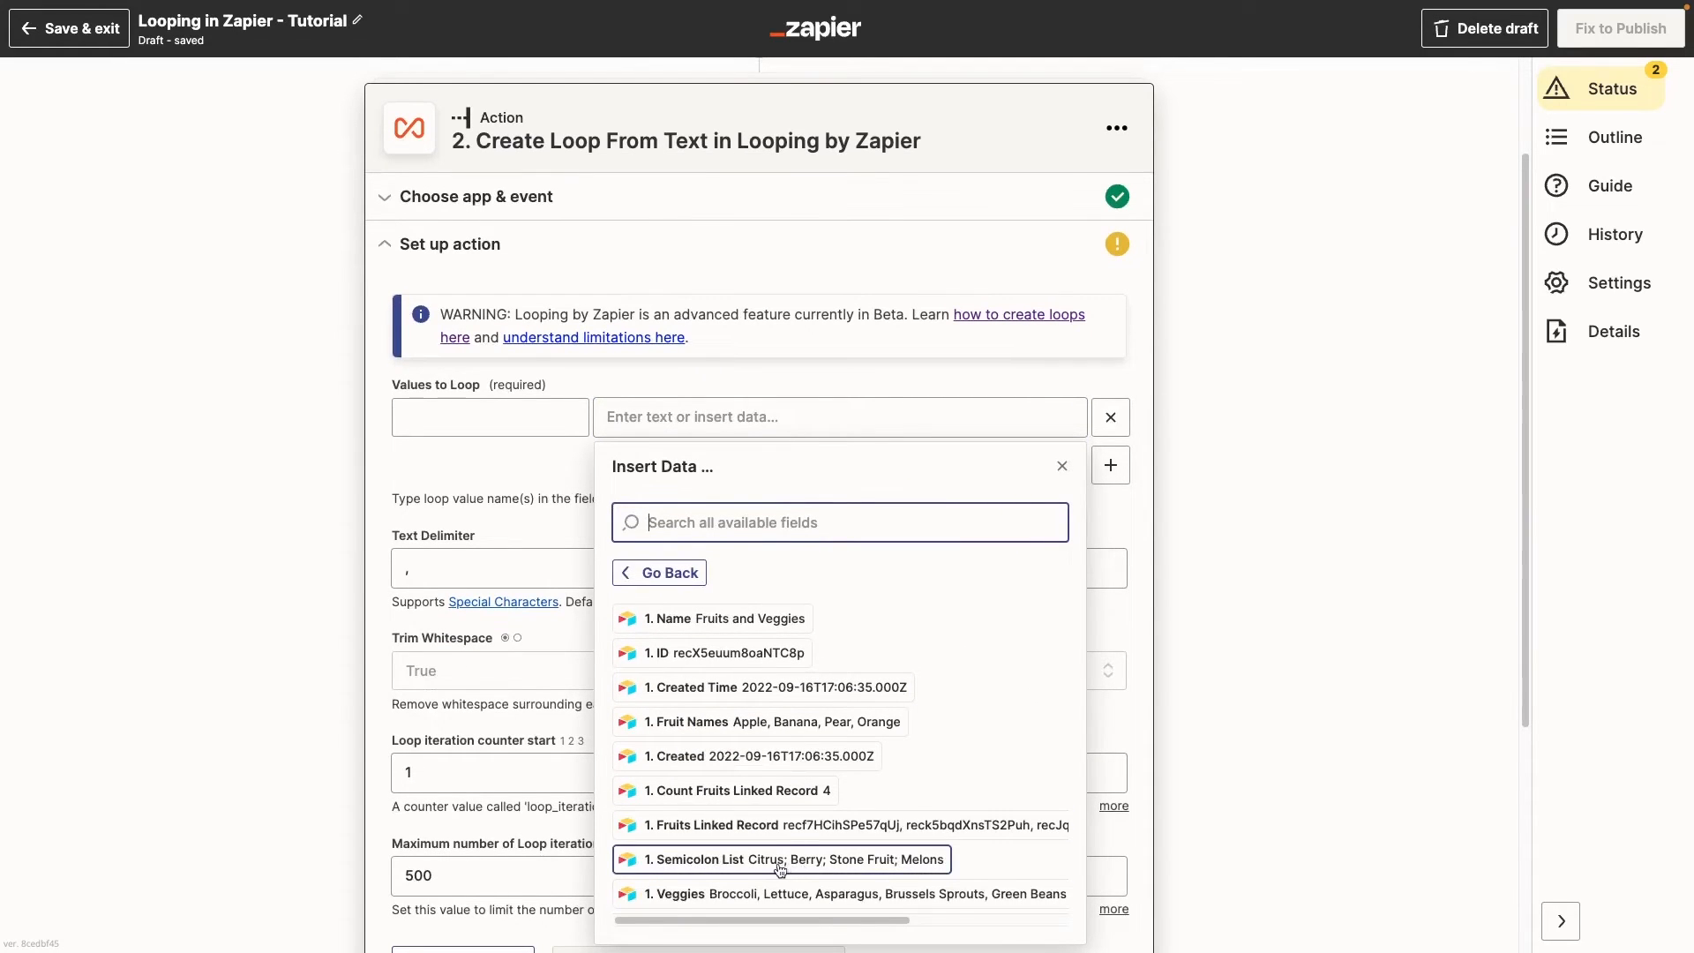
left_click(780, 860)
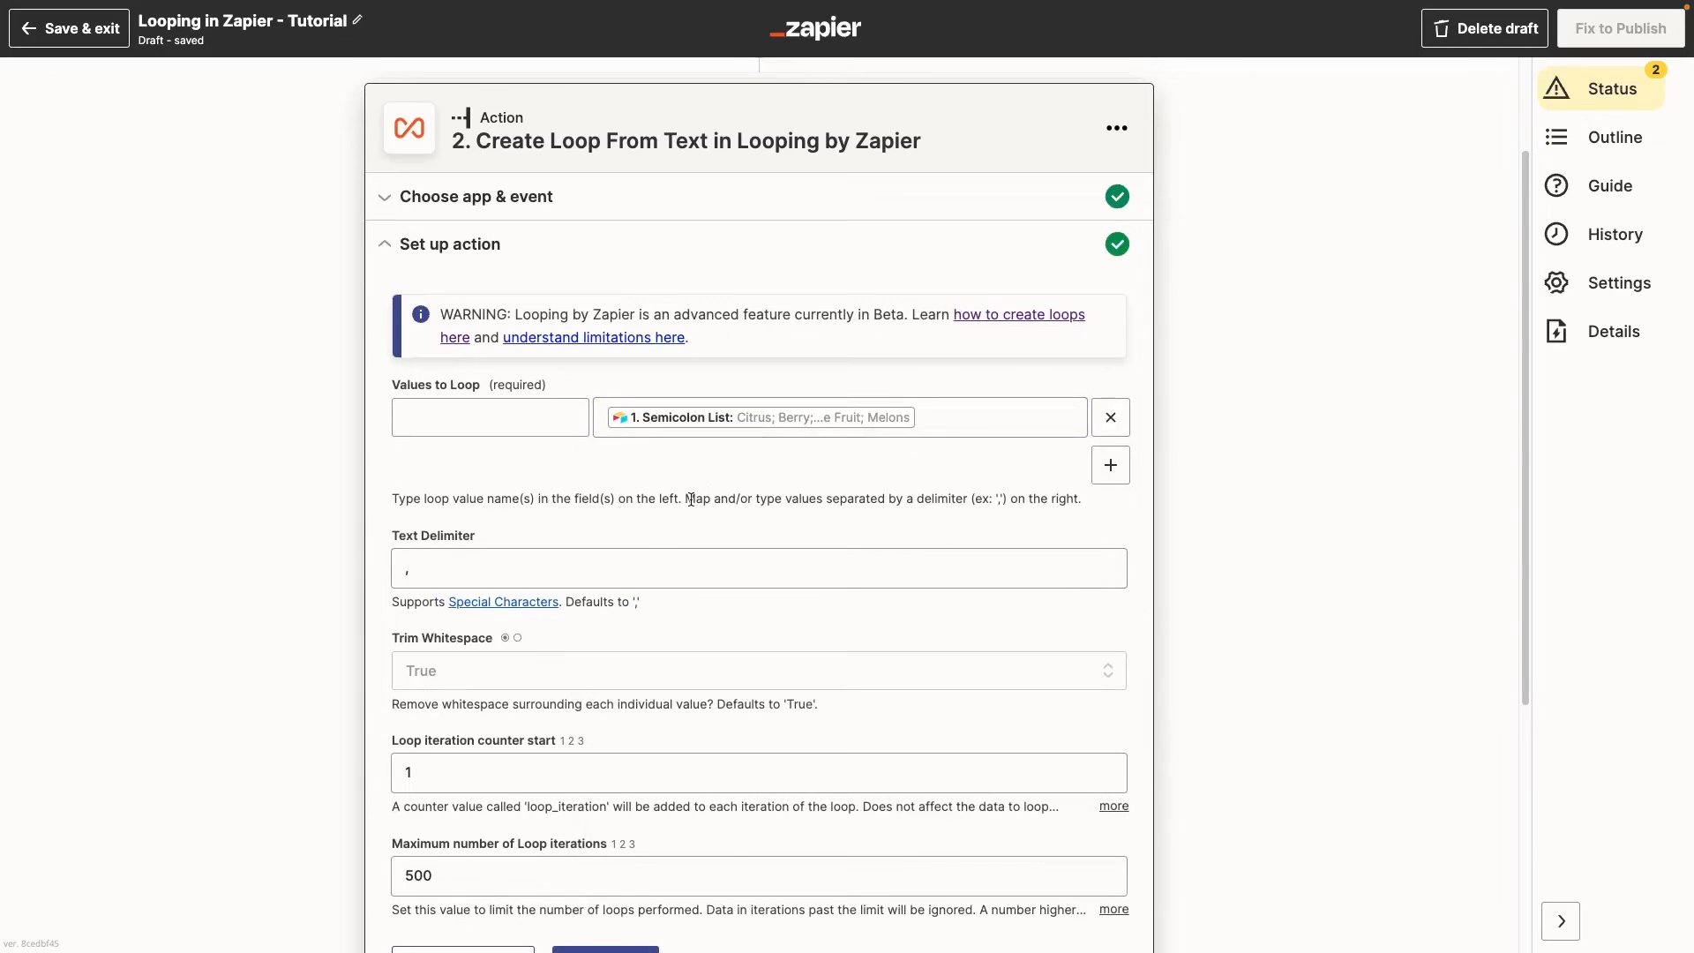
Name the value Fruit Type with ';' delimiter, then test and review the loop output.
left_click(757, 566)
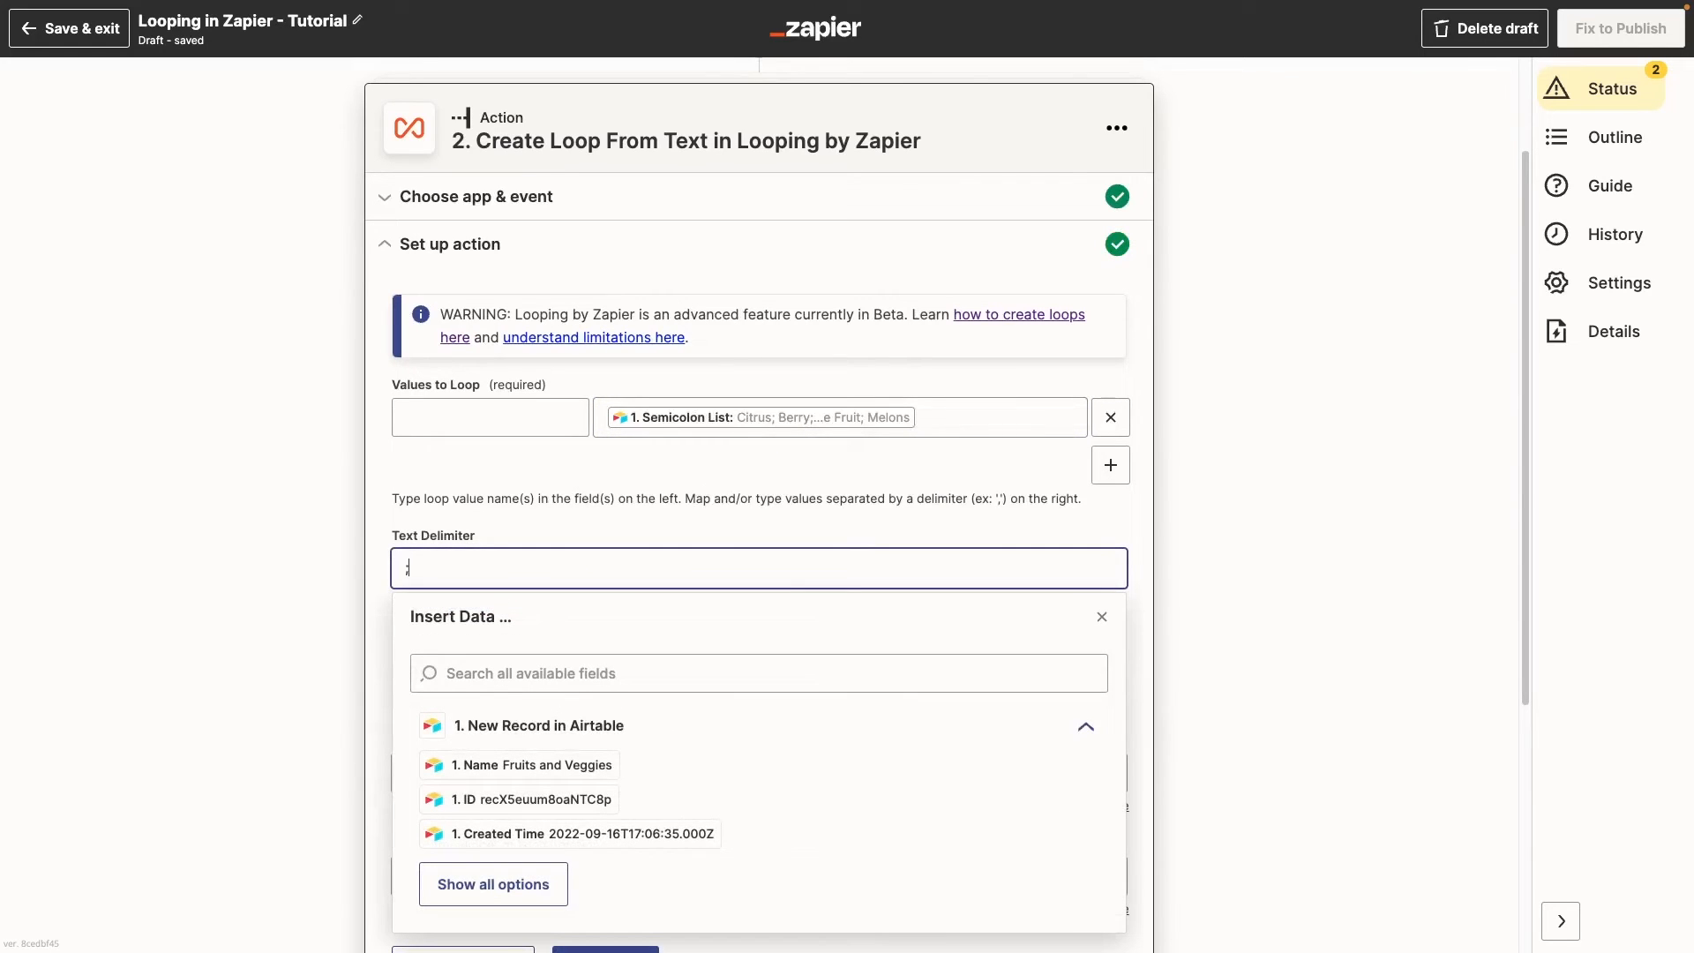
type("Fruit Type")
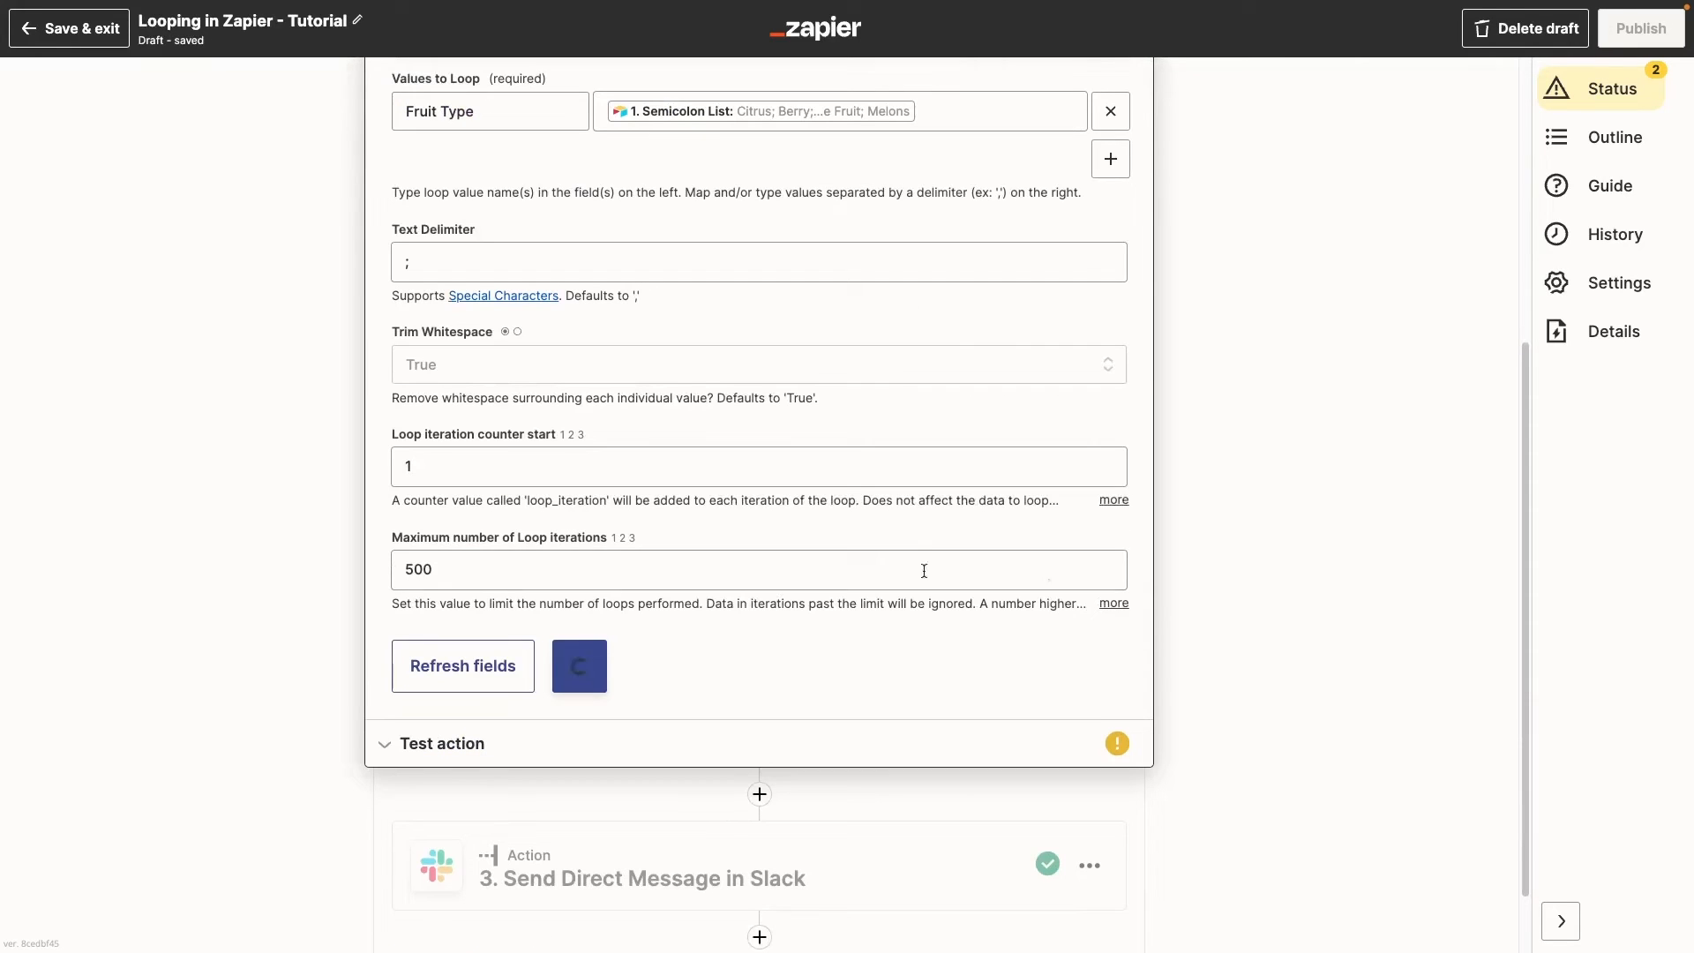
left_click(579, 665)
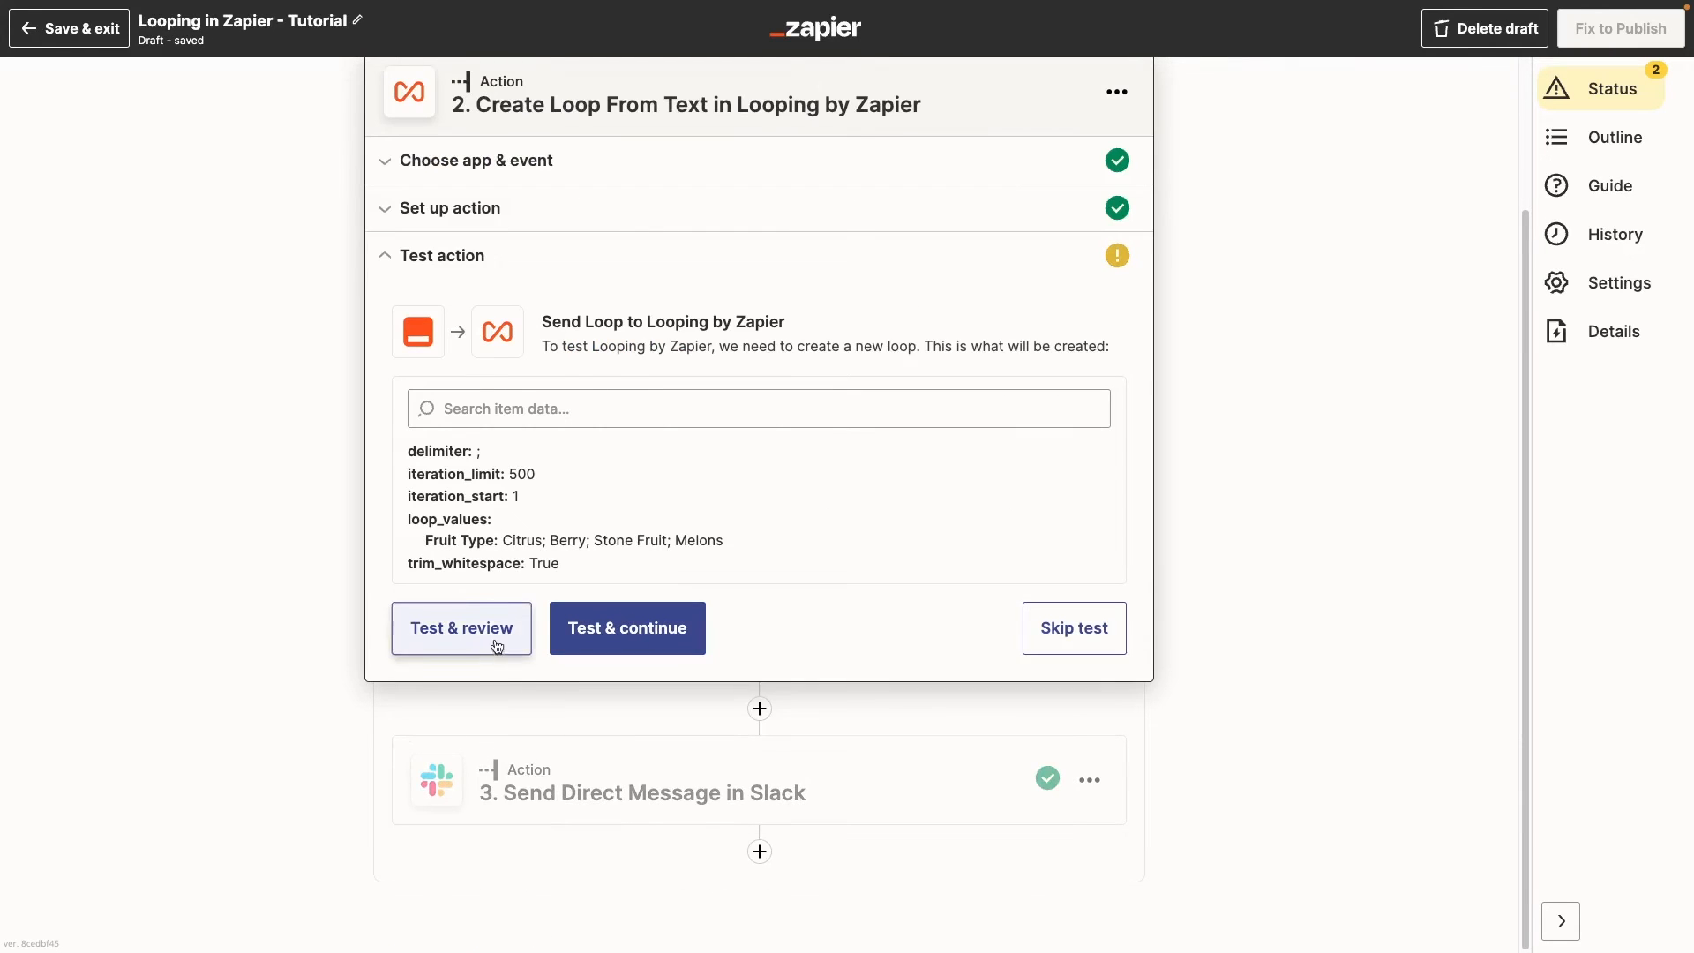
left_click(461, 628)
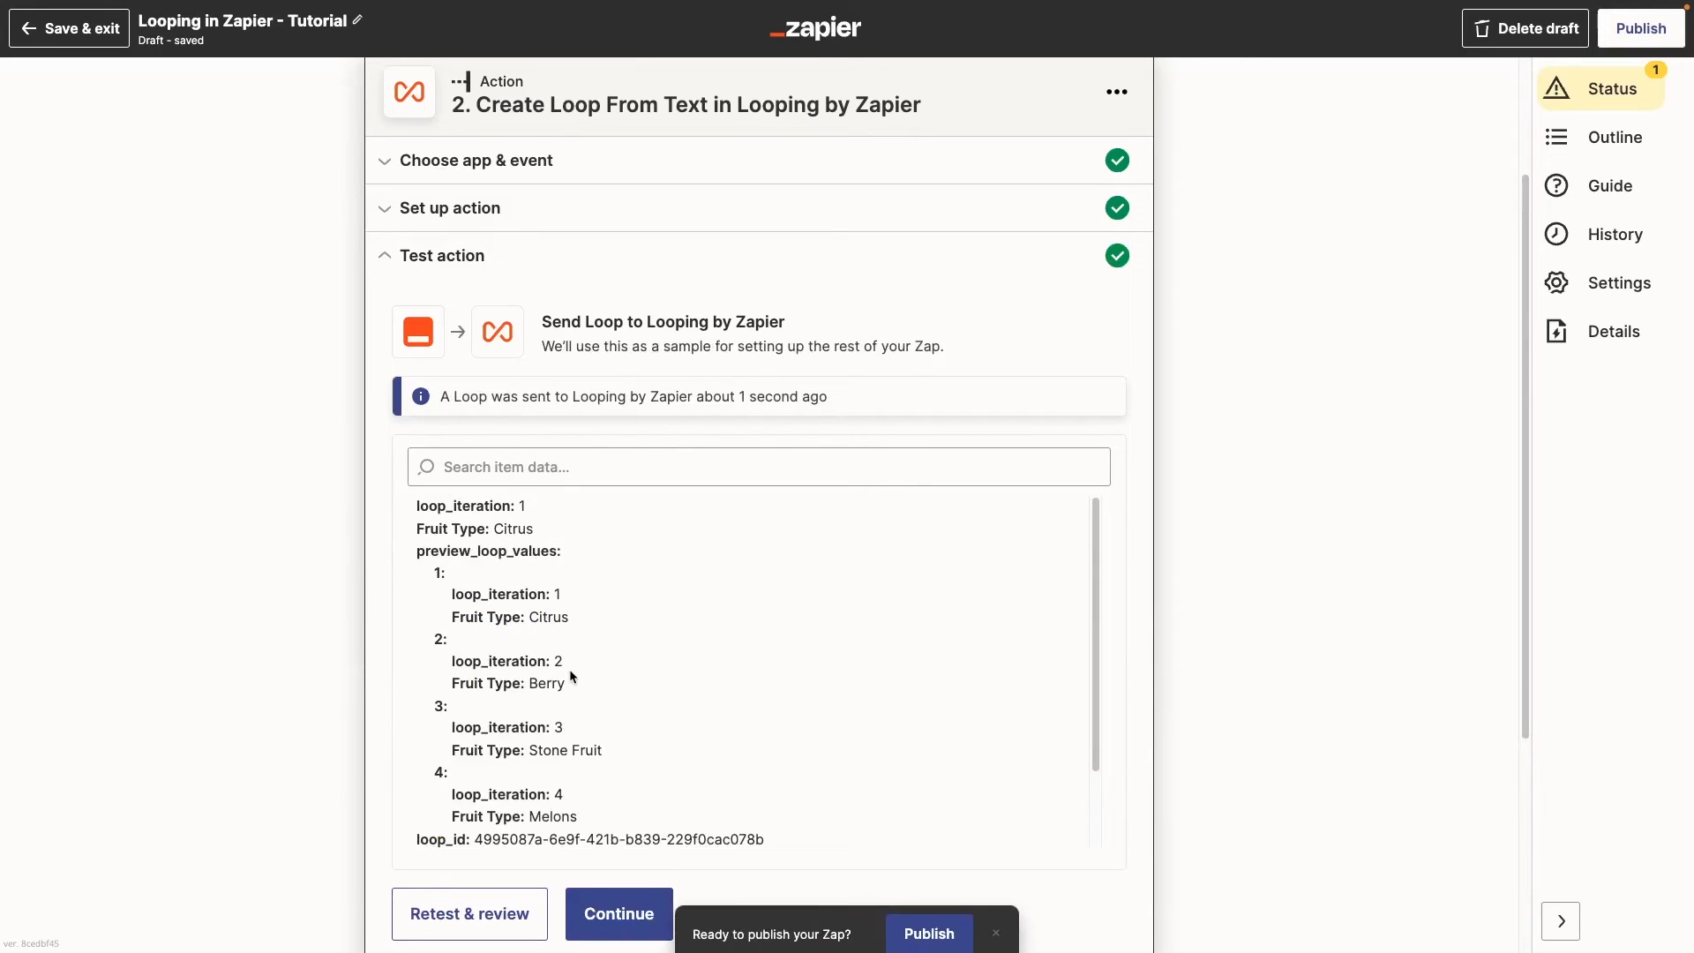
mouse_move(1334, 727)
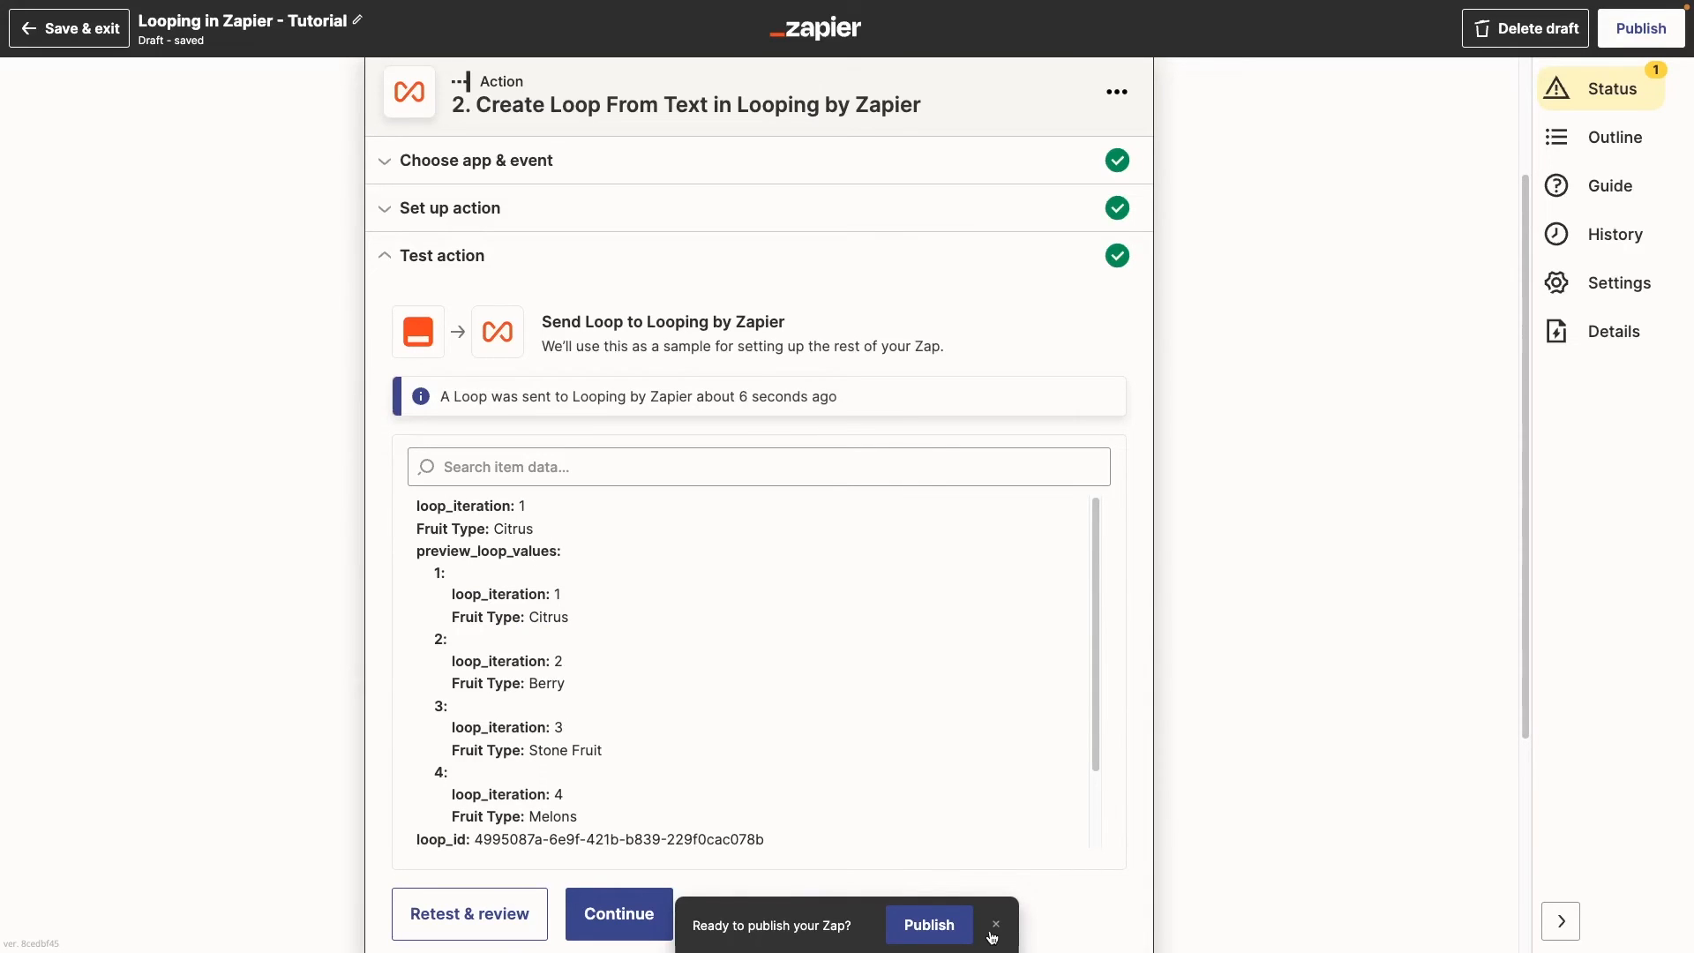
left_click(996, 925)
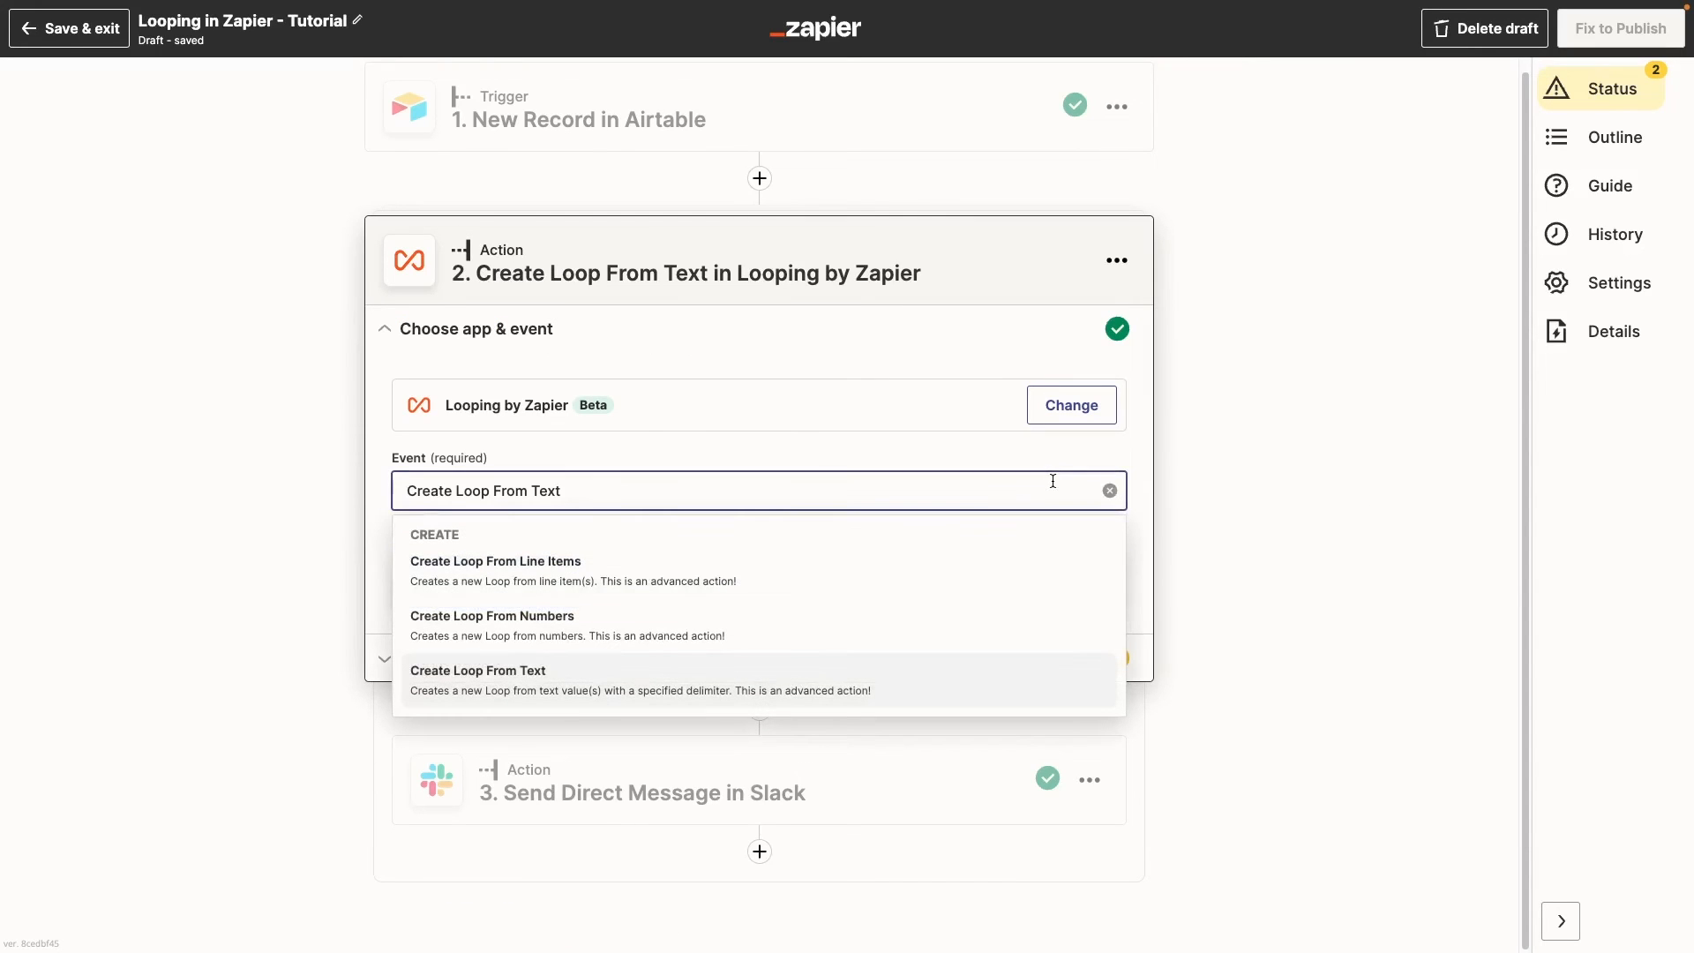
Switch the loop event to Create Loop From Numbers.
left_click(492, 616)
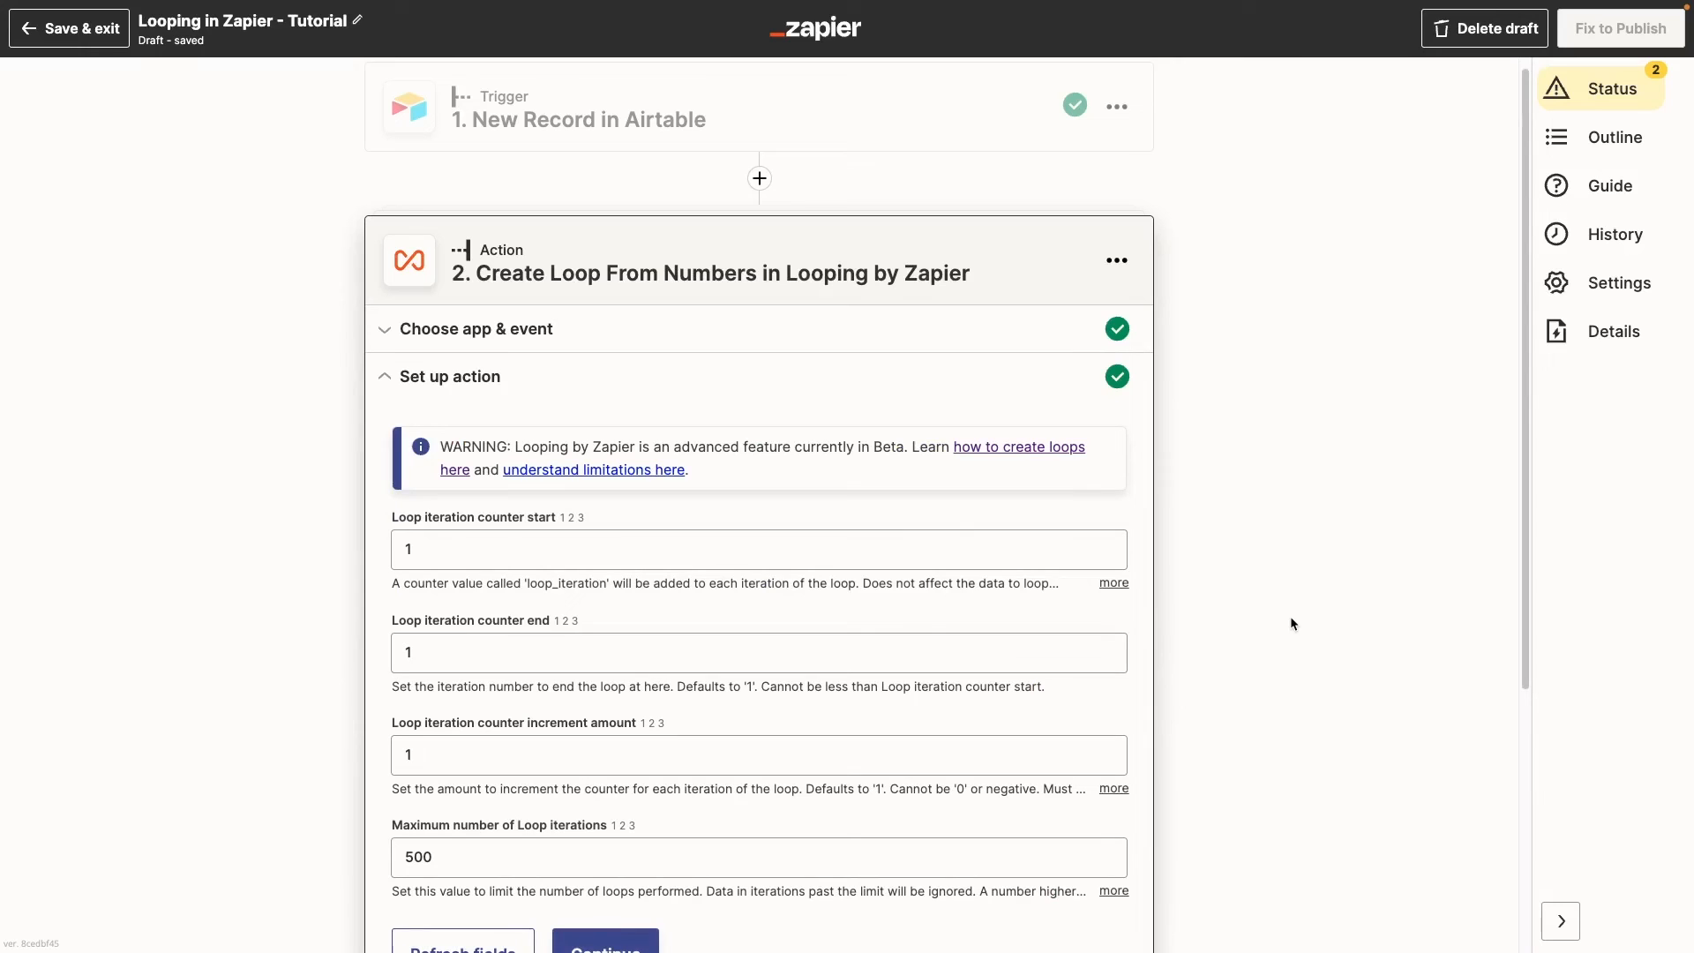
scroll("down", 3)
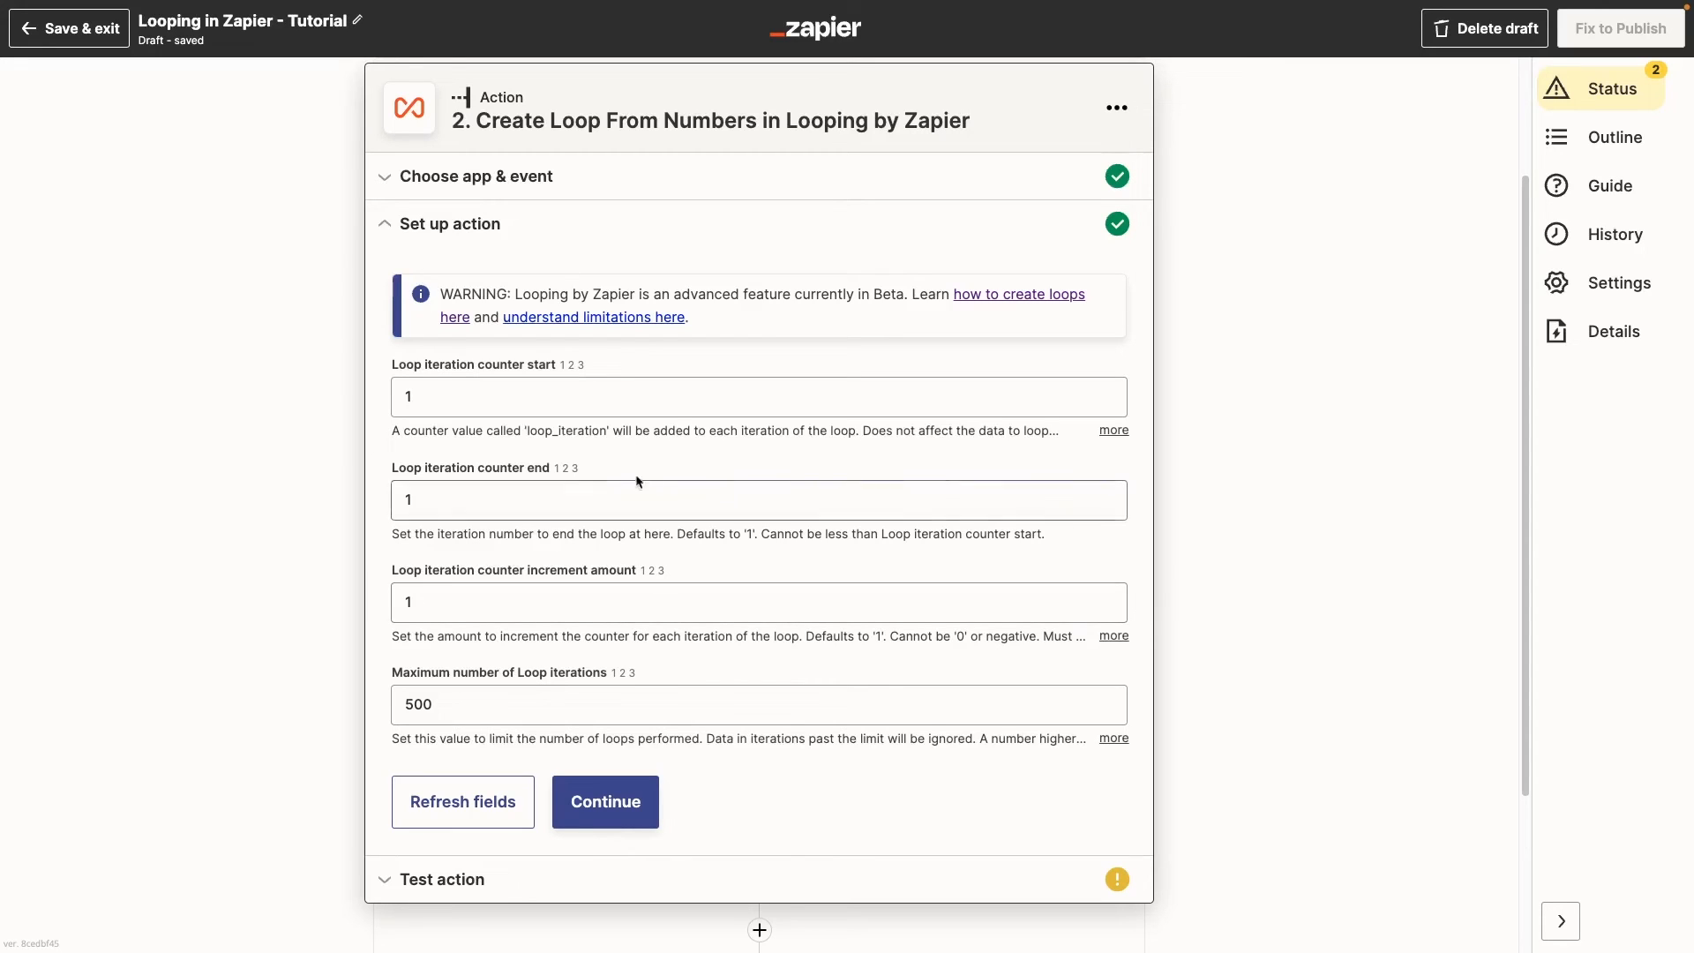
Set the counter to start at 2, end at 11, increment 3, with maximum 5 iterations.
left_click(757, 397)
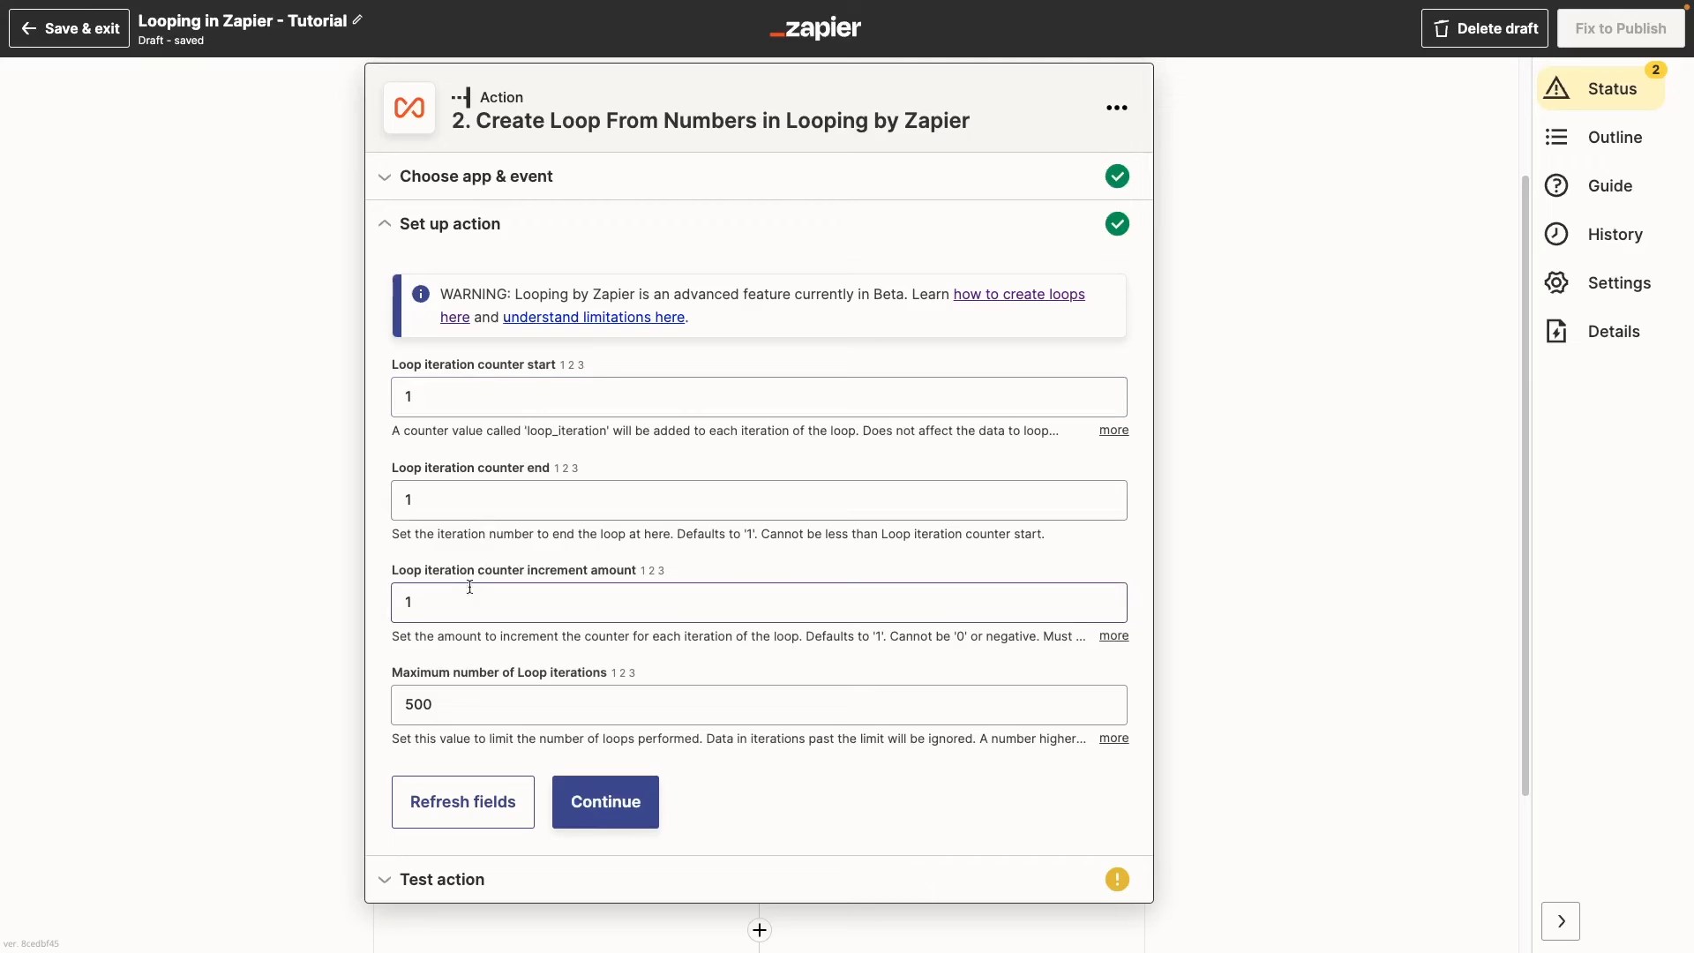
left_click(757, 397)
type("2")
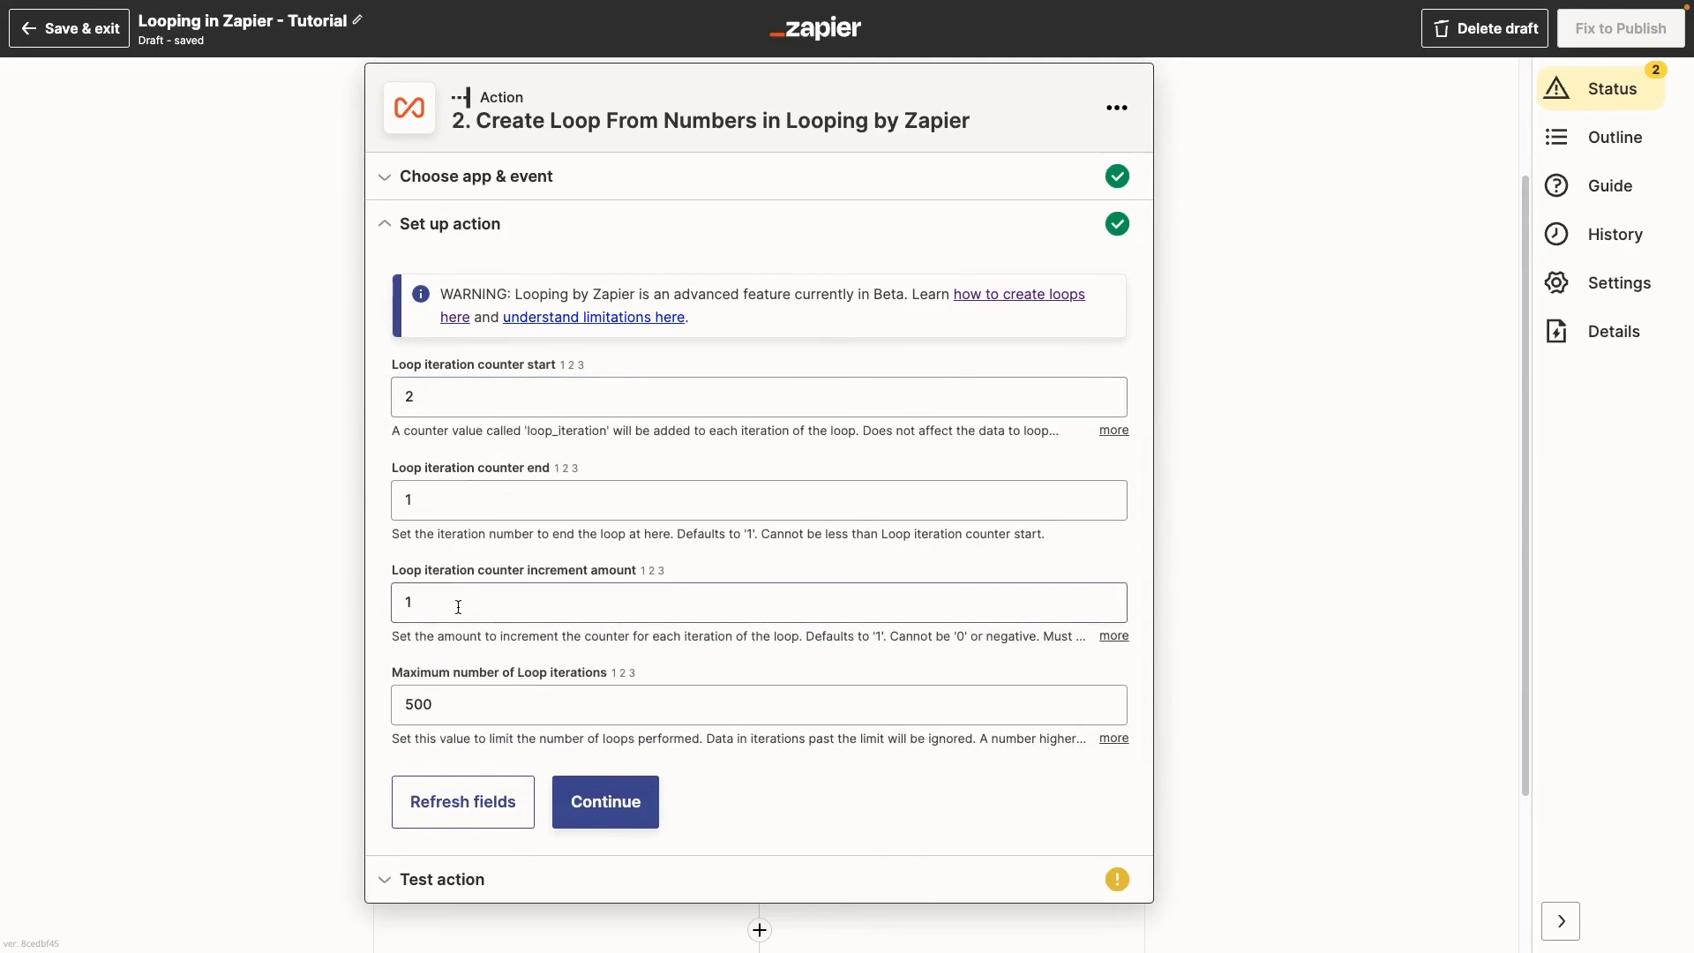
left_click(757, 500)
type("1")
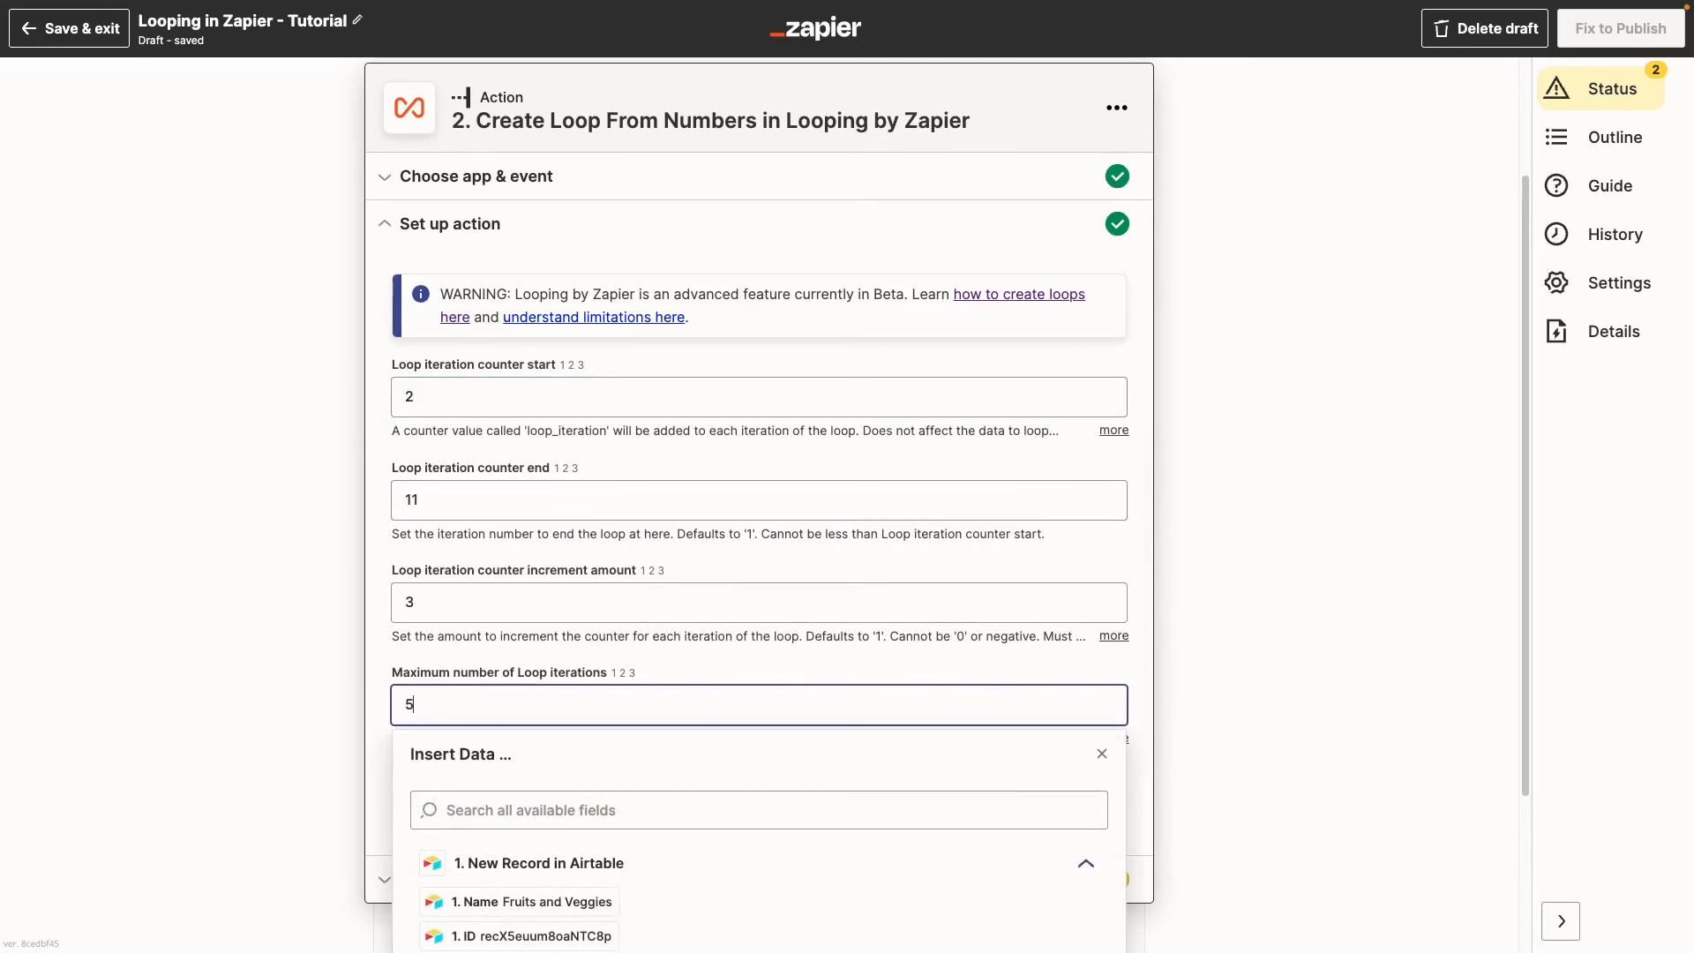
left_click(1100, 754)
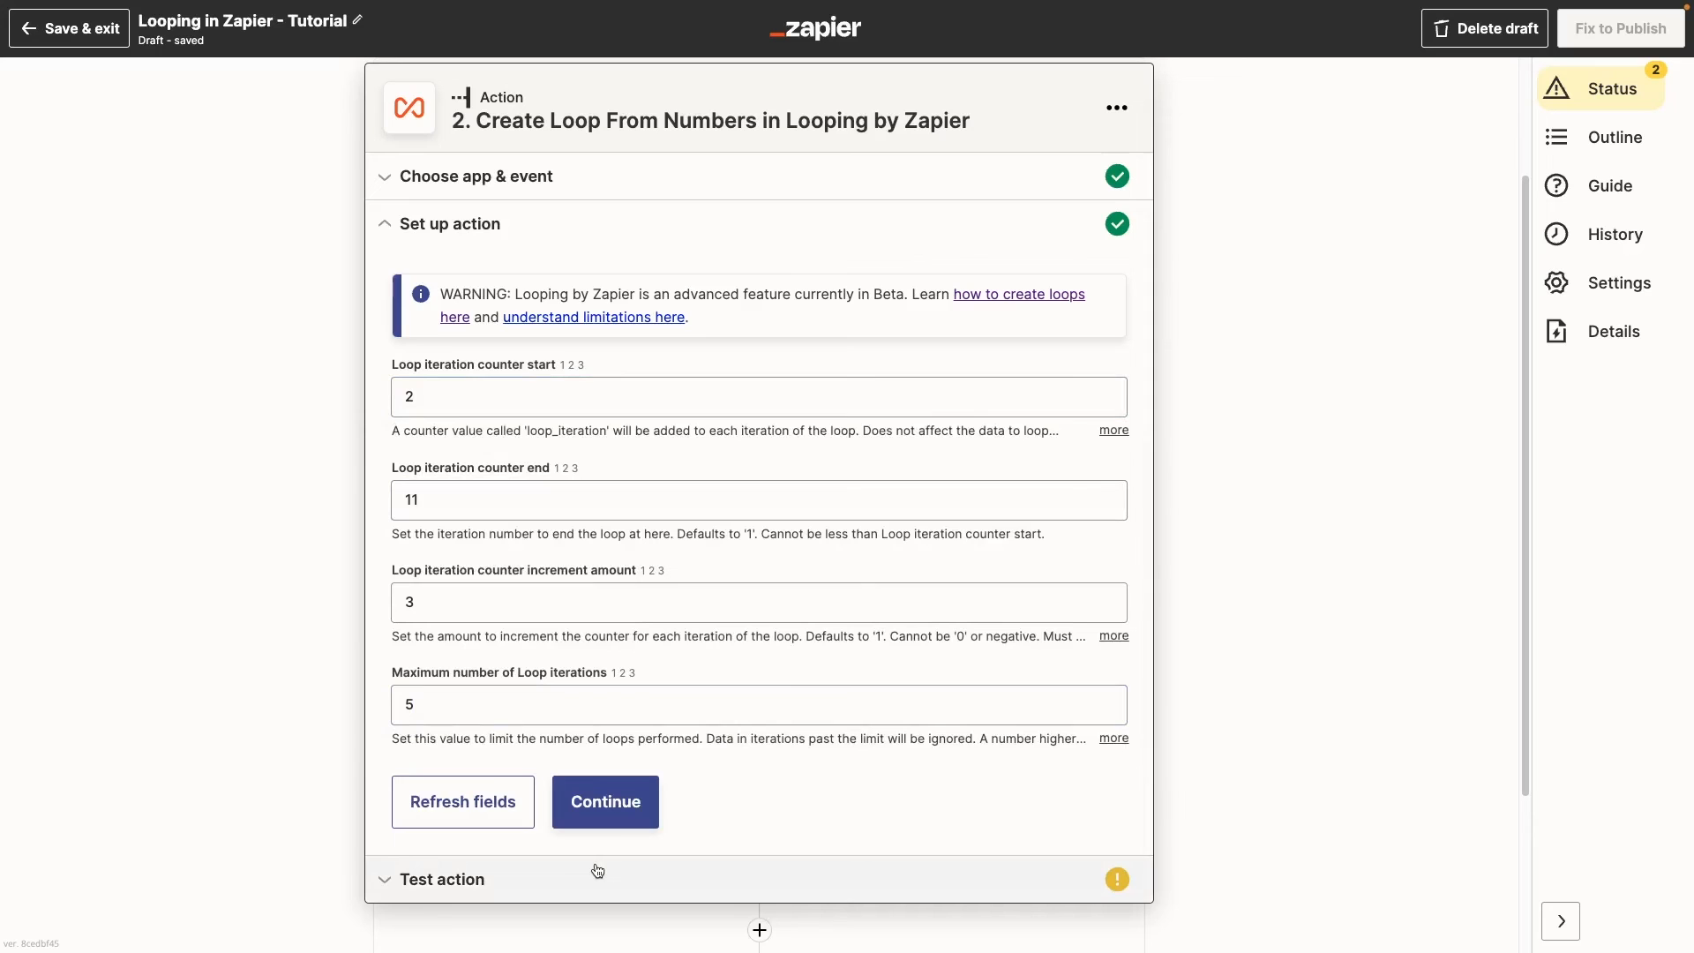
Test the numbers loop and send the Slack test direct message with text 2.
left_click(605, 801)
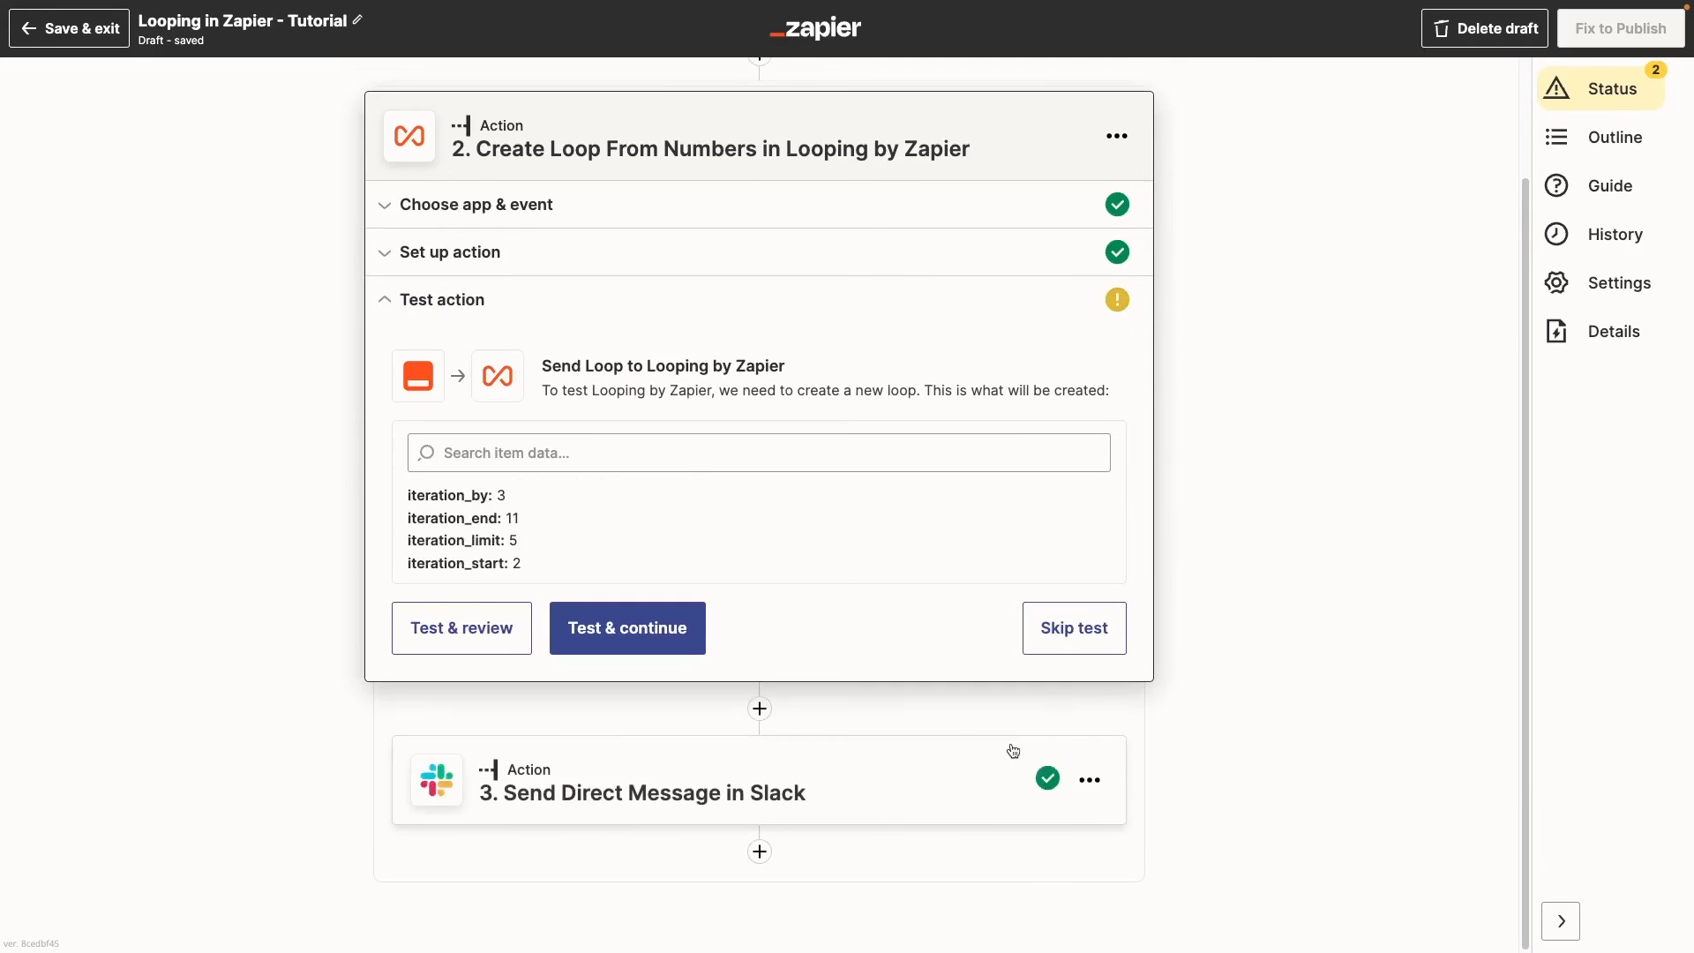
left_click(626, 628)
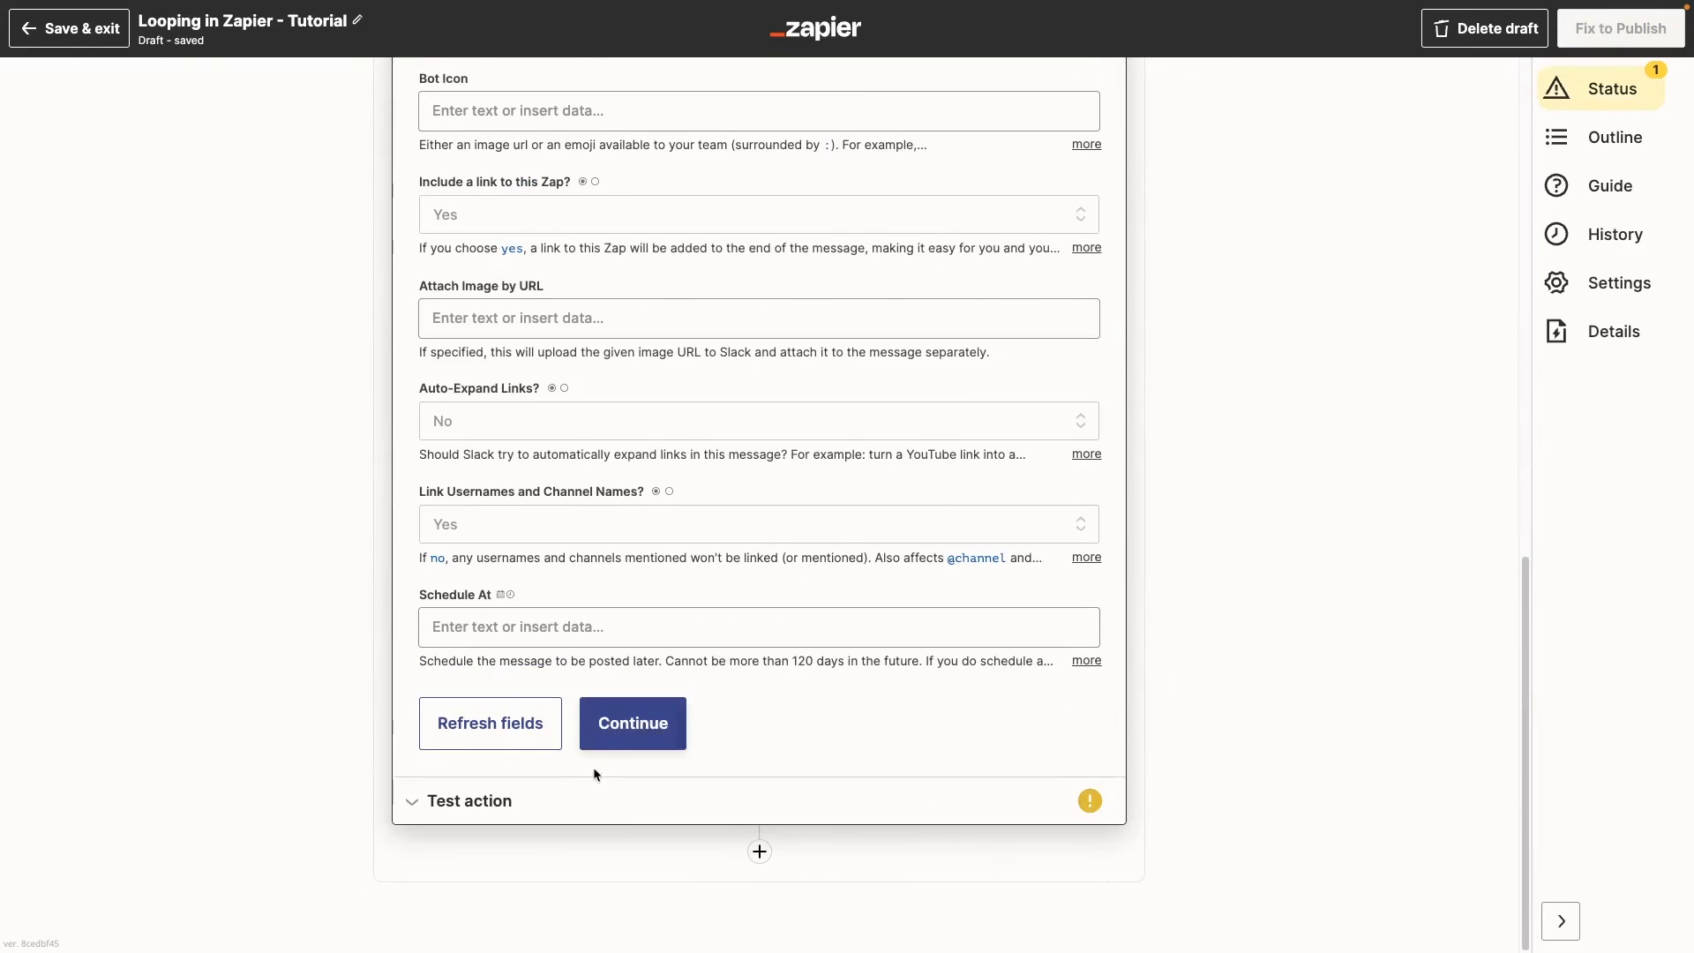
left_click(631, 723)
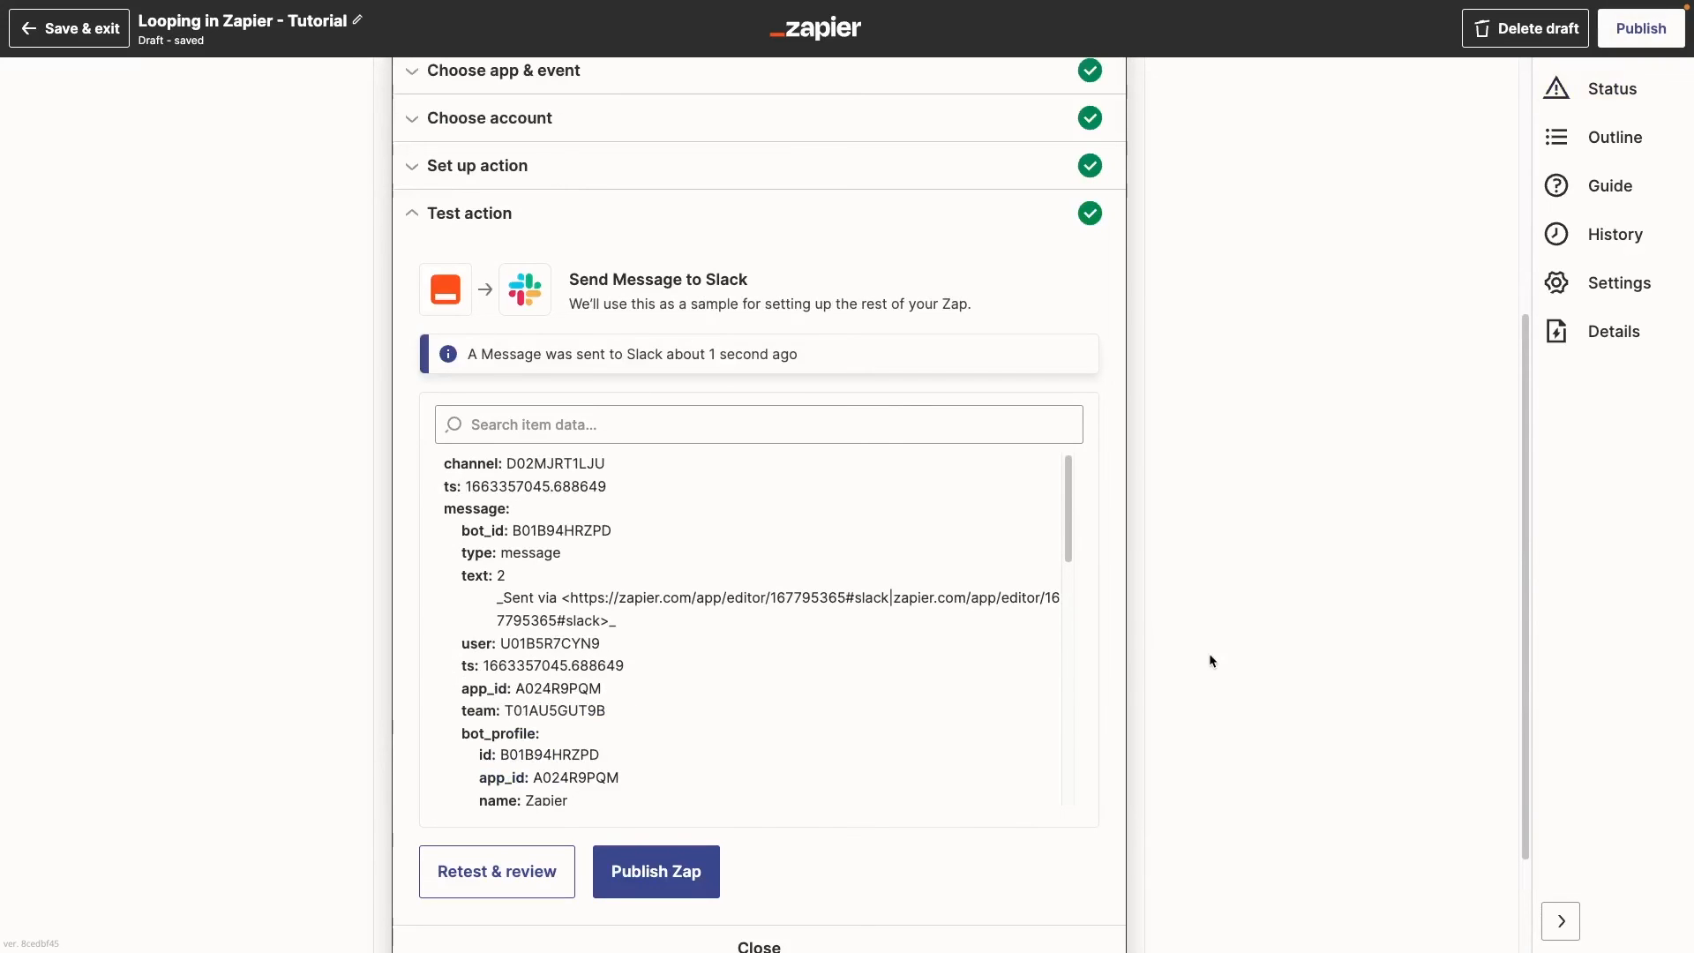
Publish the Zap, confirming replacement of the existing version.
left_click(655, 870)
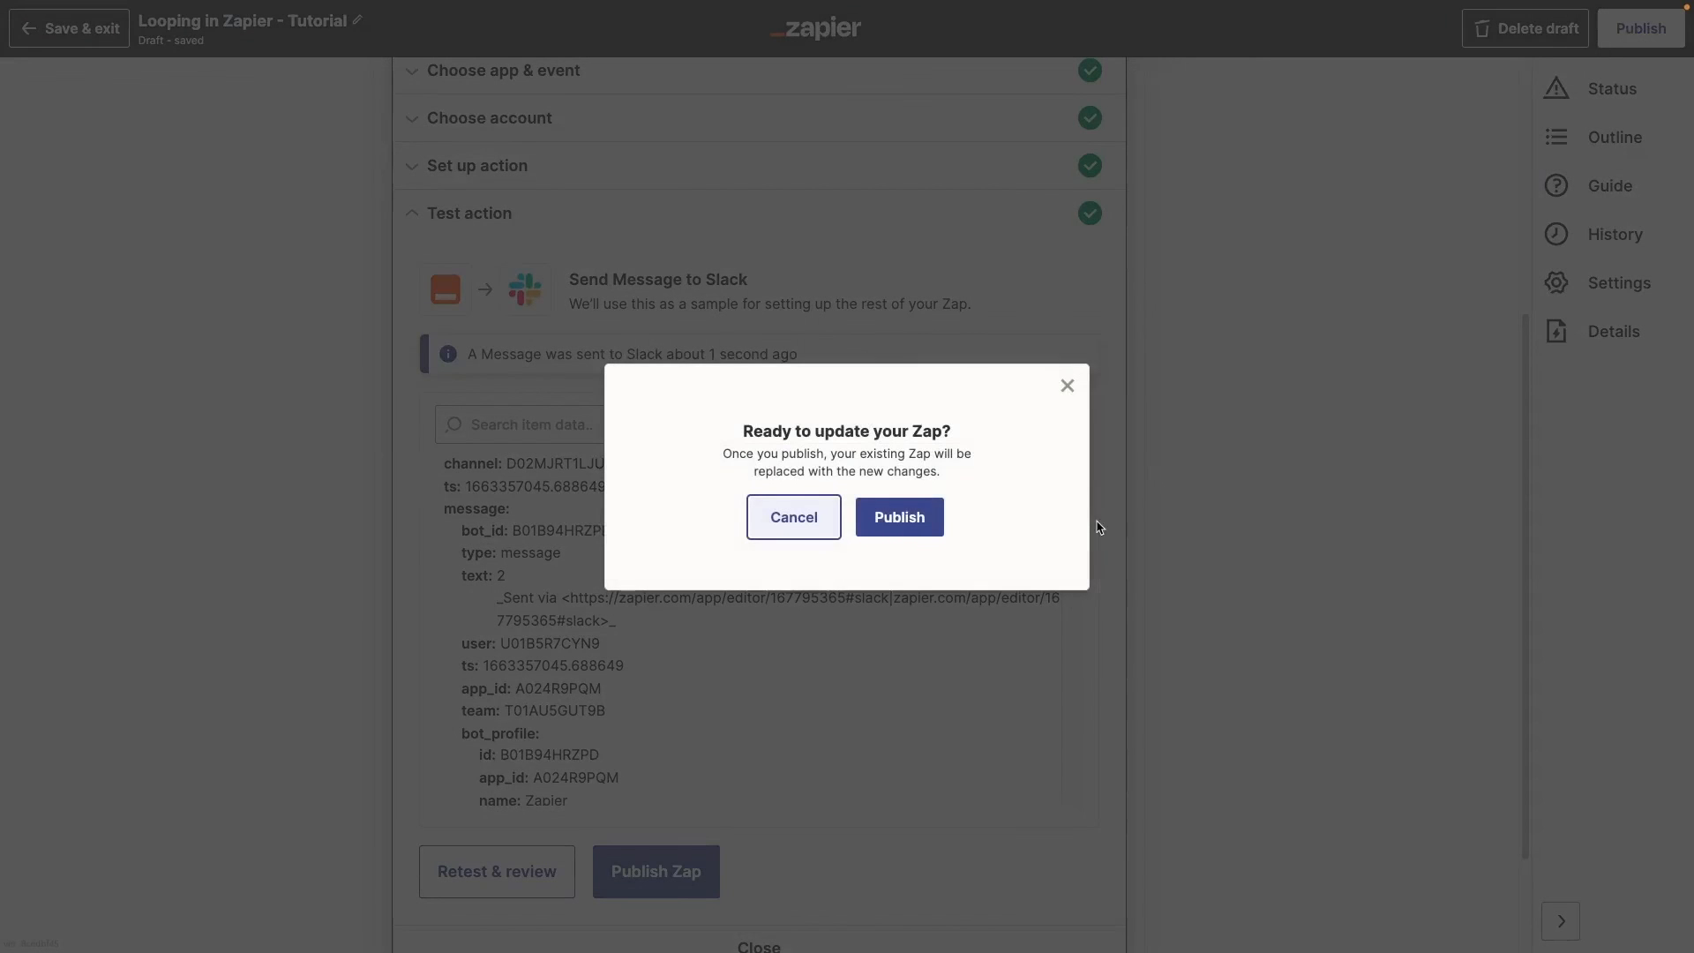
left_click(898, 517)
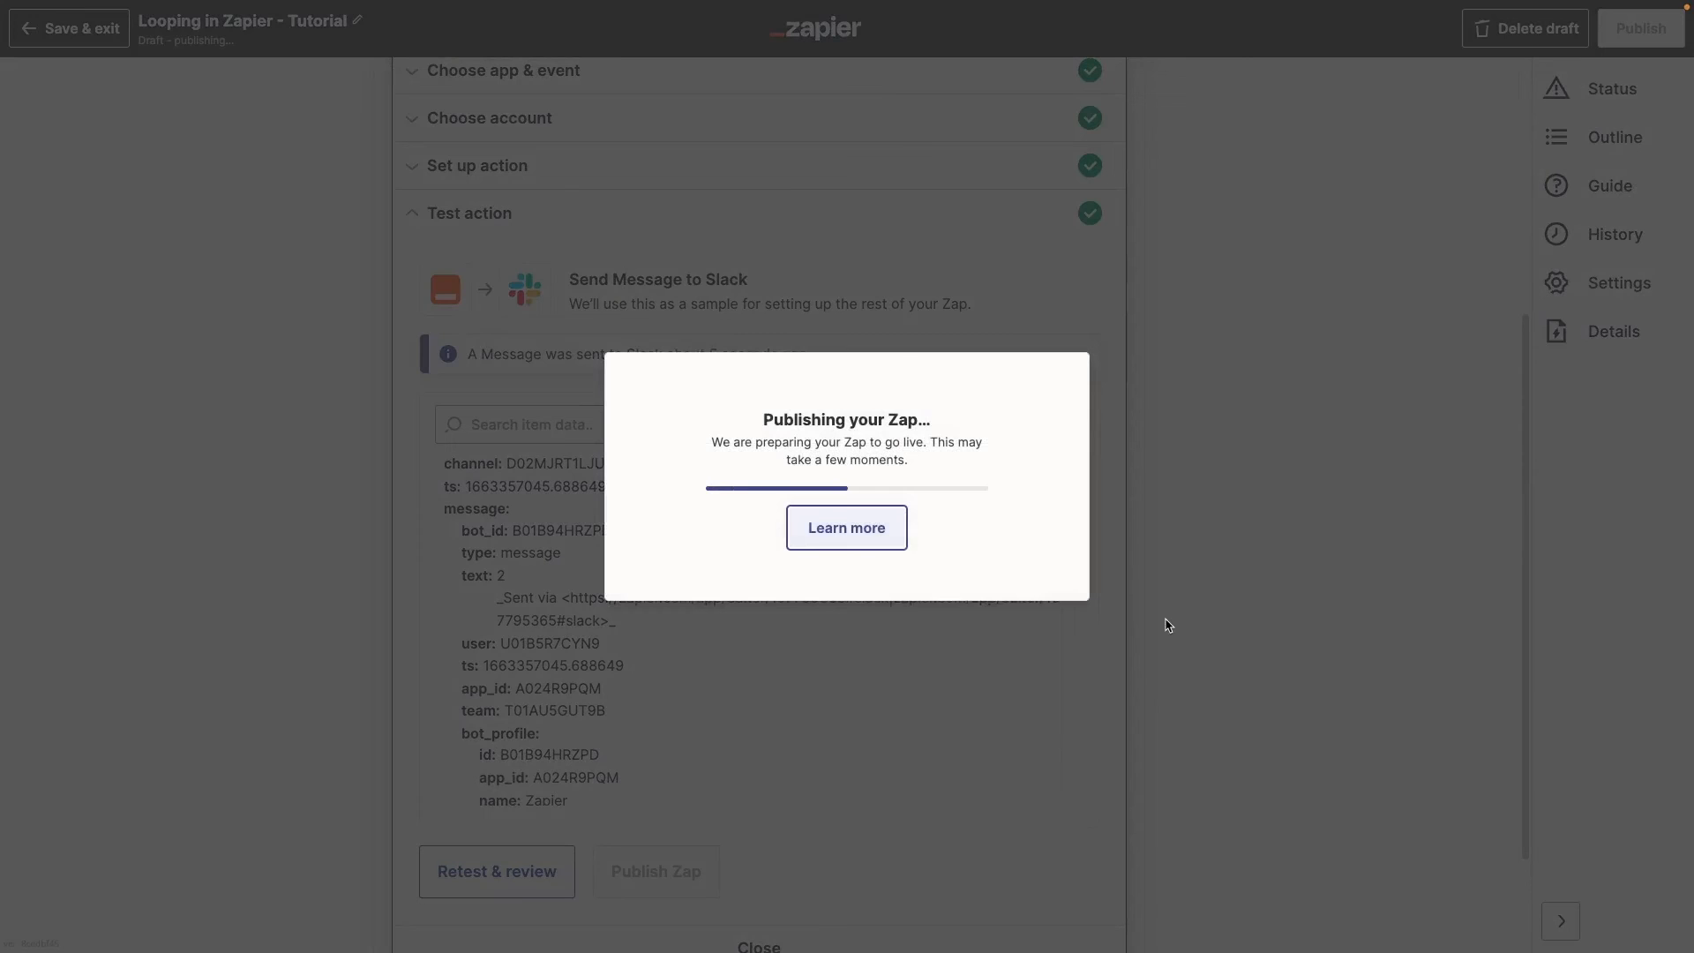